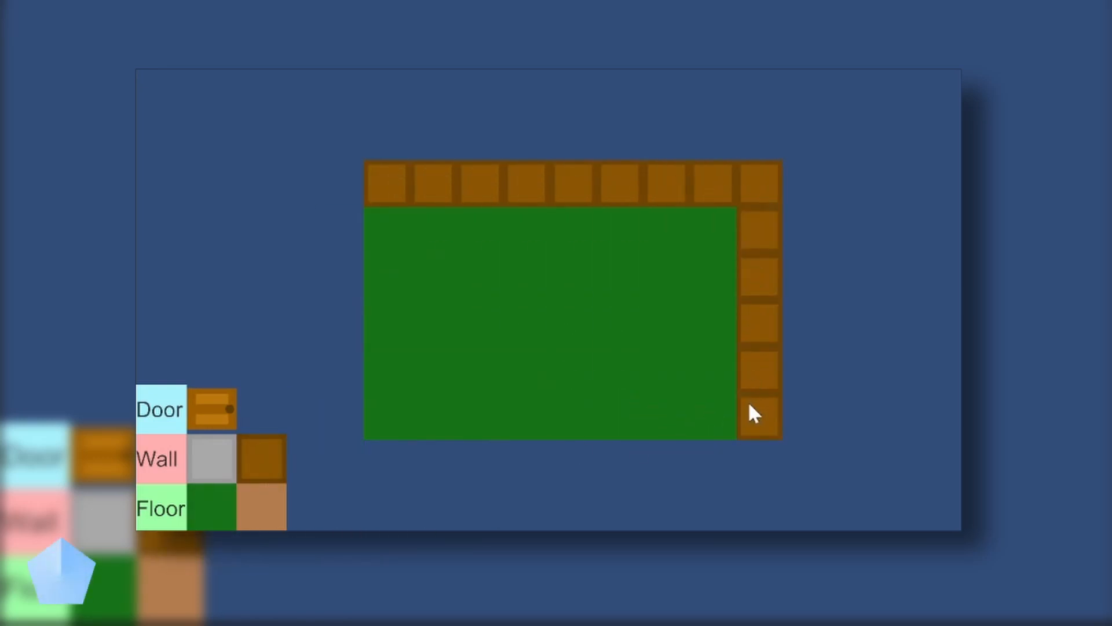
- Place doors on the green floor and into the wall outline beside the water
left_click(573, 417)
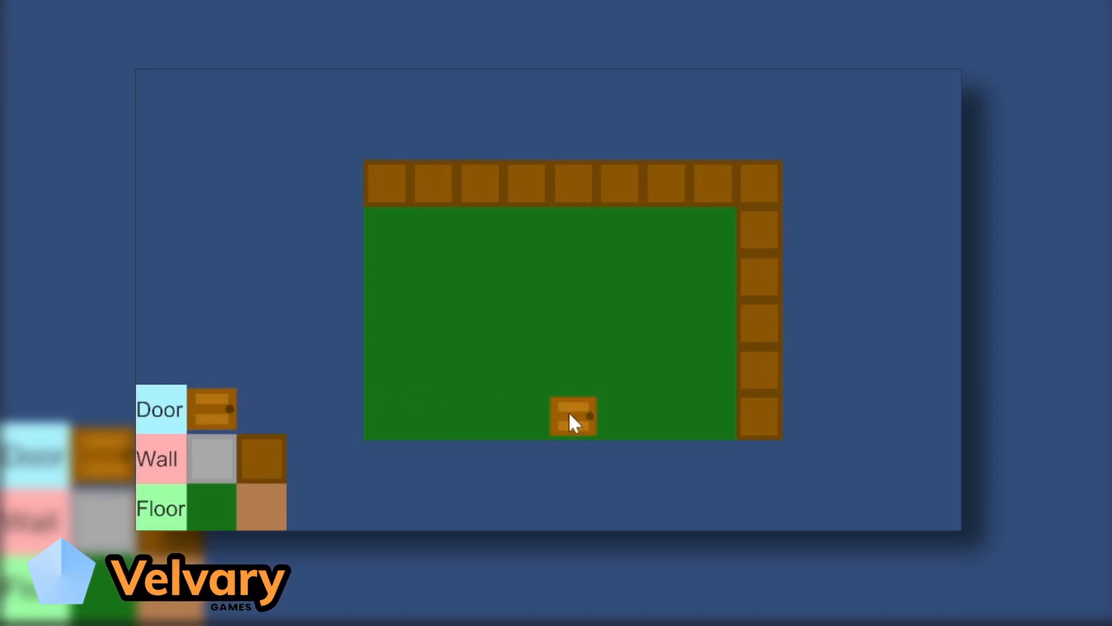
left_click(478, 415)
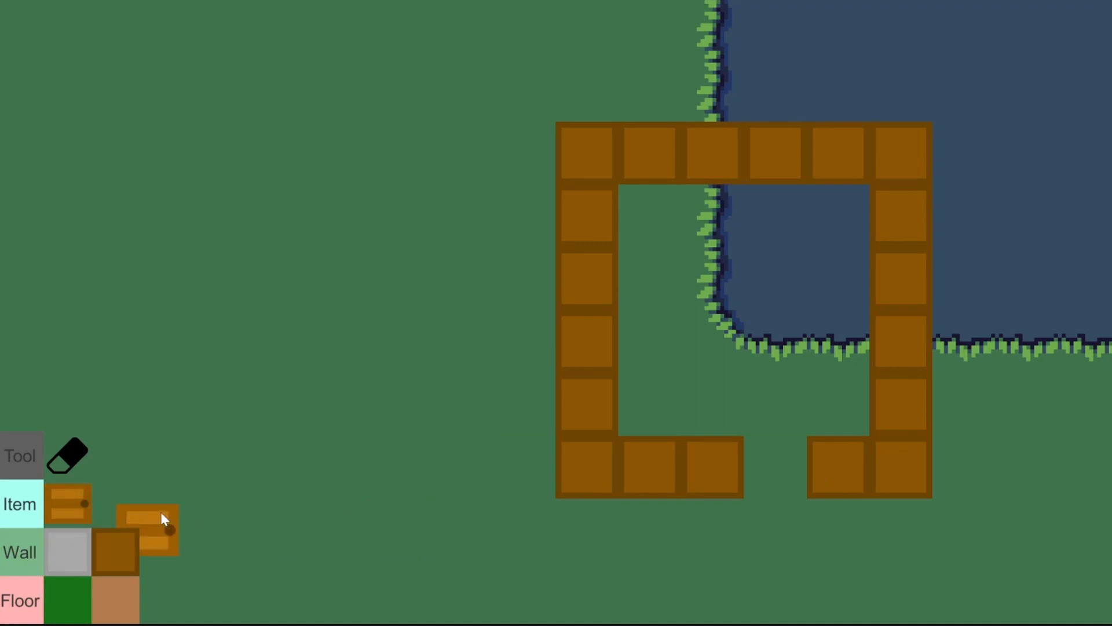
left_click(715, 466)
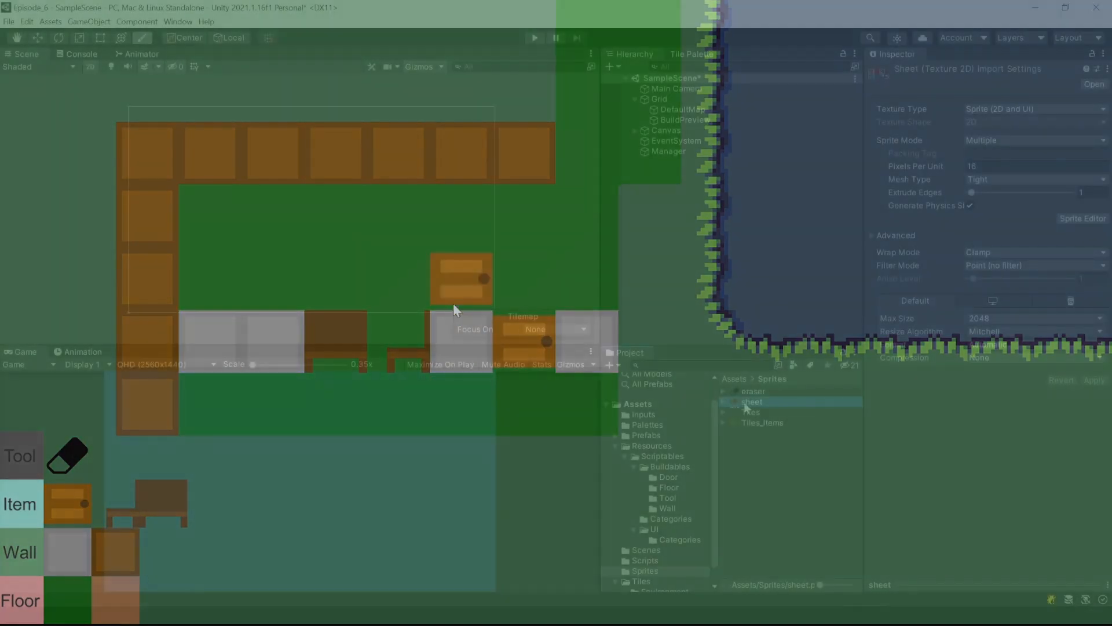
- Leave the sprite sheet view and show the Environment tile palette, ready to add a tilemap
left_click(1082, 218)
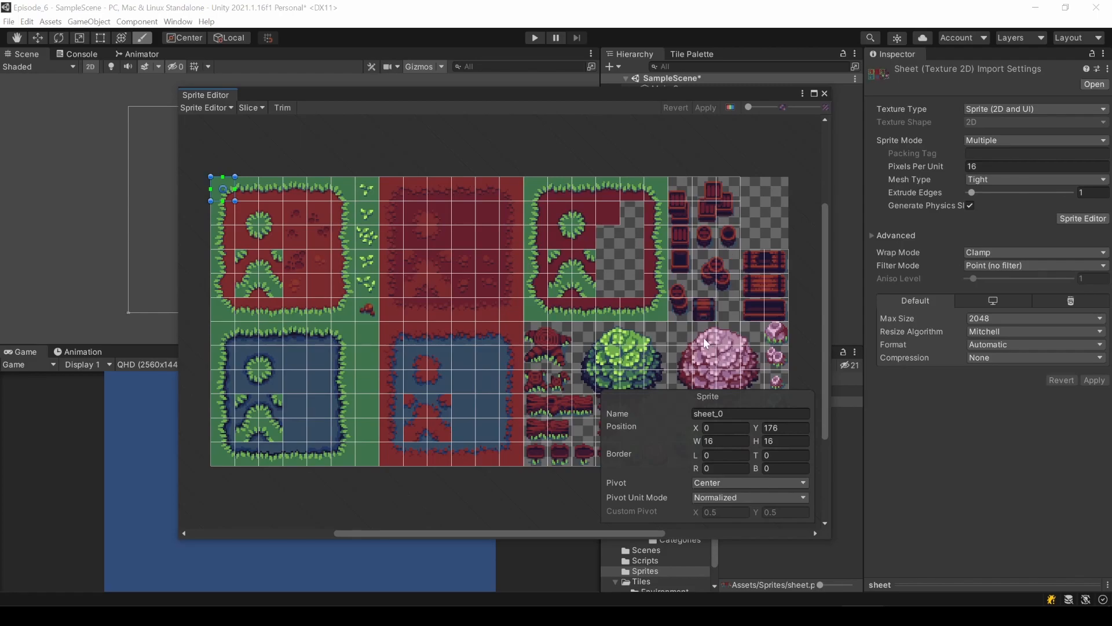
left_click(824, 92)
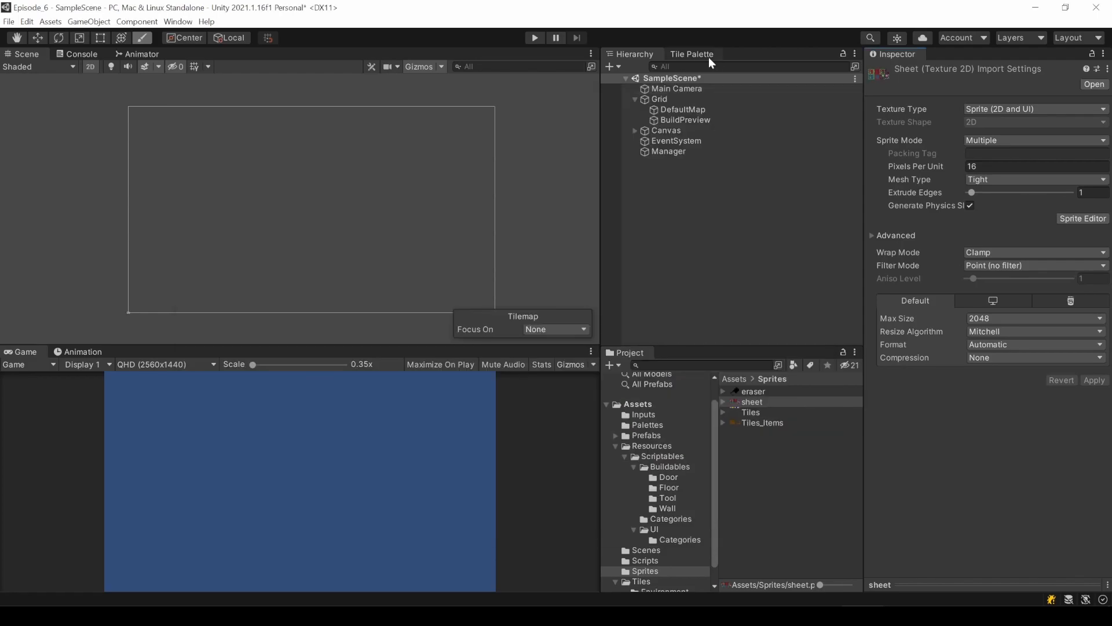
left_click(692, 54)
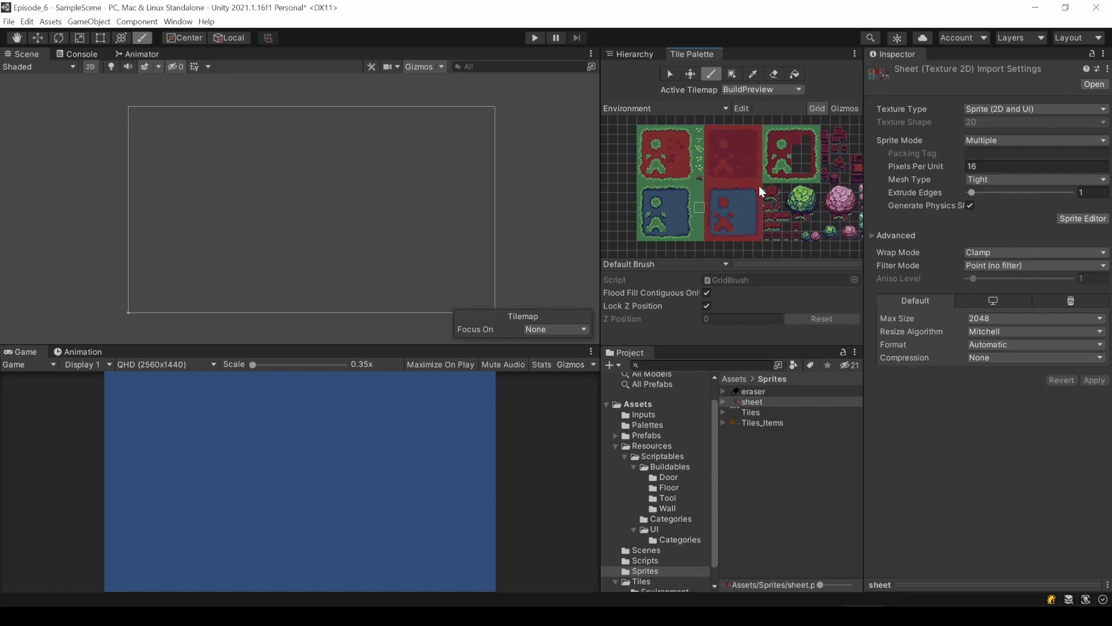
right_click(658, 99)
type("EnvironmentAllowe")
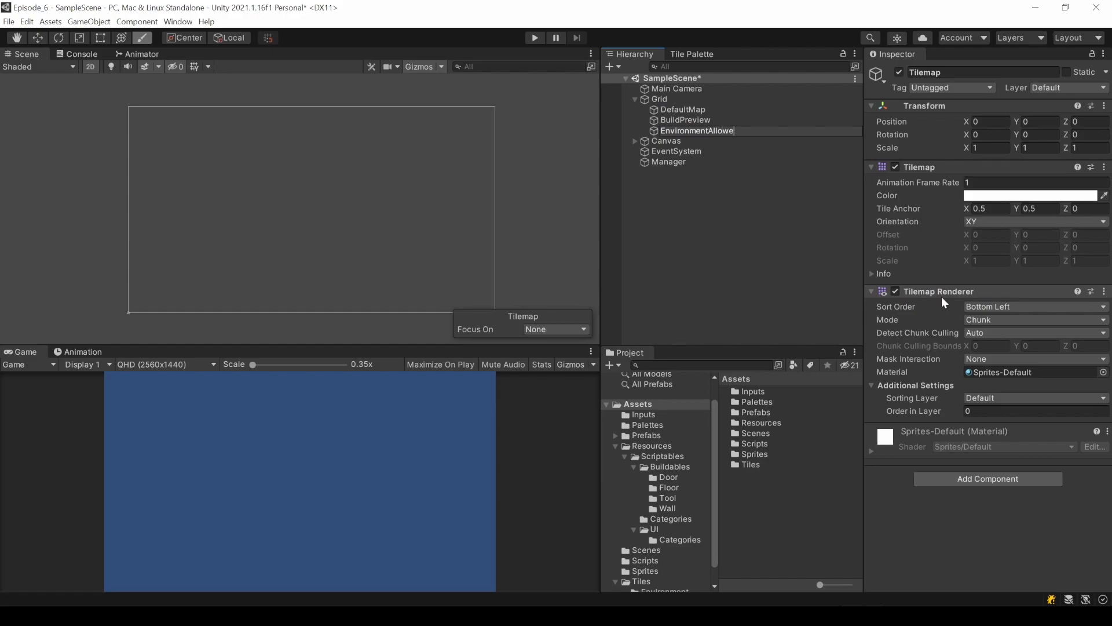
- Paint grass on EnvironmentAllowed, rename the second tilemap EnvironmentForbidden and paint water on it
left_click(691, 54)
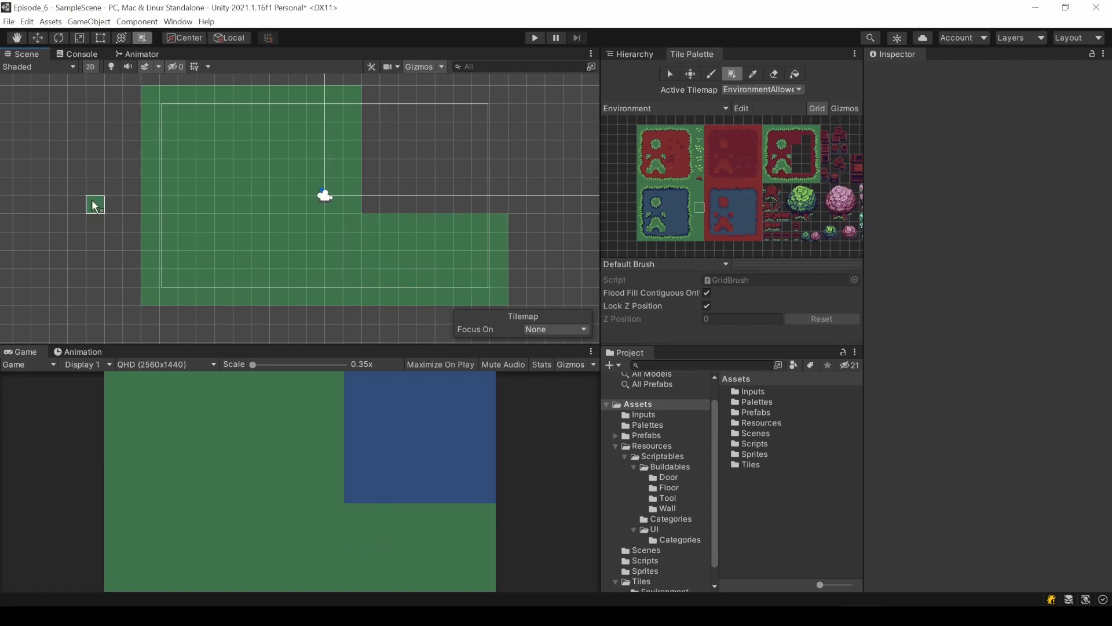
mouse_move(627, 55)
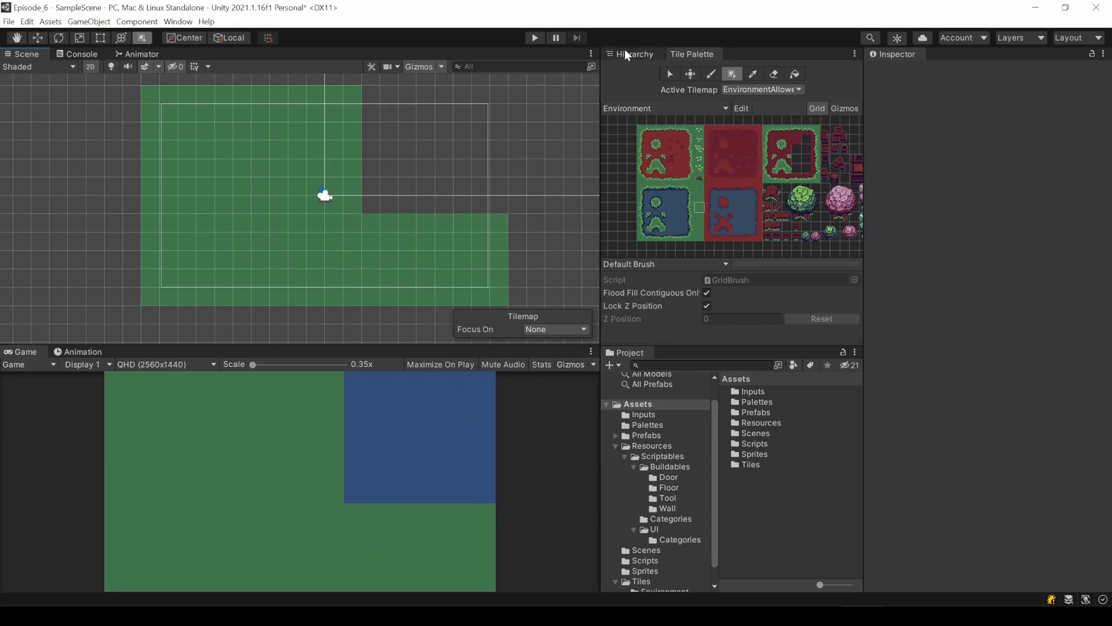
left_click(634, 55)
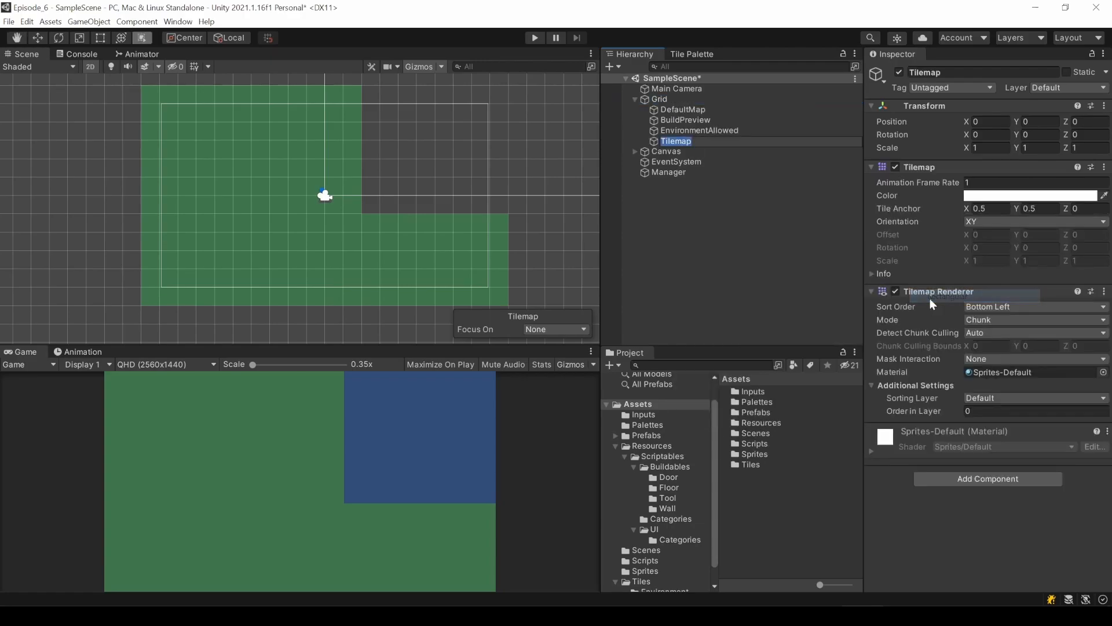
left_click(703, 140)
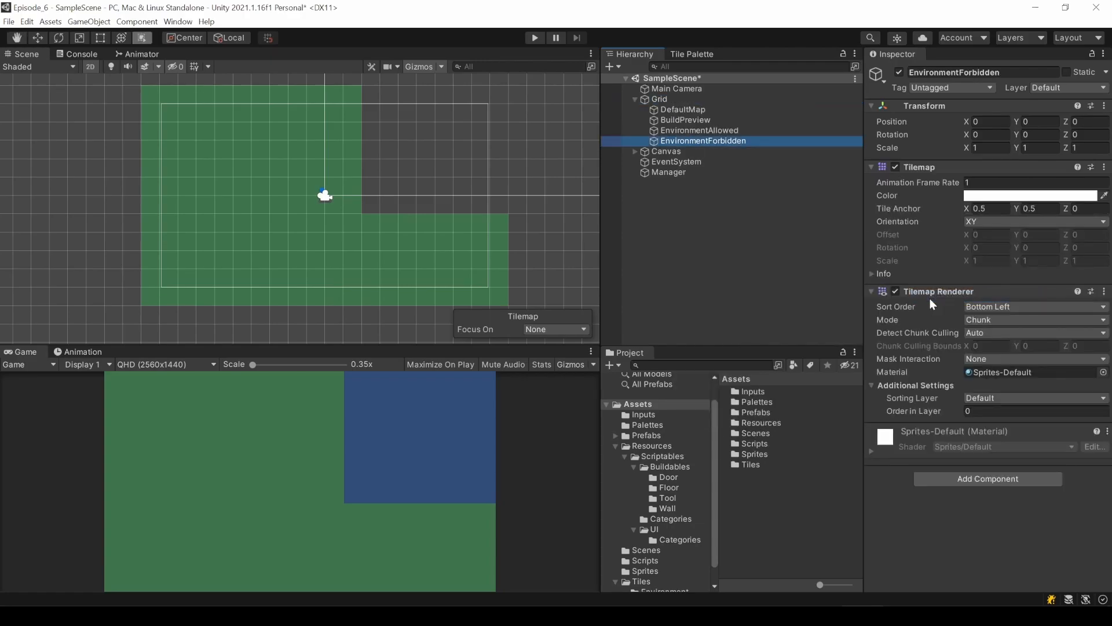
left_click(692, 54)
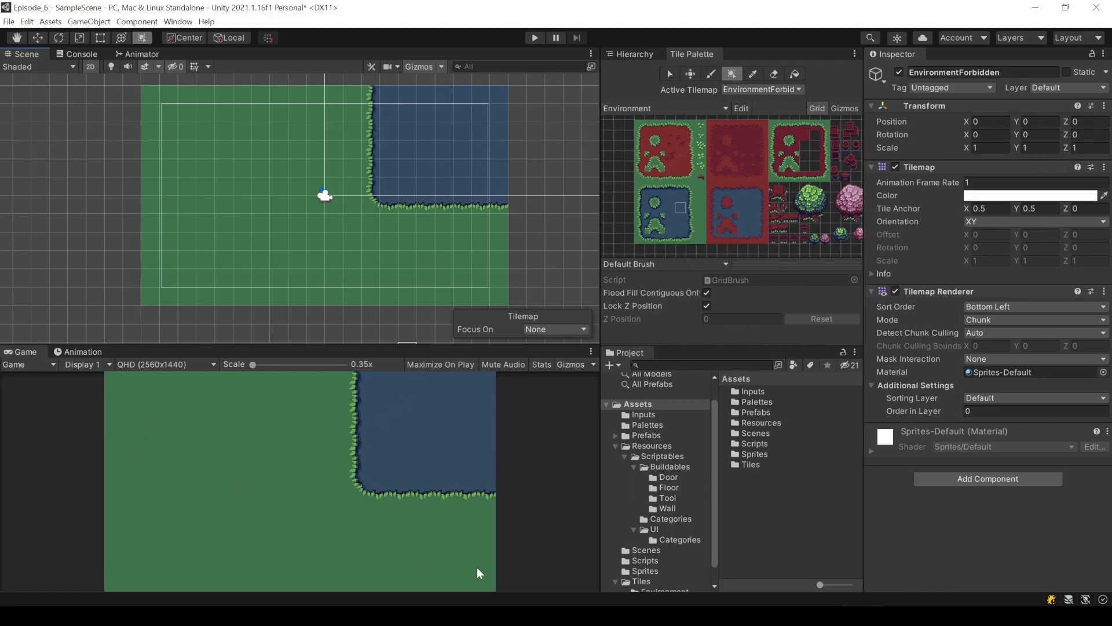
mouse_move(633, 85)
type("-5")
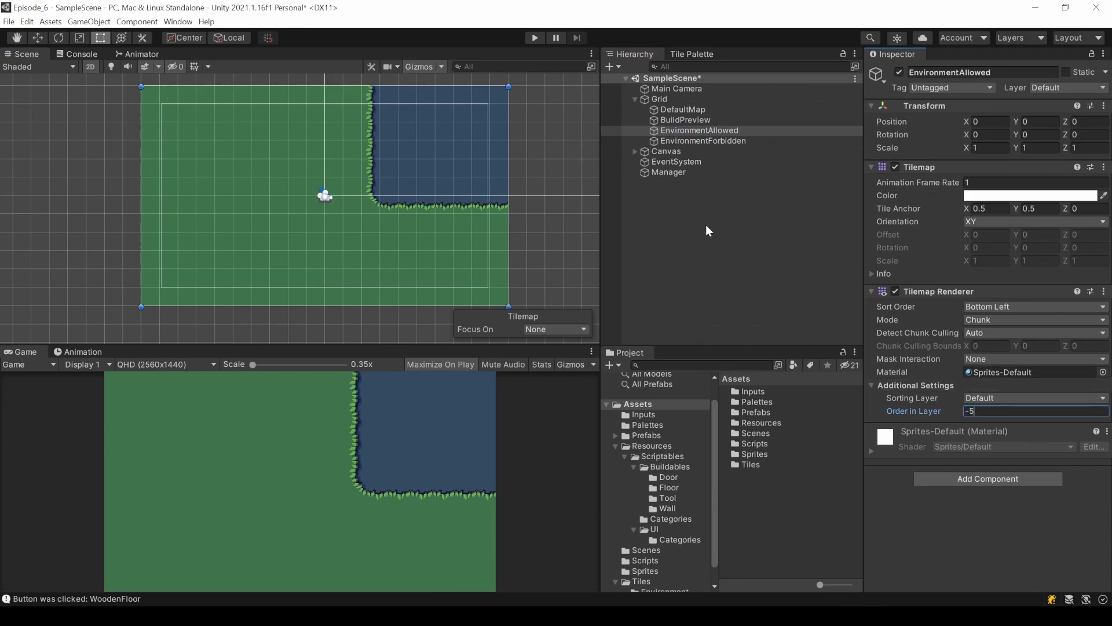
- Run the game so Tilemap_Item, Tilemap_Floor and Tilemap_Wall appear under Grid
left_click(703, 140)
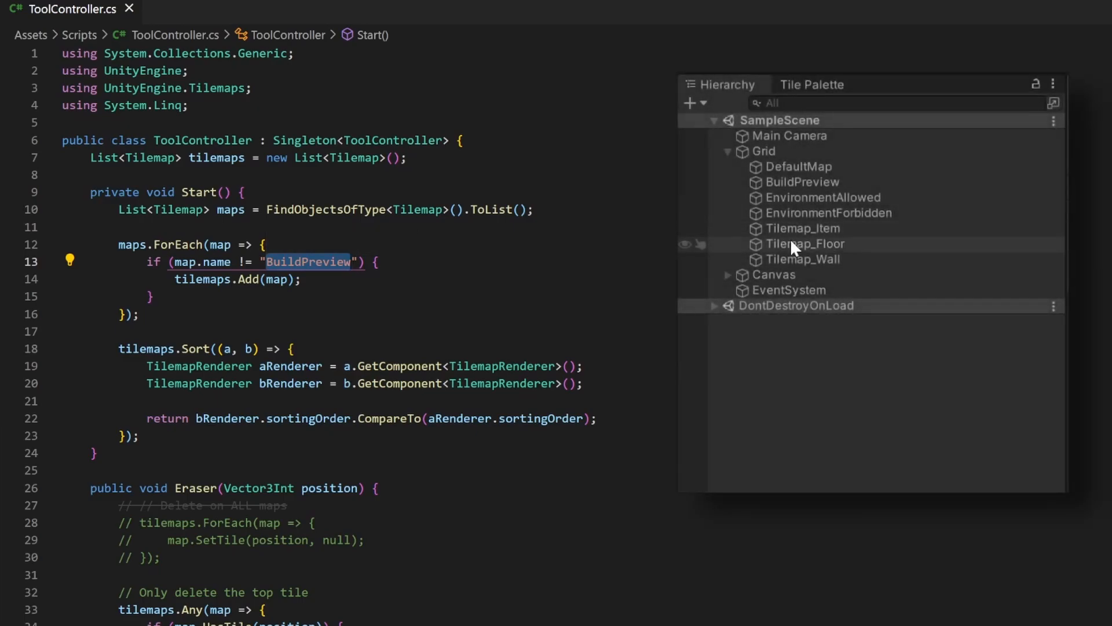
mouse_move(804, 228)
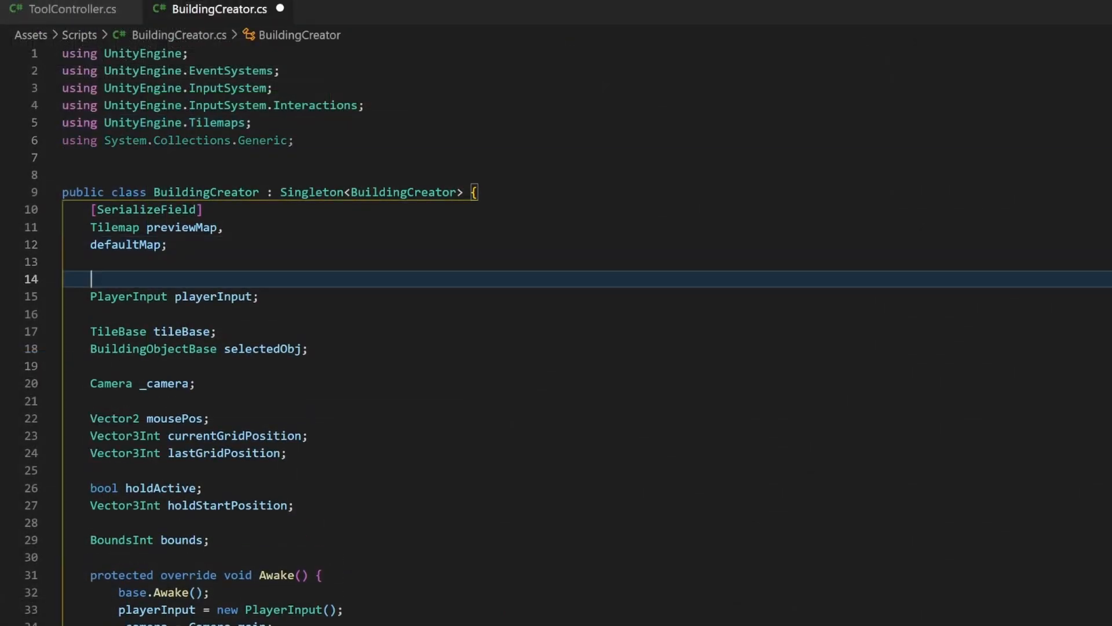
- Declare a serialized forbidPlacingWithMaps tilemap list, commented that a tile there makes placing not allowed
type("[SerializeField] List<Tilemap>")
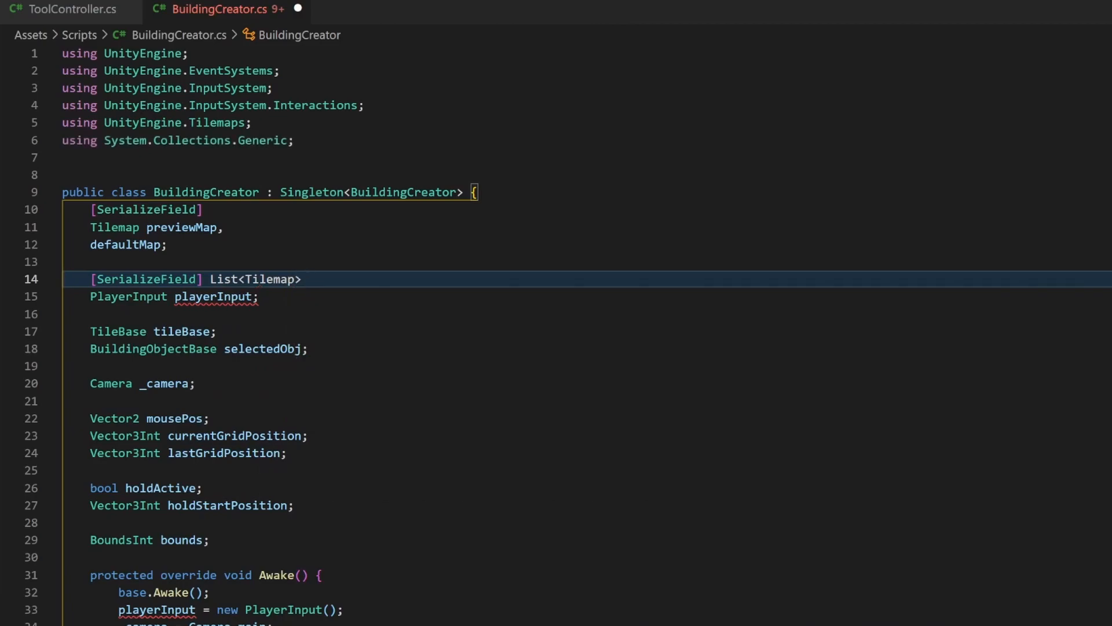
type("forbid")
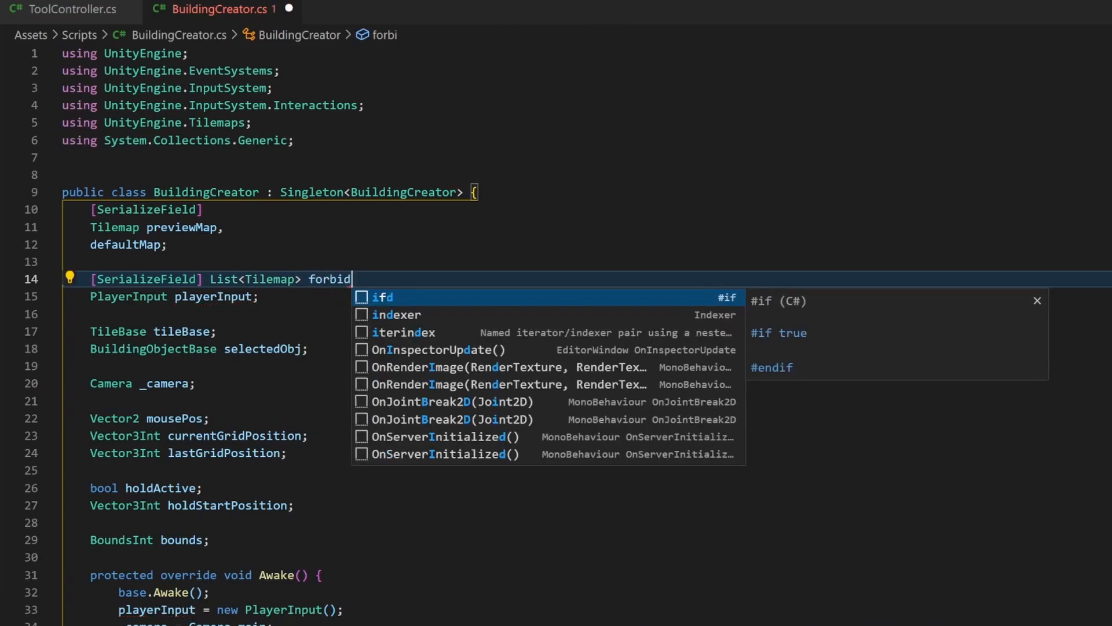
type("PlacingWithMaps;")
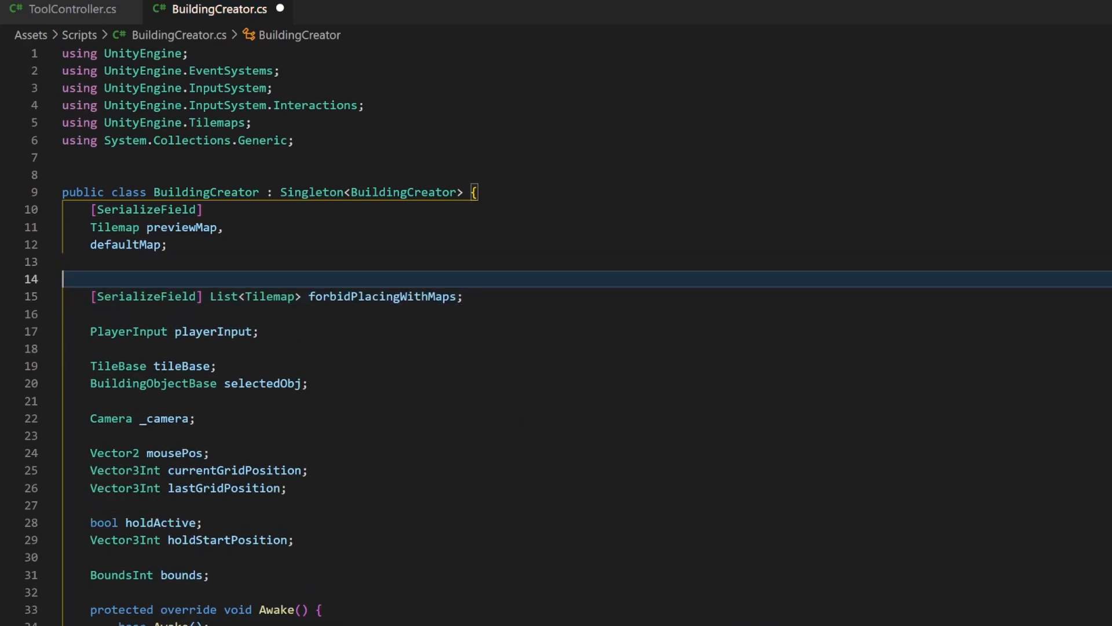
type("// if one of tho")
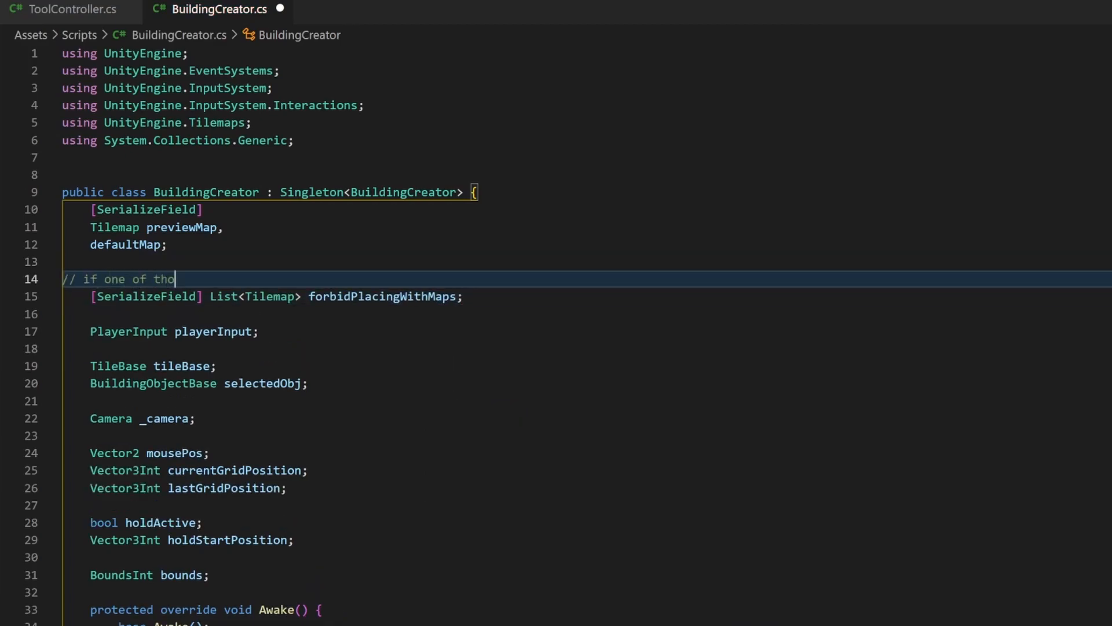
type("se maps contains a tile")
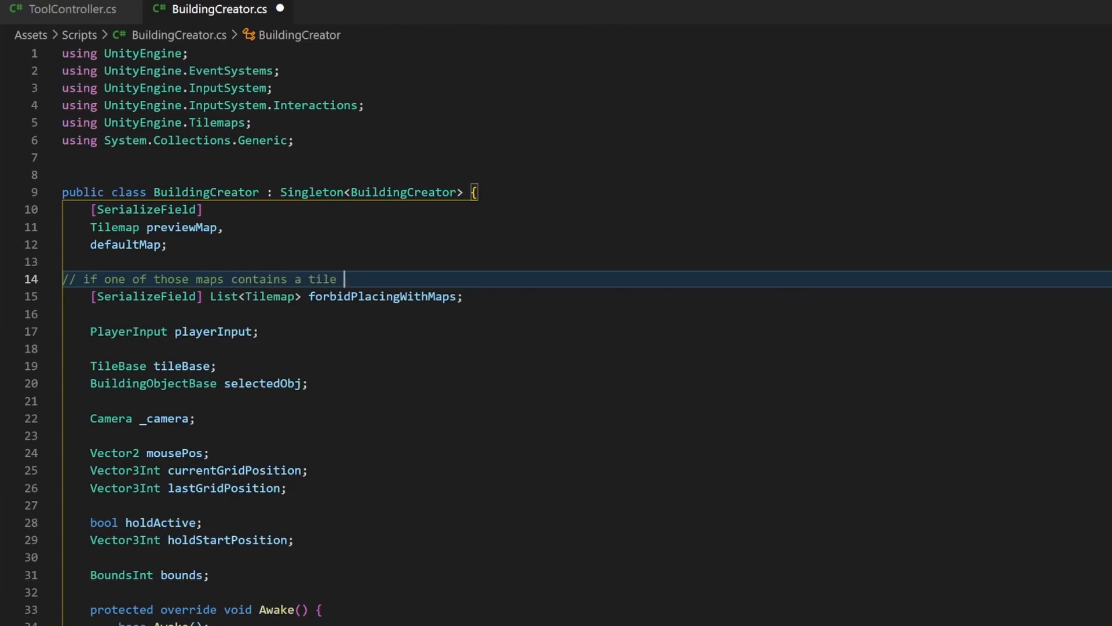
type("at the position, placi")
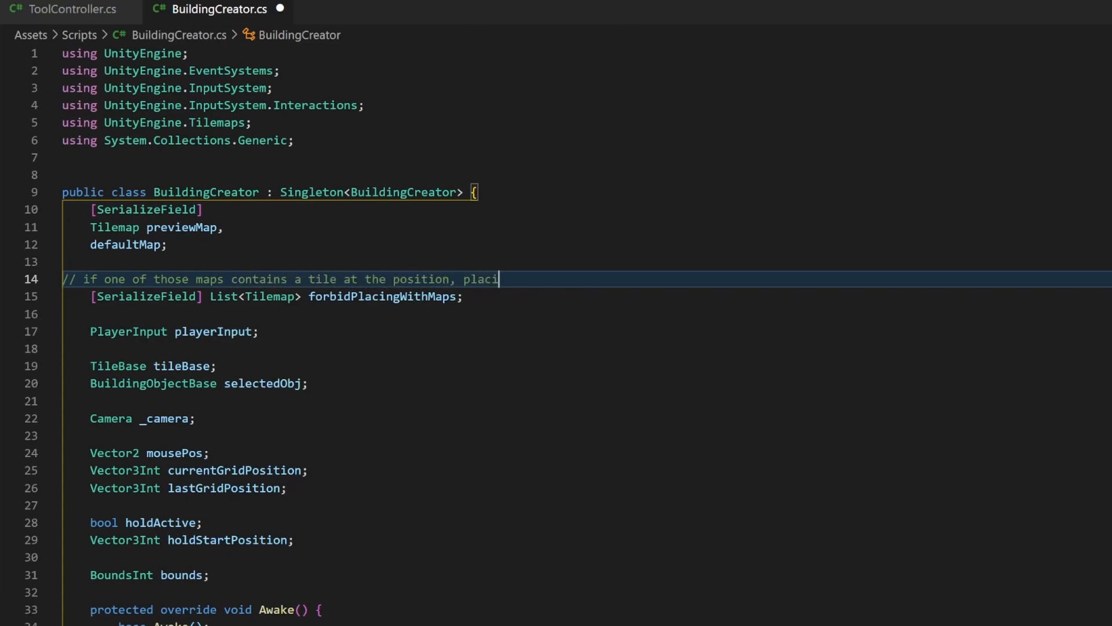
type("ng is not allowed")
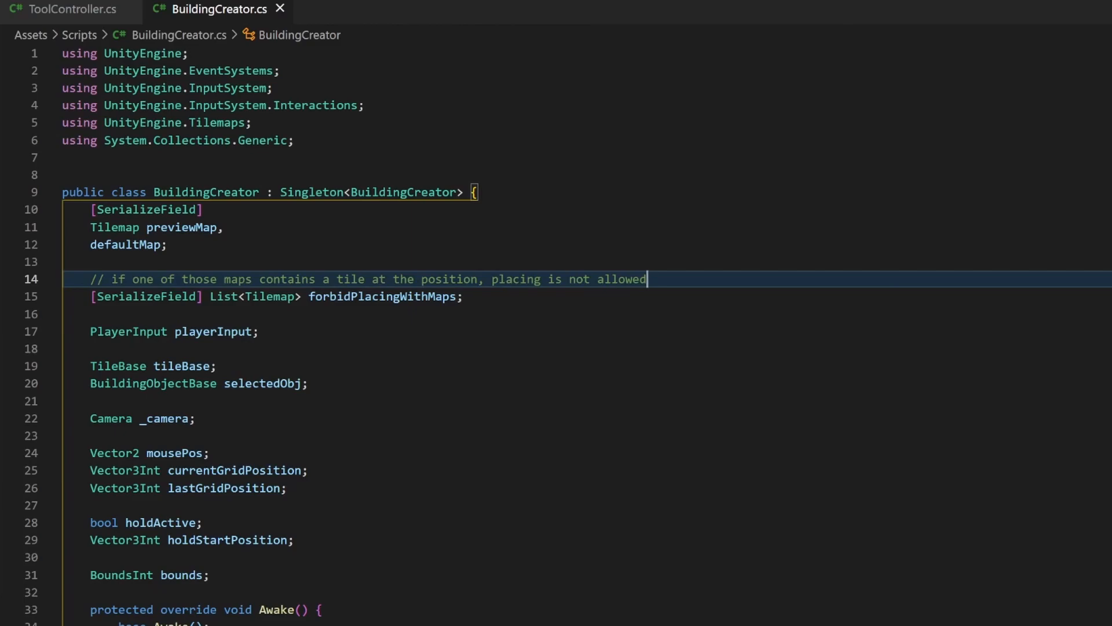
scroll("down", 3)
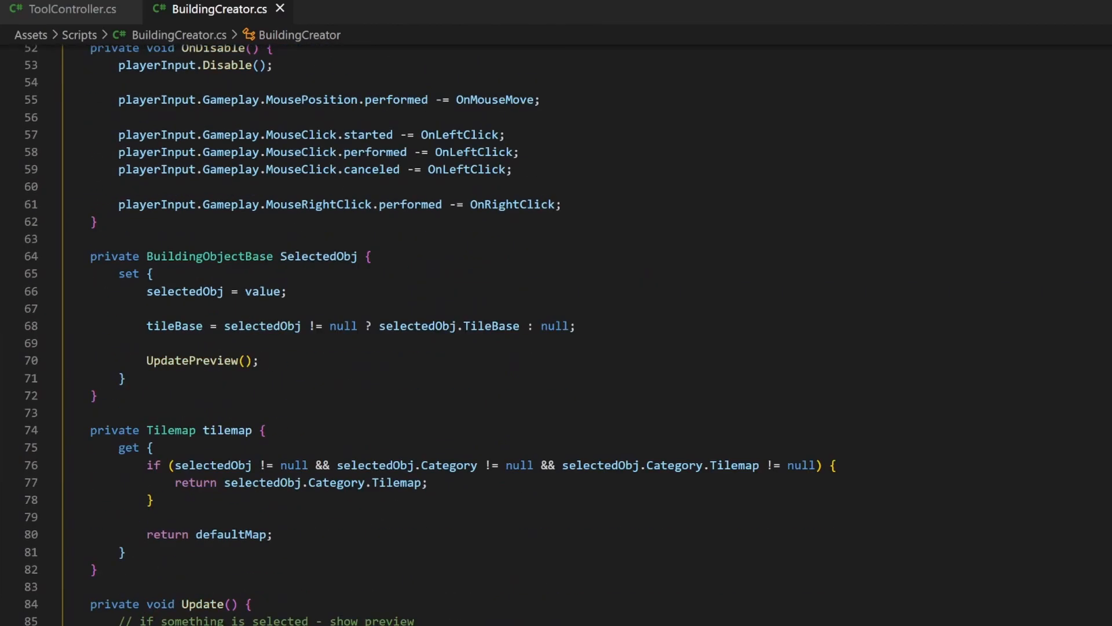
type("private bool IsForbidden")
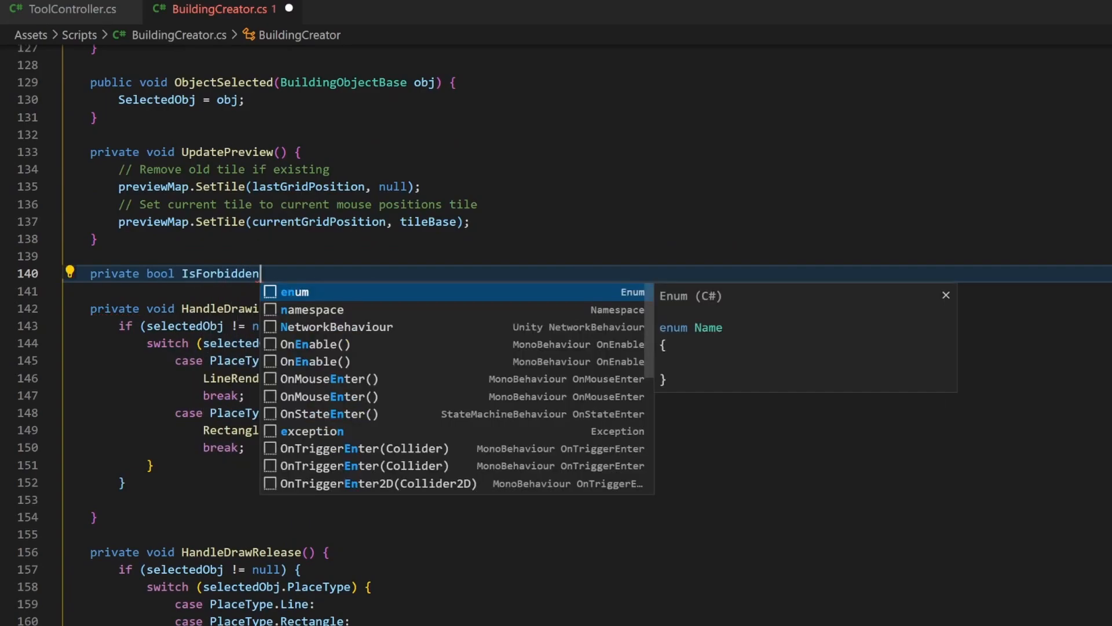
type("(Vector3Int pos) {")
type("return map.HasTile(pos);")
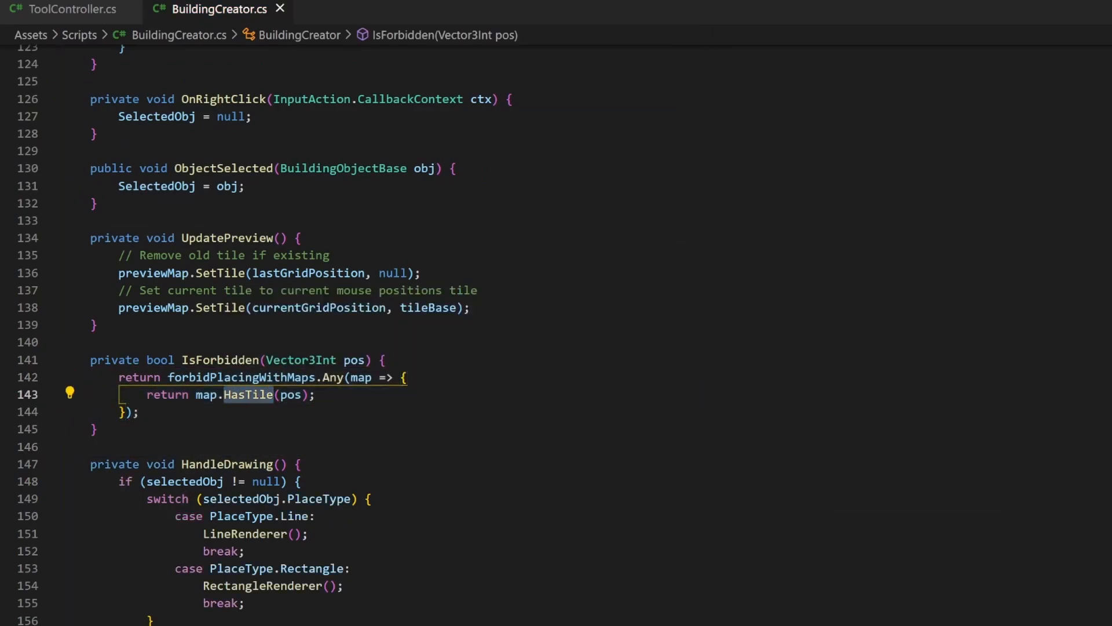
double_click(288, 394)
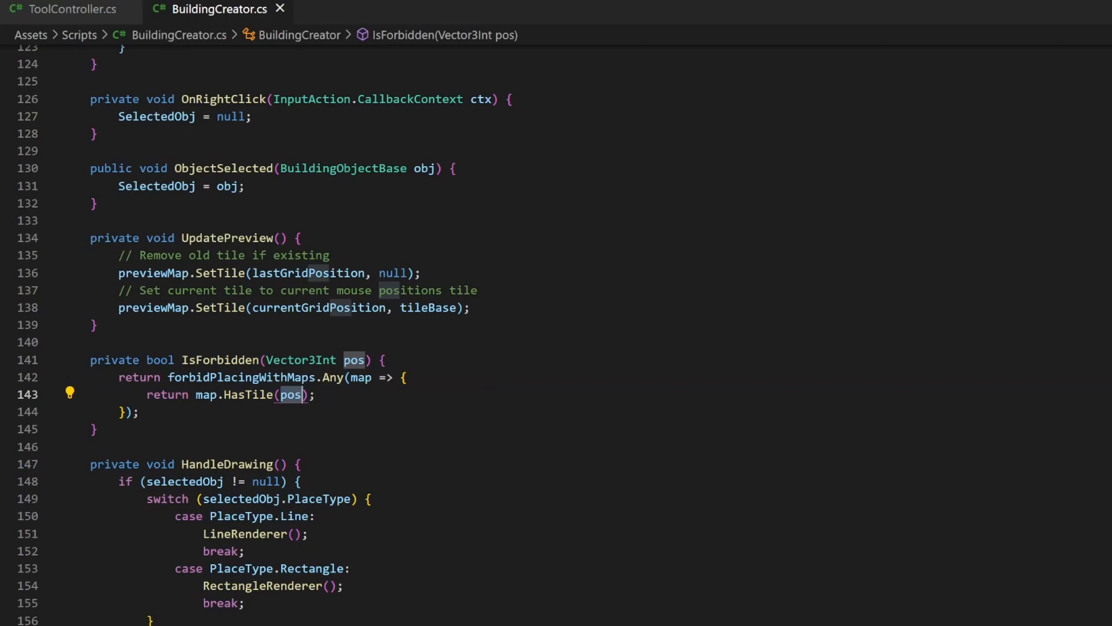
left_click(151, 359)
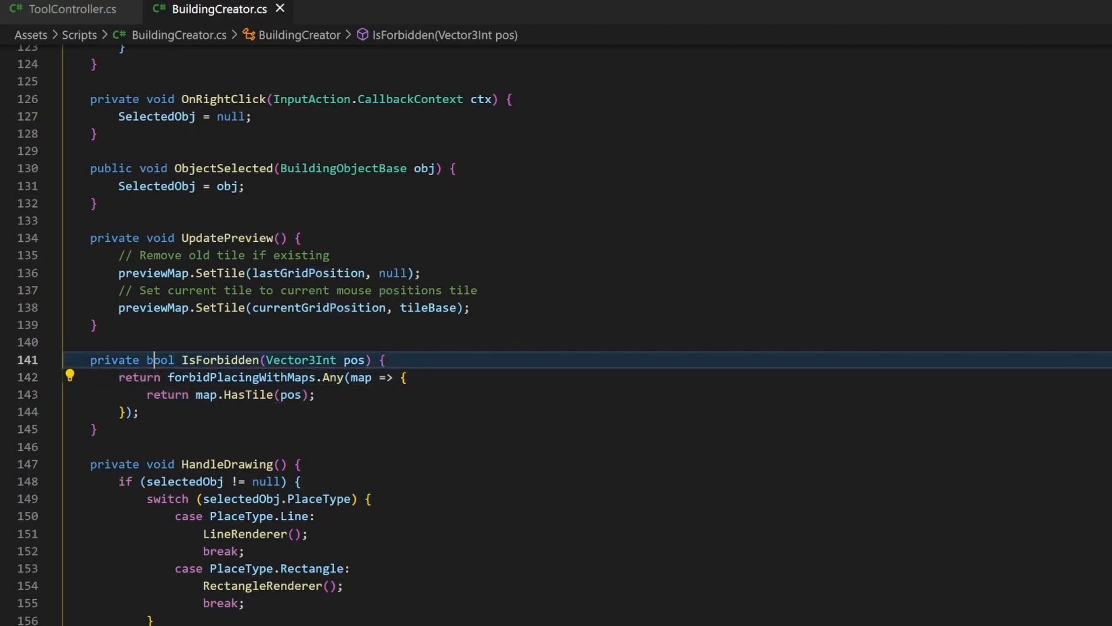
left_click(139, 413)
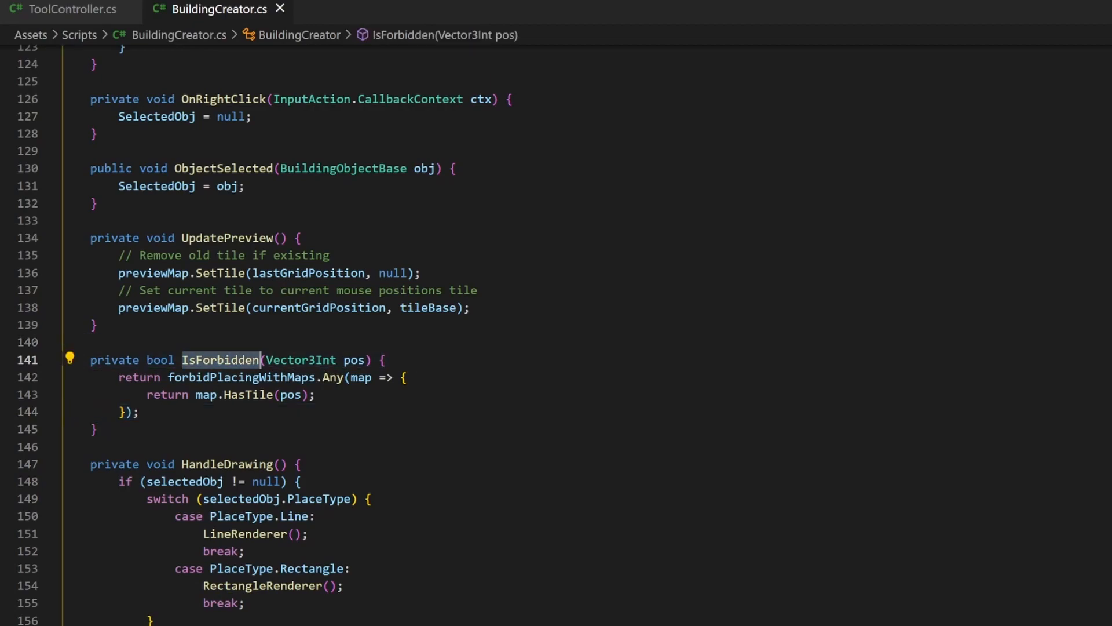
left_click(305, 307)
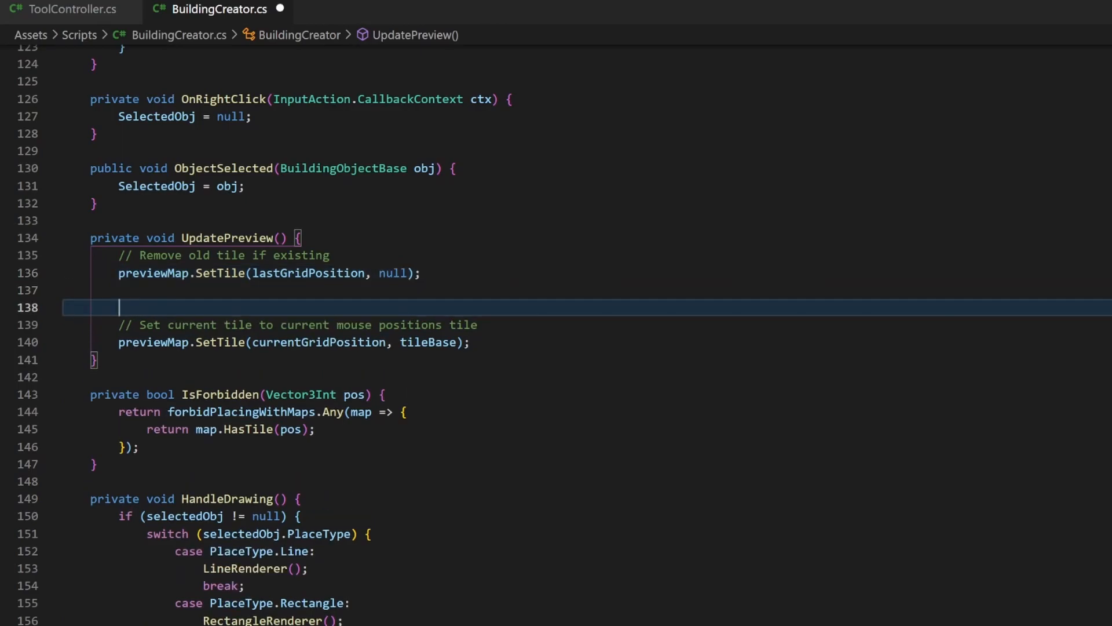
- Guard the preview SetTile call with if(!IsForbidden(currentGridPosition))
type("if(!")
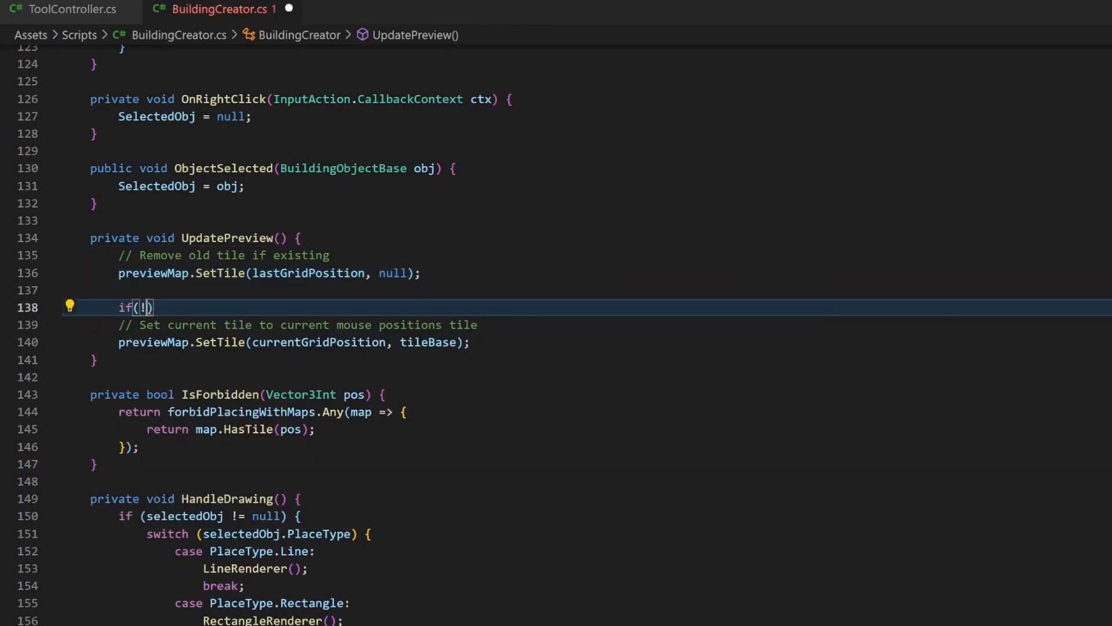
type("IsForbidden(currentGridPosition")
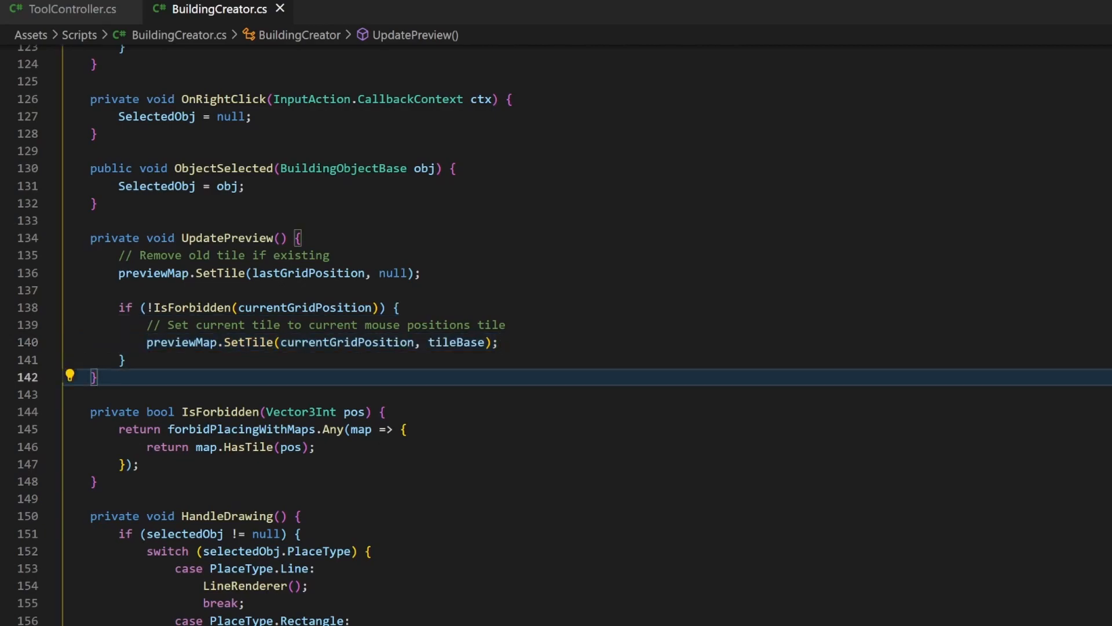
- Change DrawItem's else branch to else if(!IsForbidden(position)) and return to Unity
scroll("down", 3)
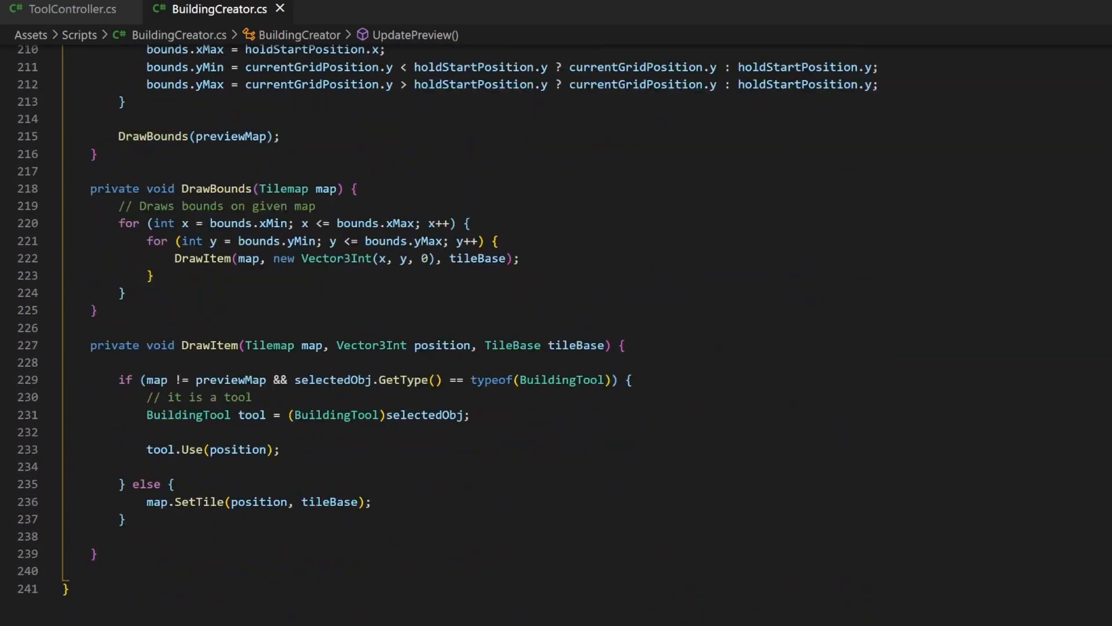
scroll("down", 3)
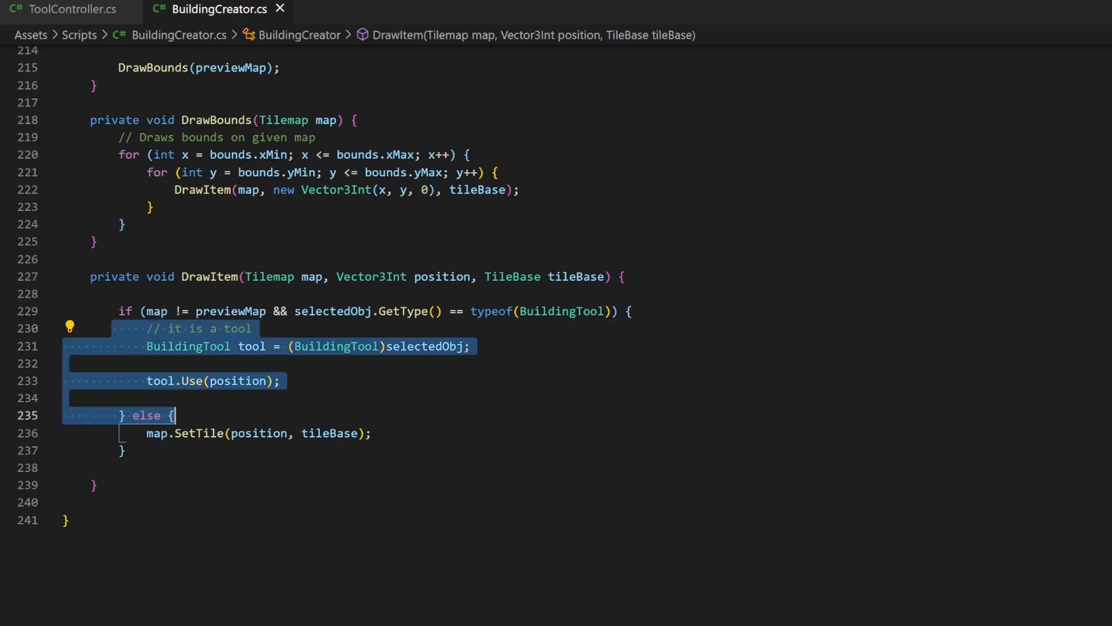
left_click(170, 415)
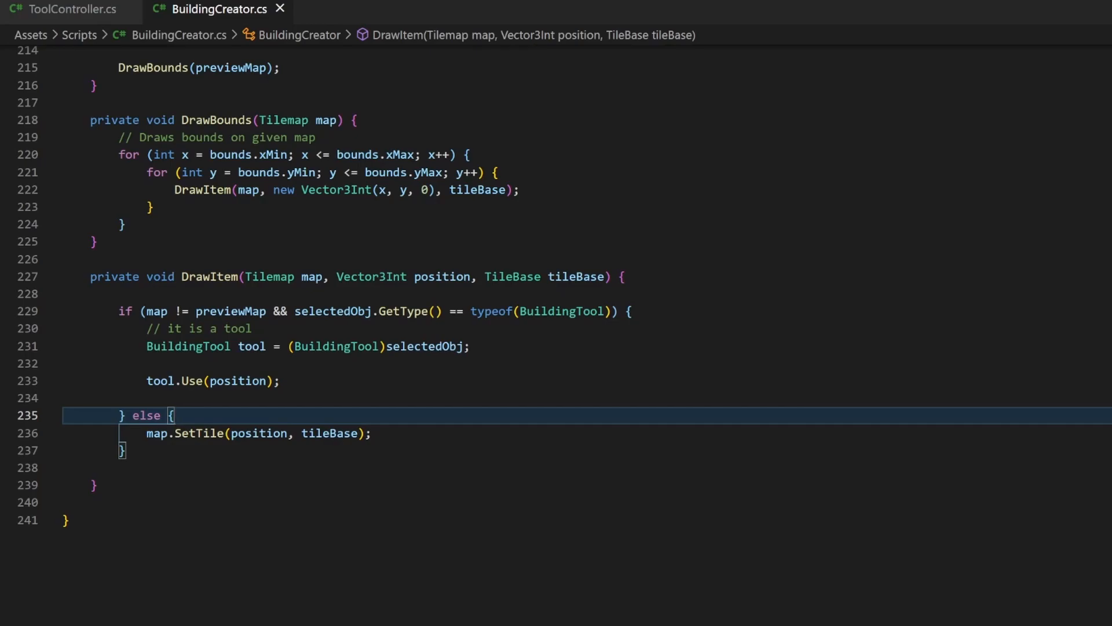
type("if")
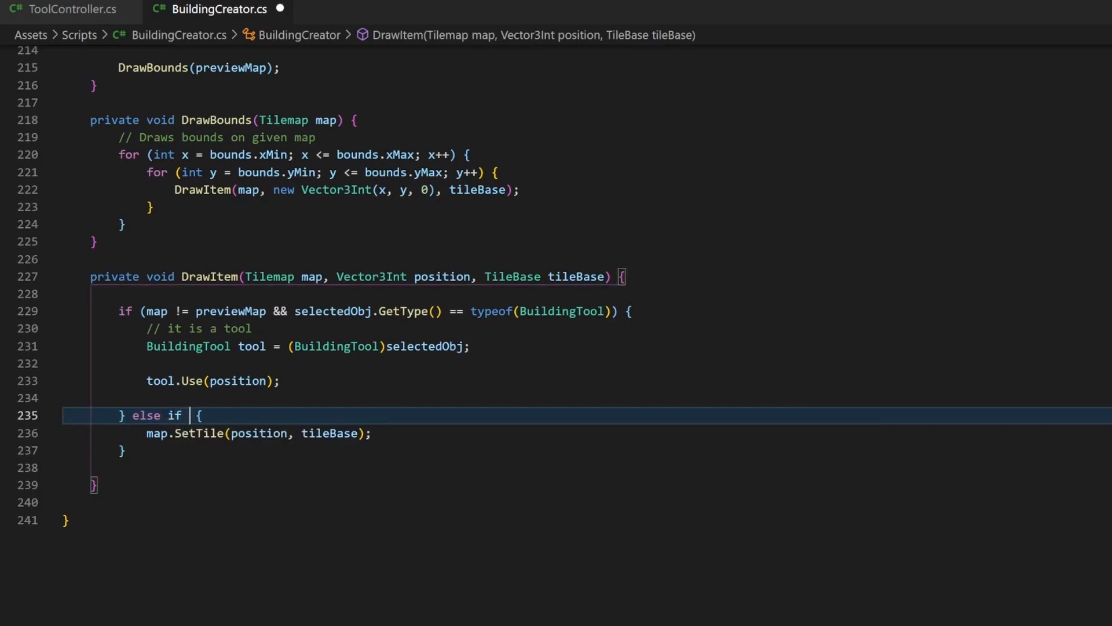
type("(!IsForbidden(position")
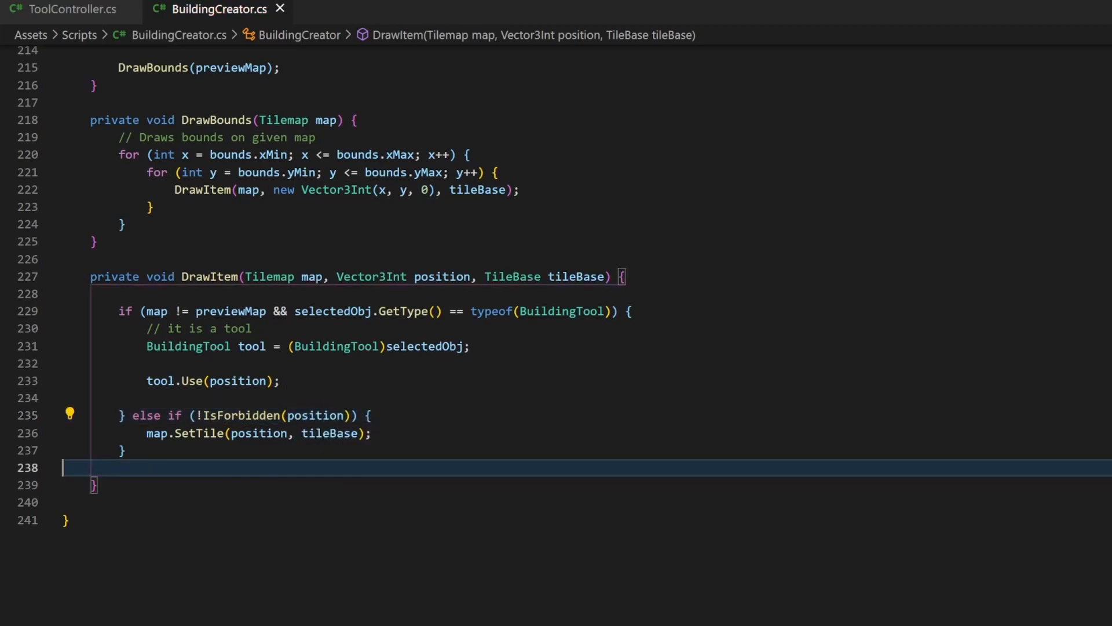
key("alt+tab")
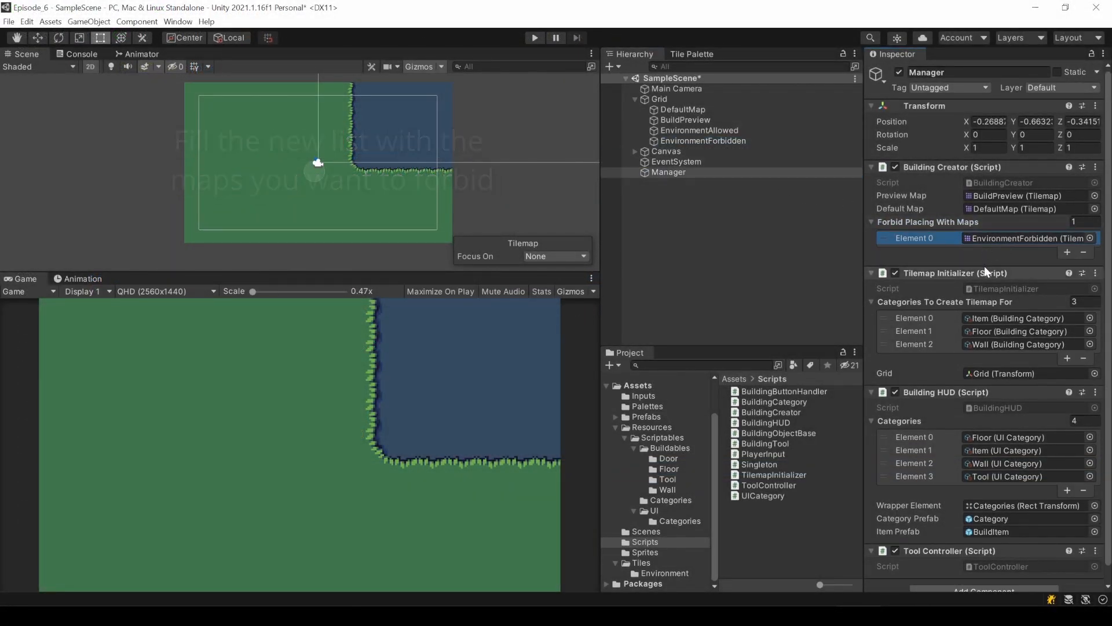
- Run the game and place wooden doors on grass cells and along the water's edge
left_click(534, 37)
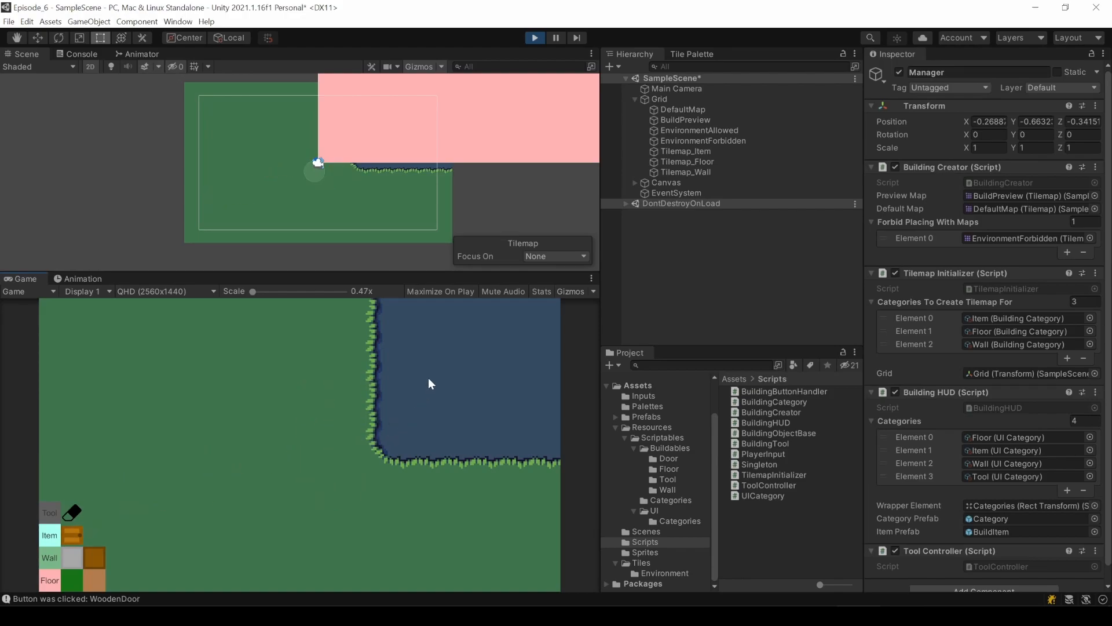
left_click(314, 401)
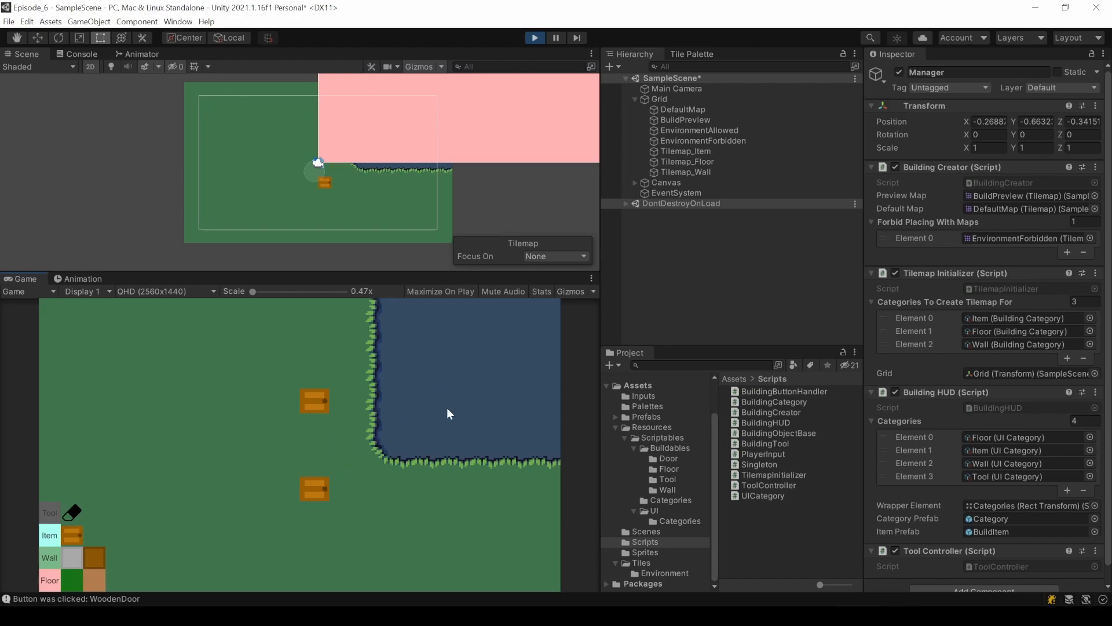
left_click(396, 472)
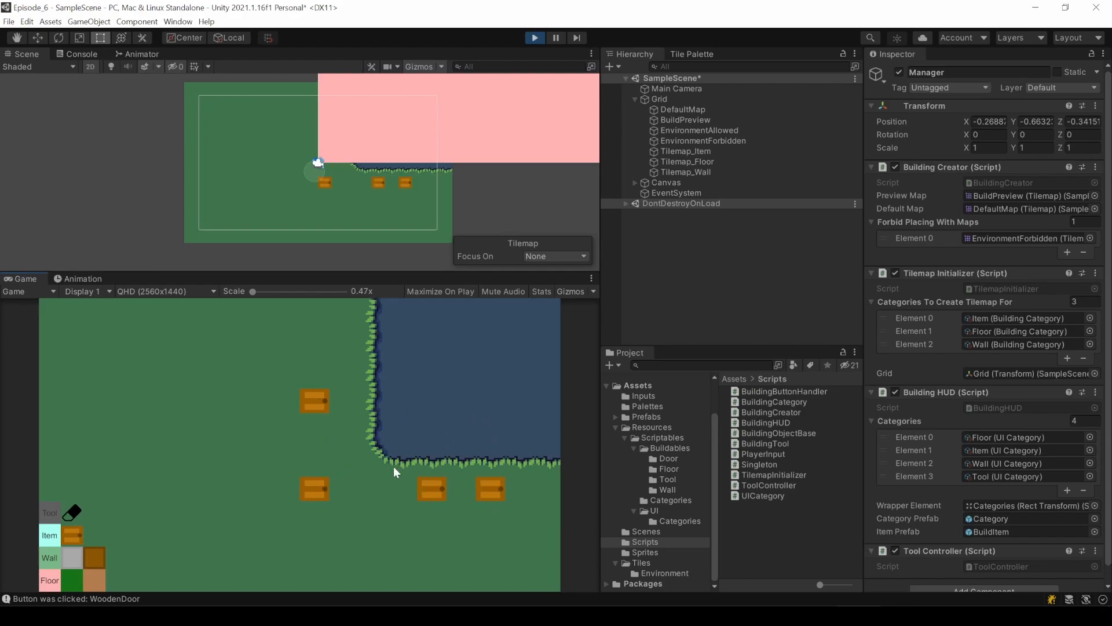
left_click(49, 579)
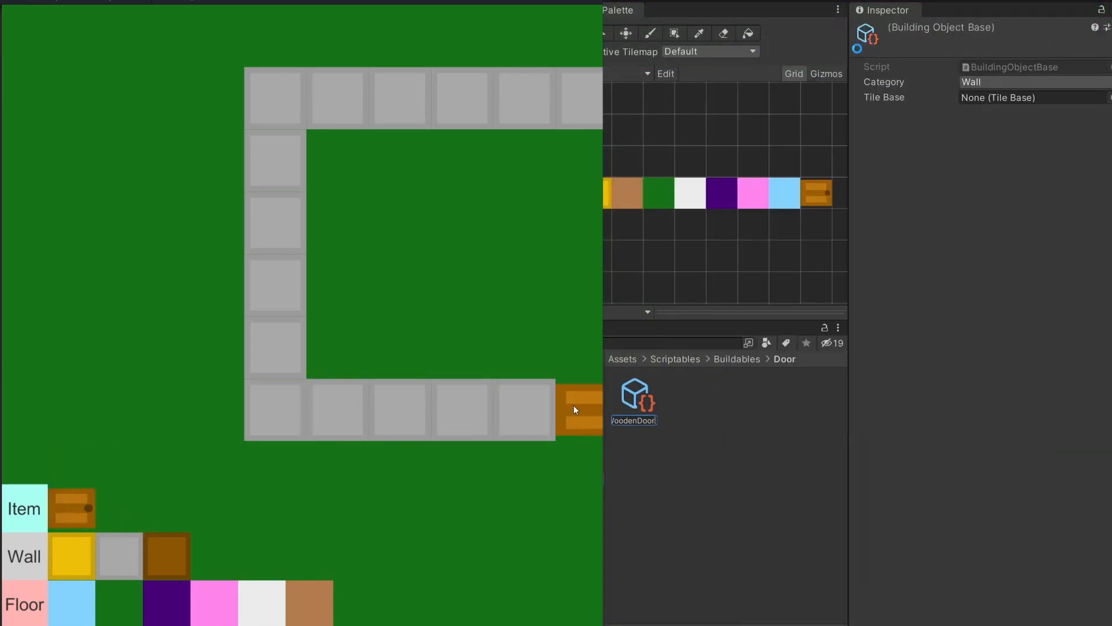
- Draw wooden walls and floor, then place a table and chair inside the room
left_click(634, 395)
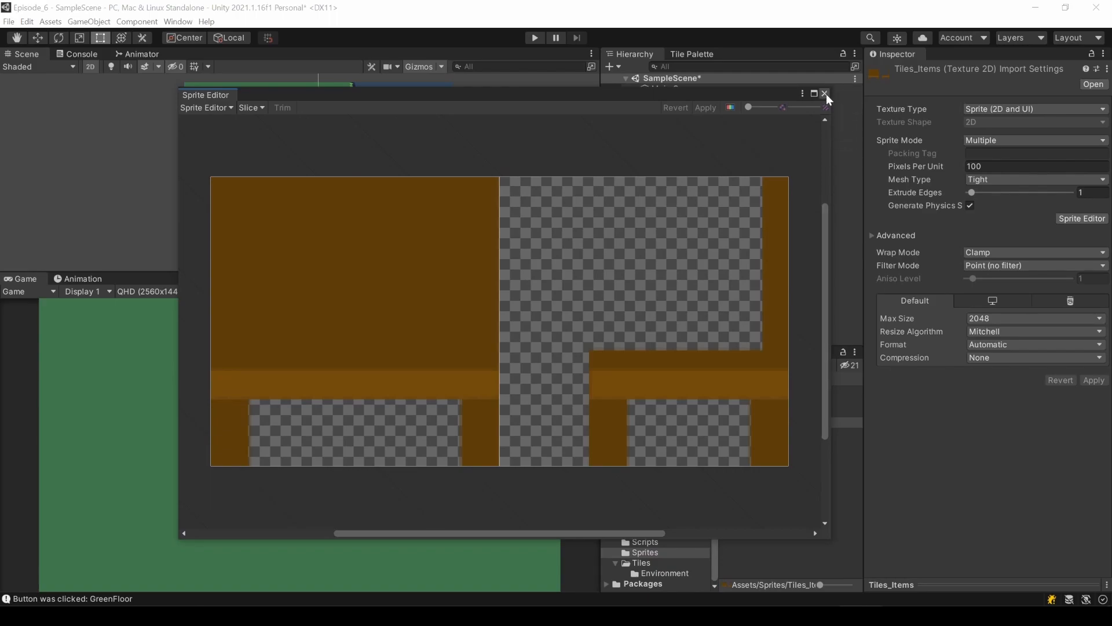
left_click(825, 93)
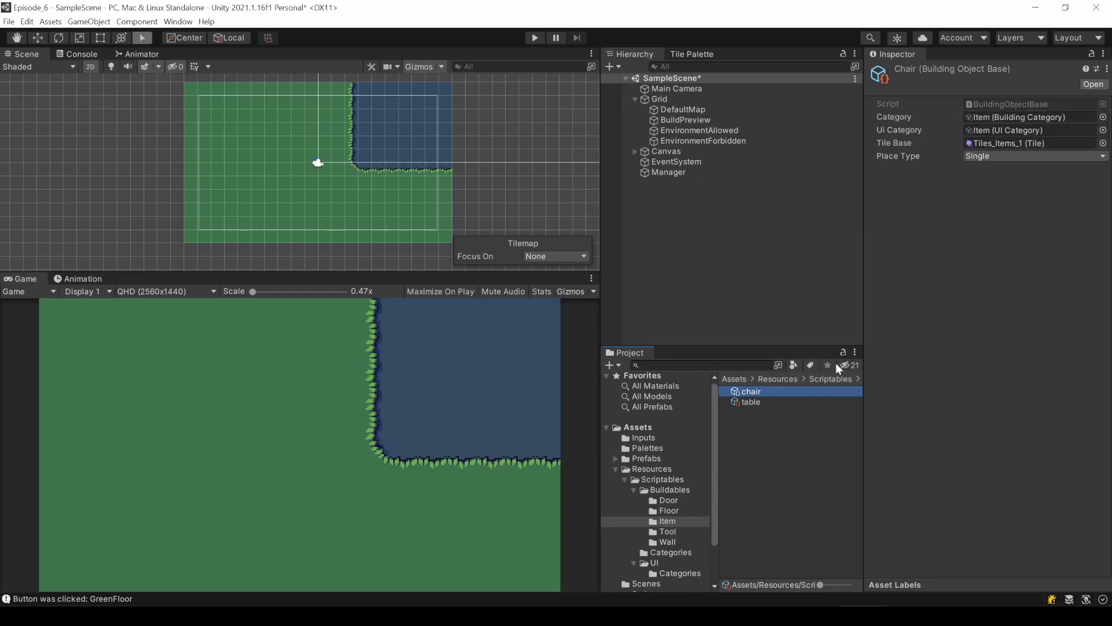
left_click(750, 402)
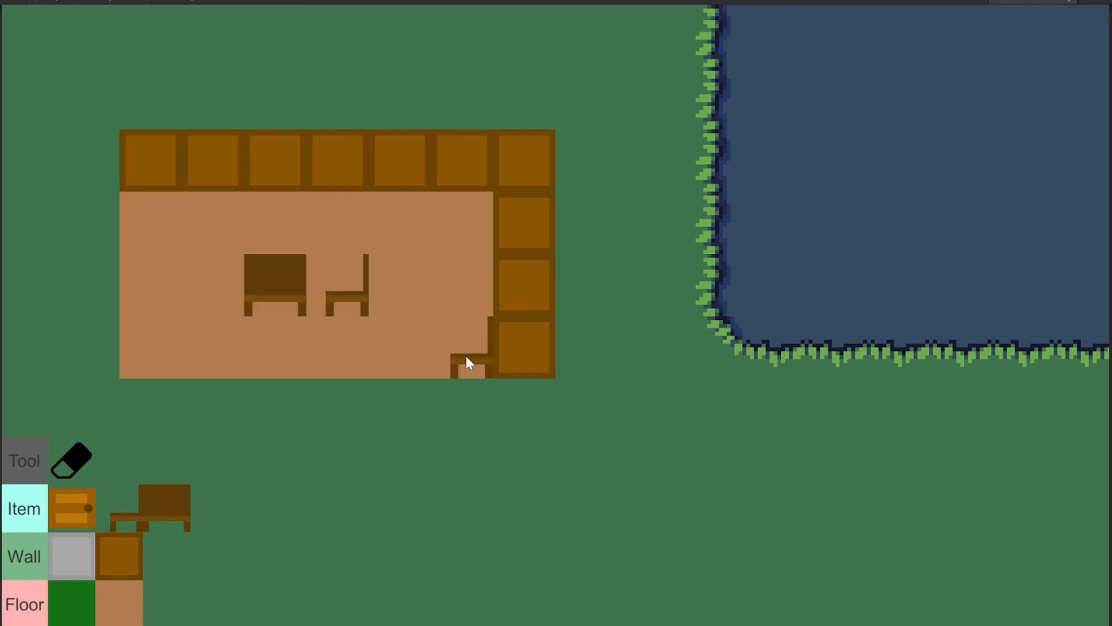
left_click(150, 160)
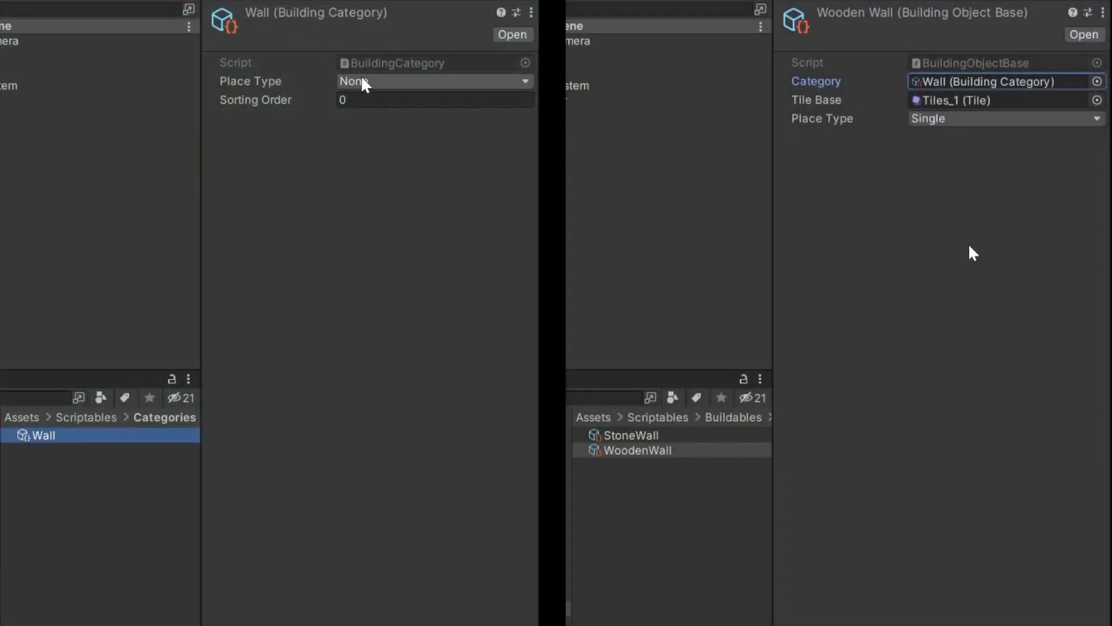
- Set the Wall category's Place Type from None to Line
left_click(432, 81)
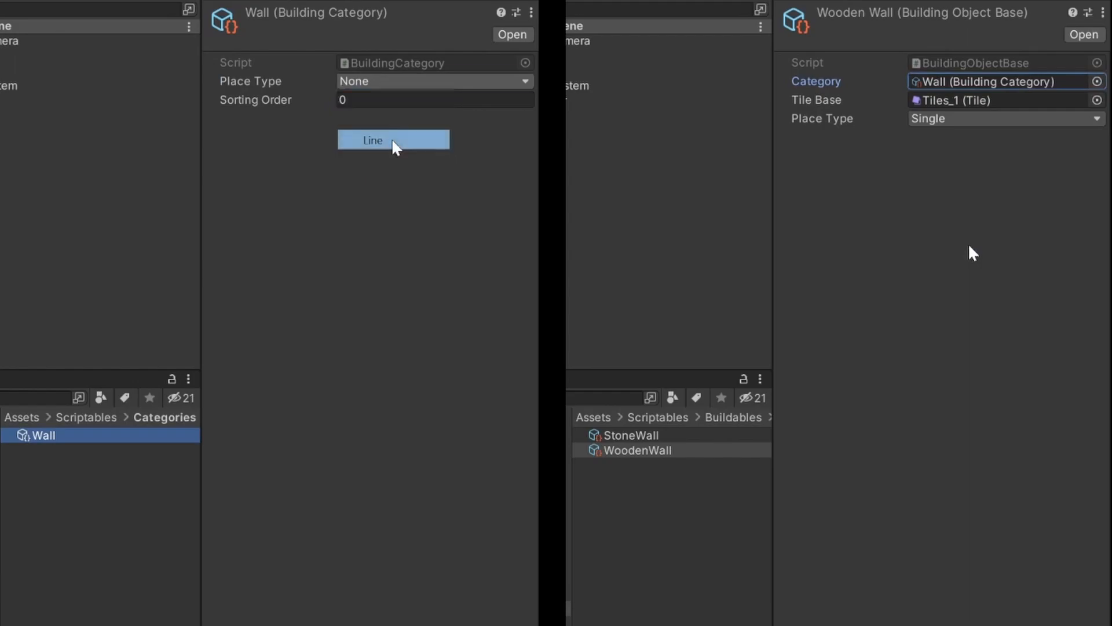
left_click(394, 139)
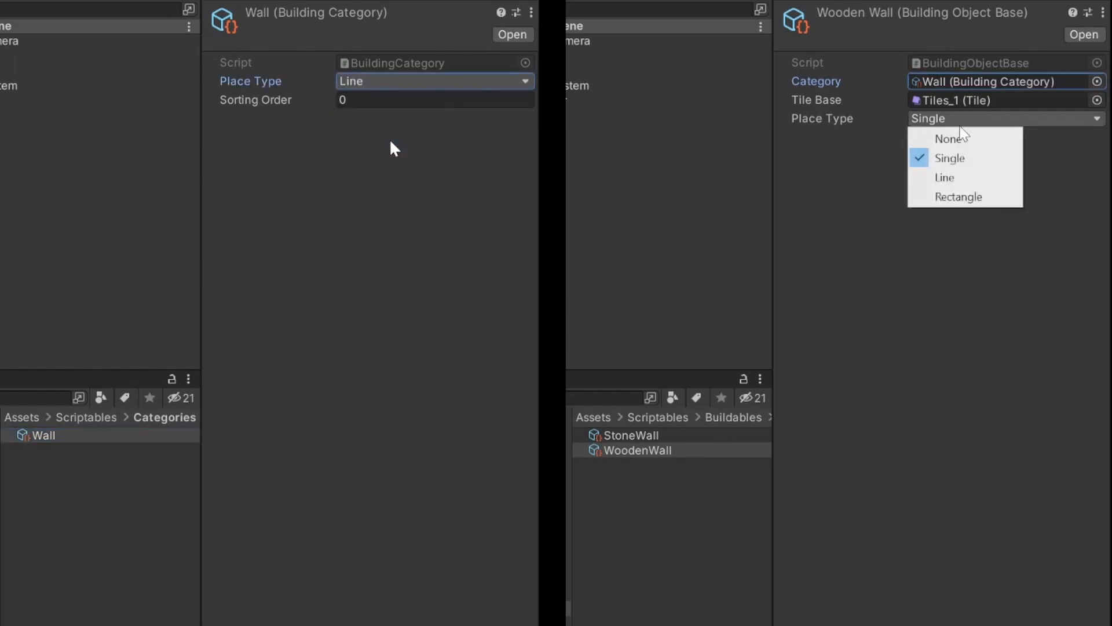
left_click(949, 138)
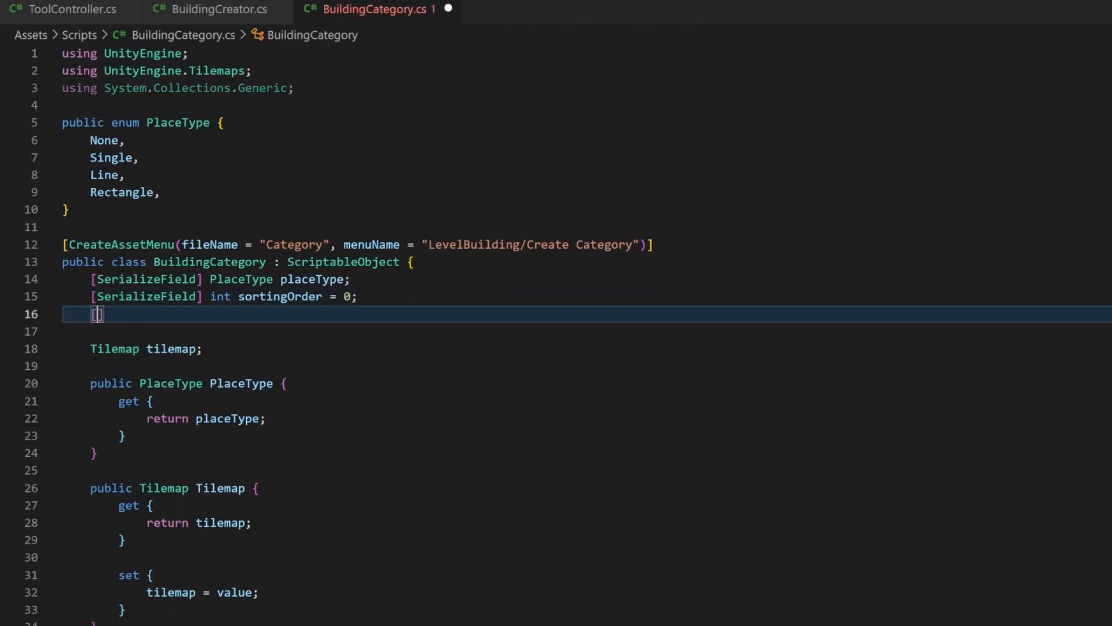
- Declare a serialized List<BuildingCategory> placementRestrictions field in BuildingCategory
type("[SerializeField] List<B")
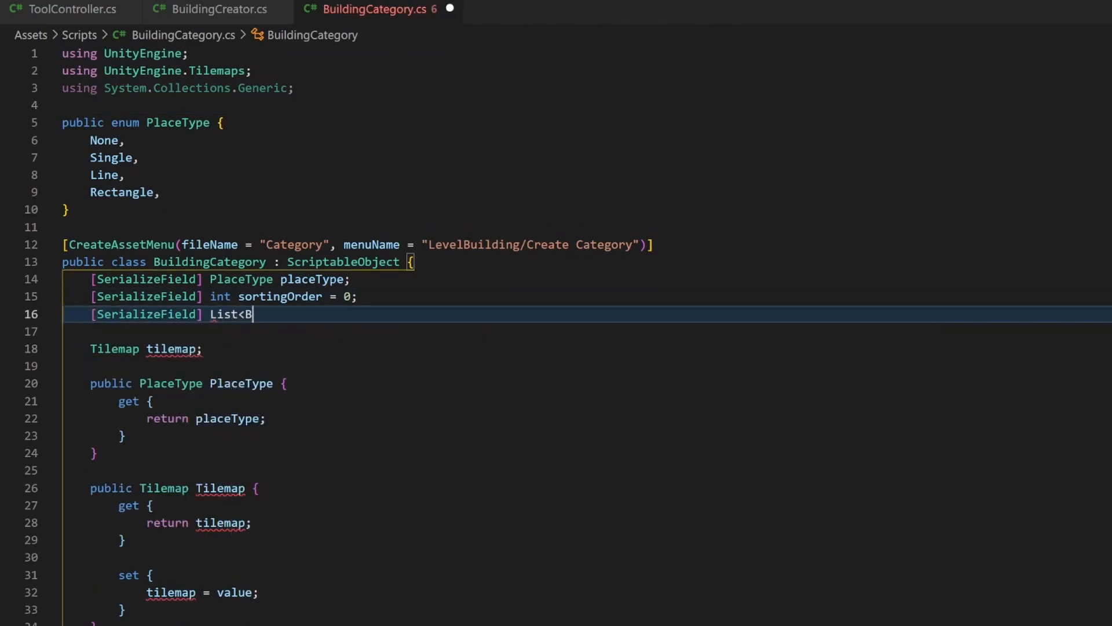
type("uildingCategory")
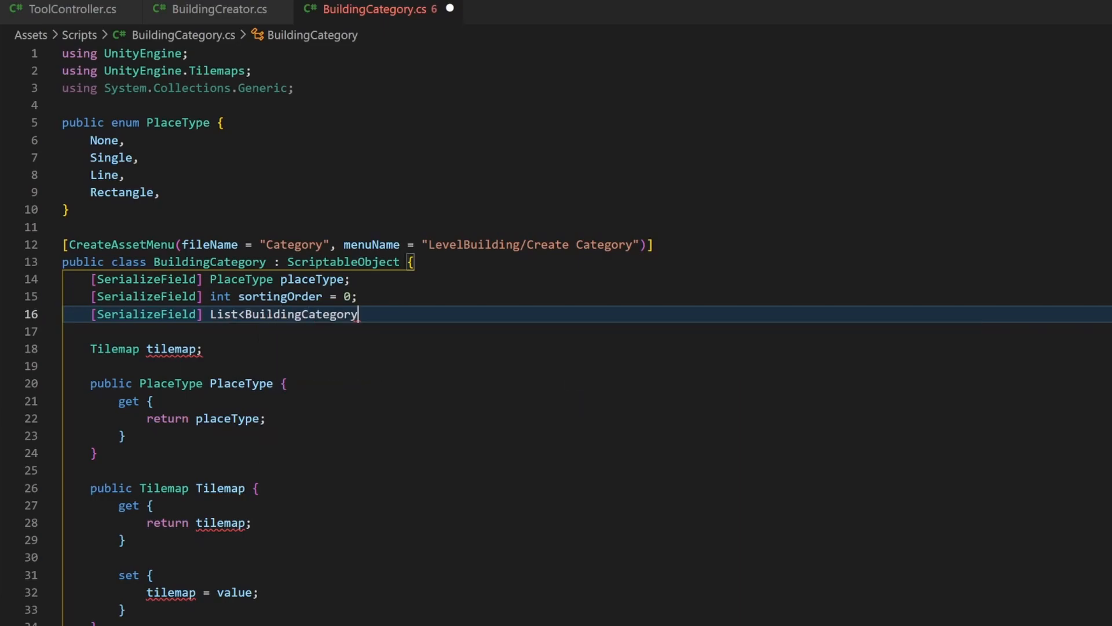
type("> placee")
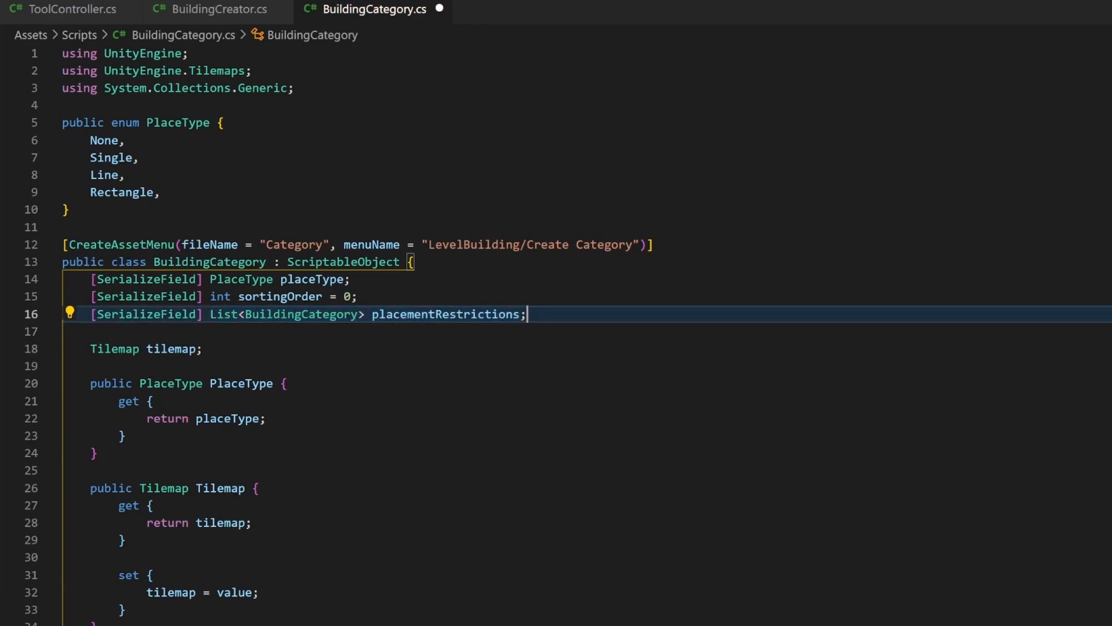
type("public List<BuildingCategory> placementRestrictions")
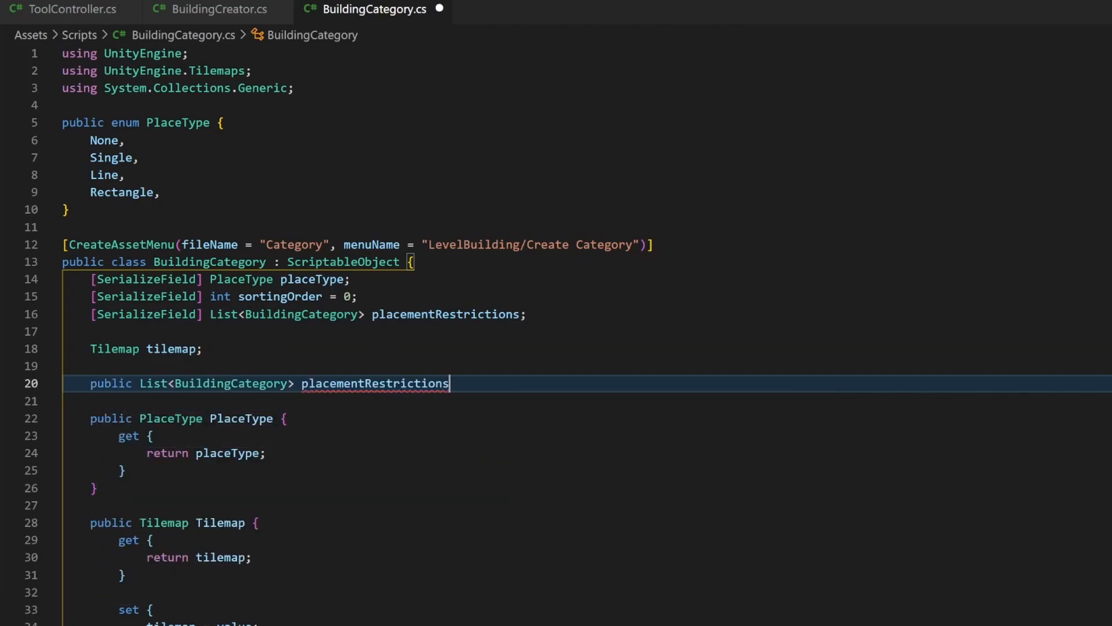
- Add a public PlacementRestrictions getter returning placementRestrictions, then move to BuildingObjectBase.cs
type("{")
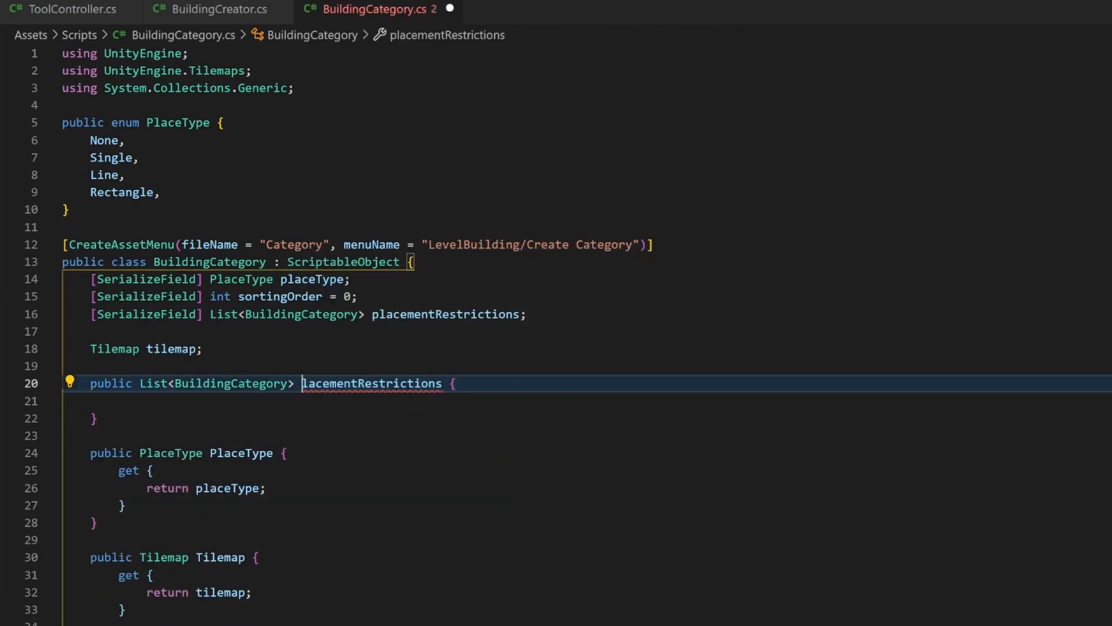
type("return")
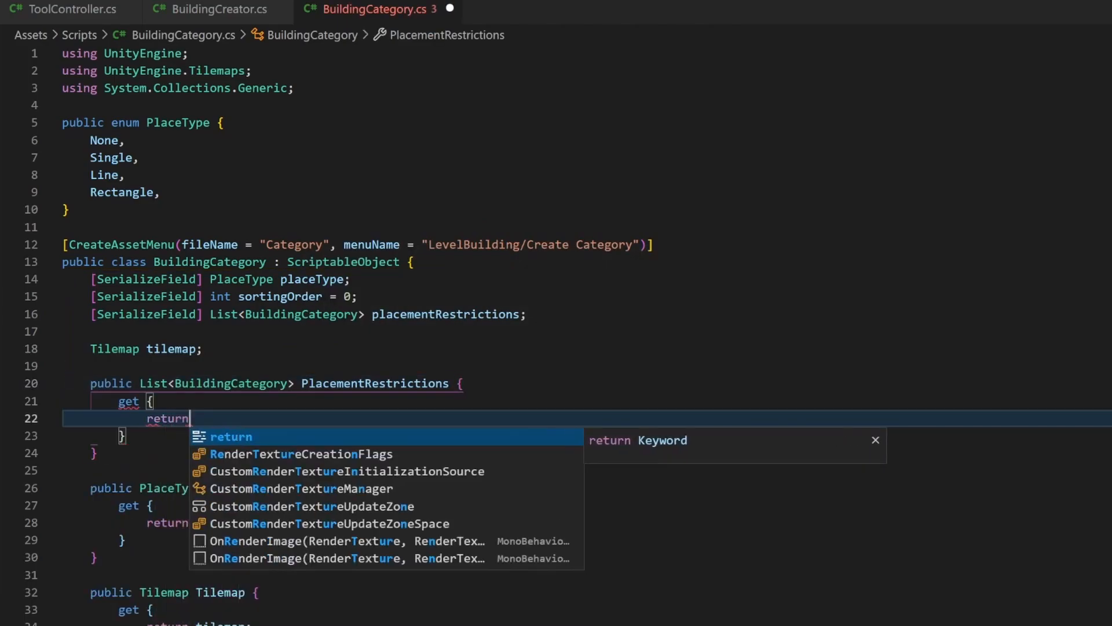
type("placementRestrictions;")
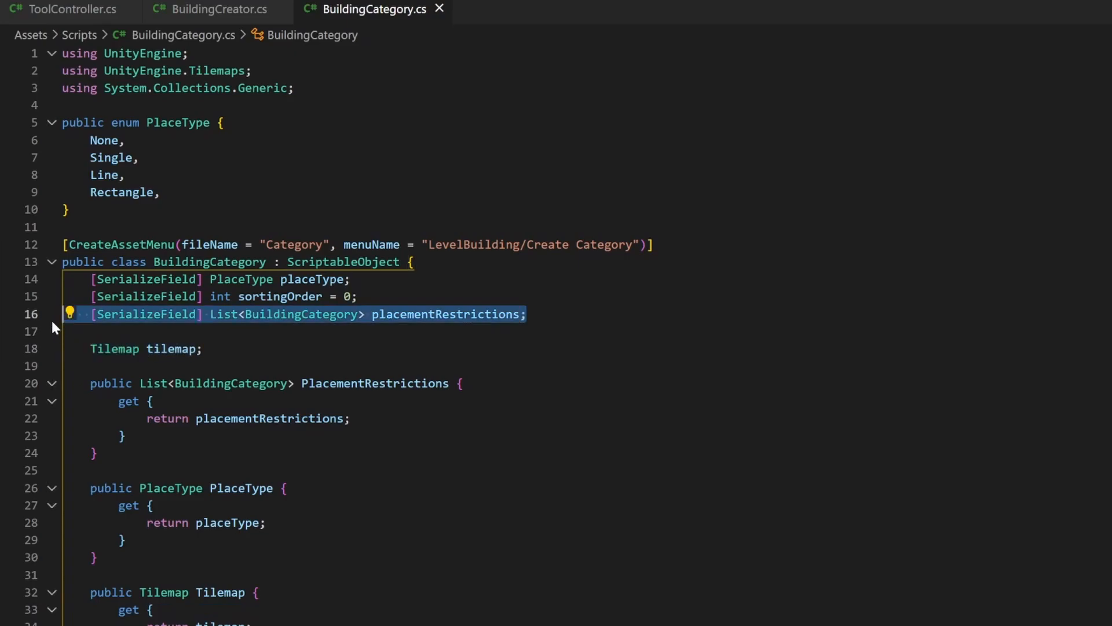
left_click(539, 9)
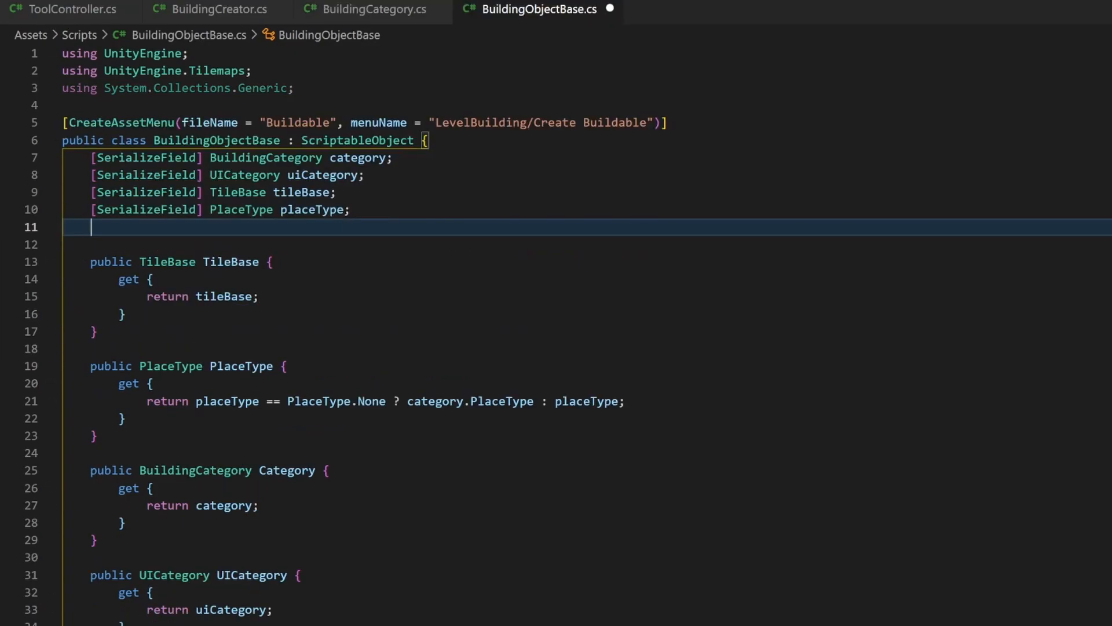
- Give BuildingObjectBase serialized placementRestrictions list and usePlacementRestrictions bool fields
type("[SerializeField] List<BuildingCategory> placementRestrictions;")
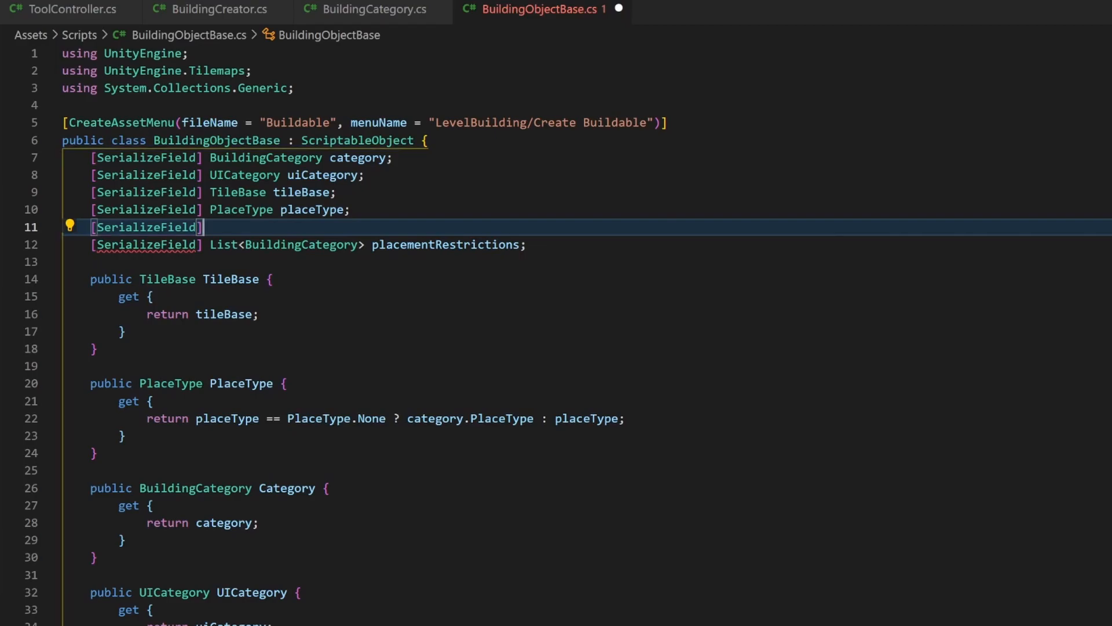
type("bool")
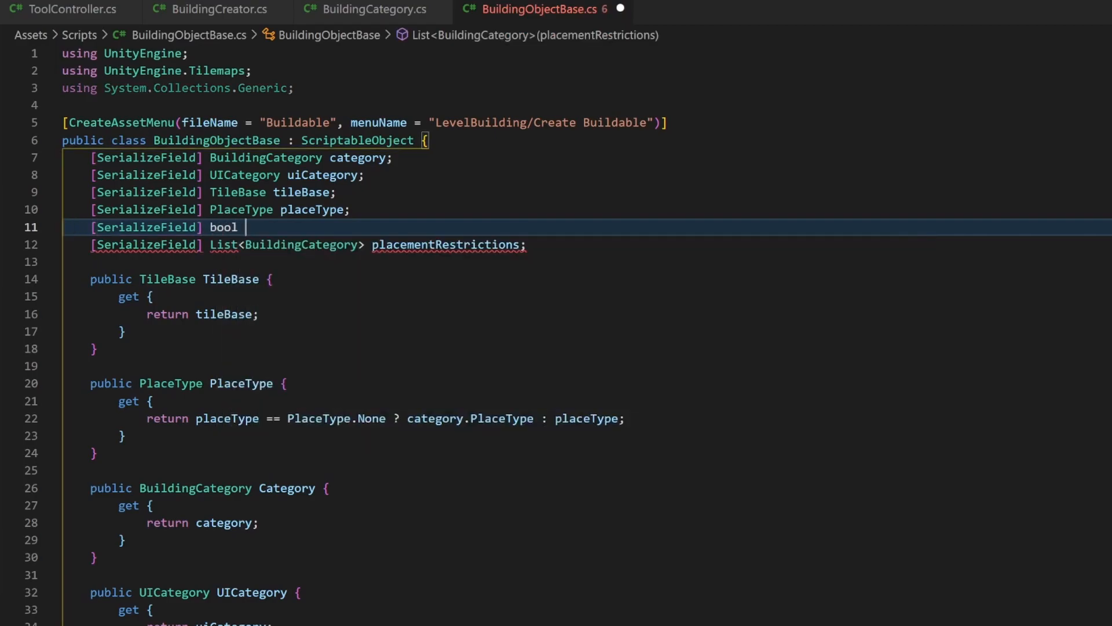
type("usePlacementRestrictions;")
type("public List<BuildingCategory> PlacementRestrictions {")
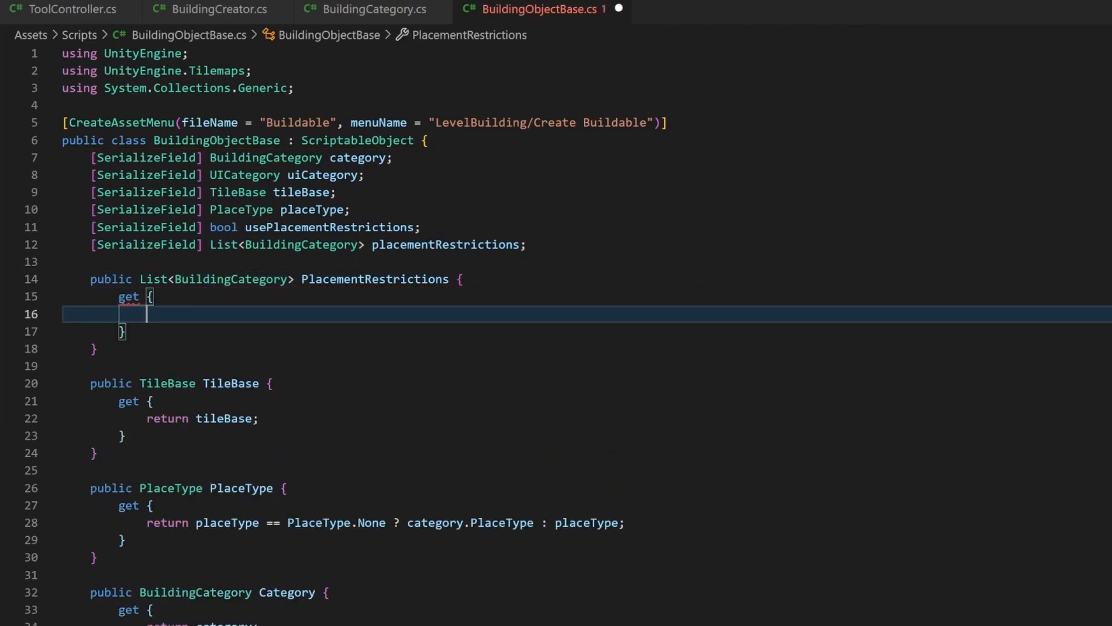
- Write a PlacementRestrictions getter returning its own list or category.PlacementRestrictions via a ternary
type("return")
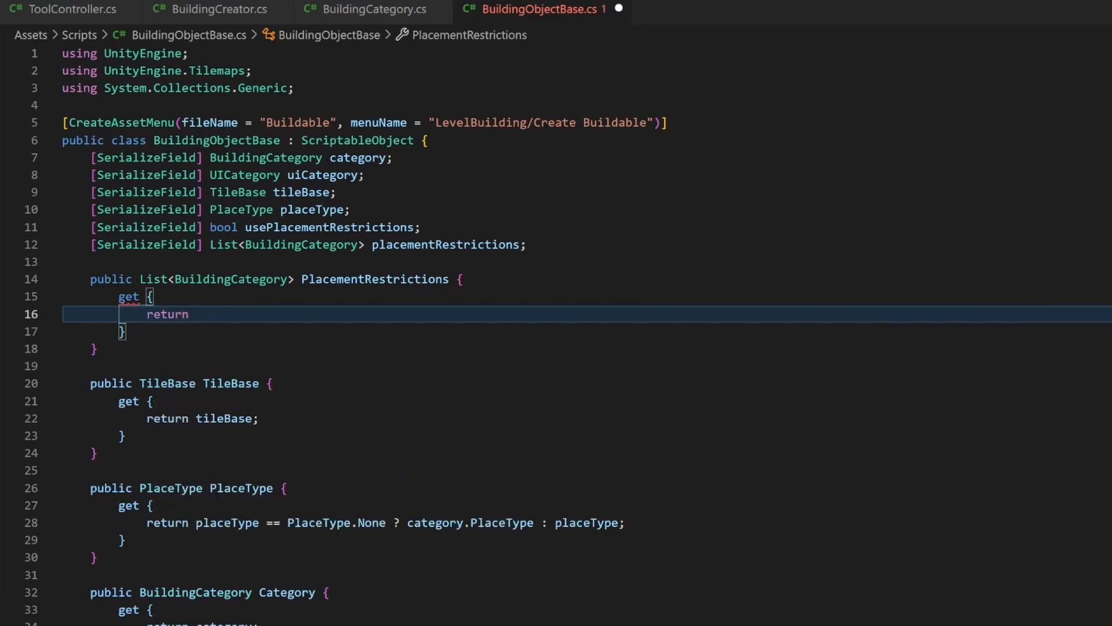
type("usePlacementRestrictions ?")
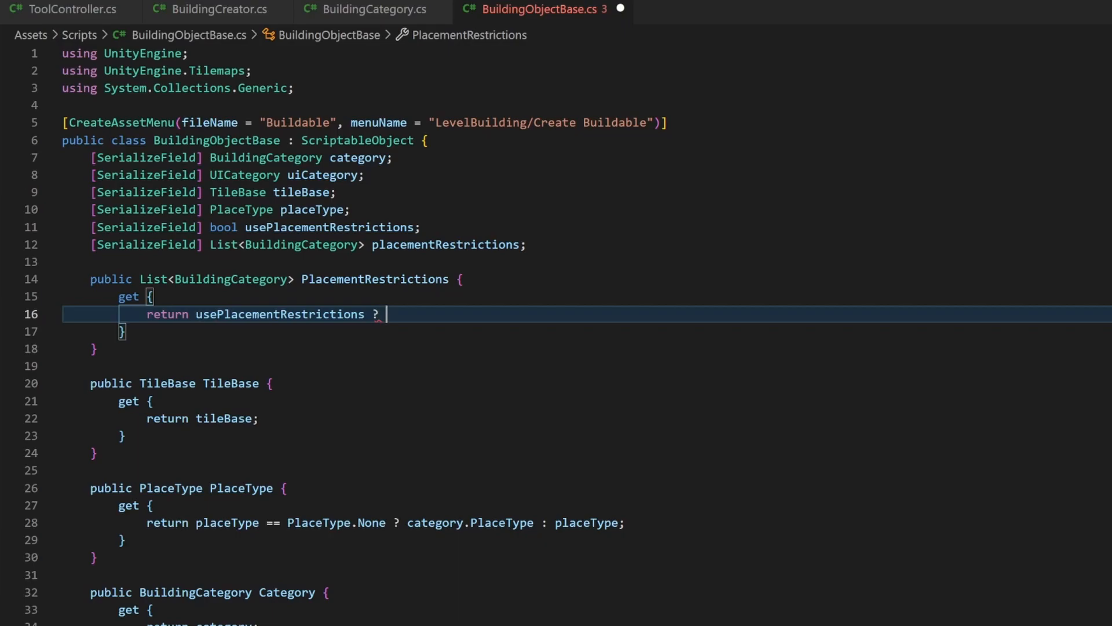
type("placementRestrictions :")
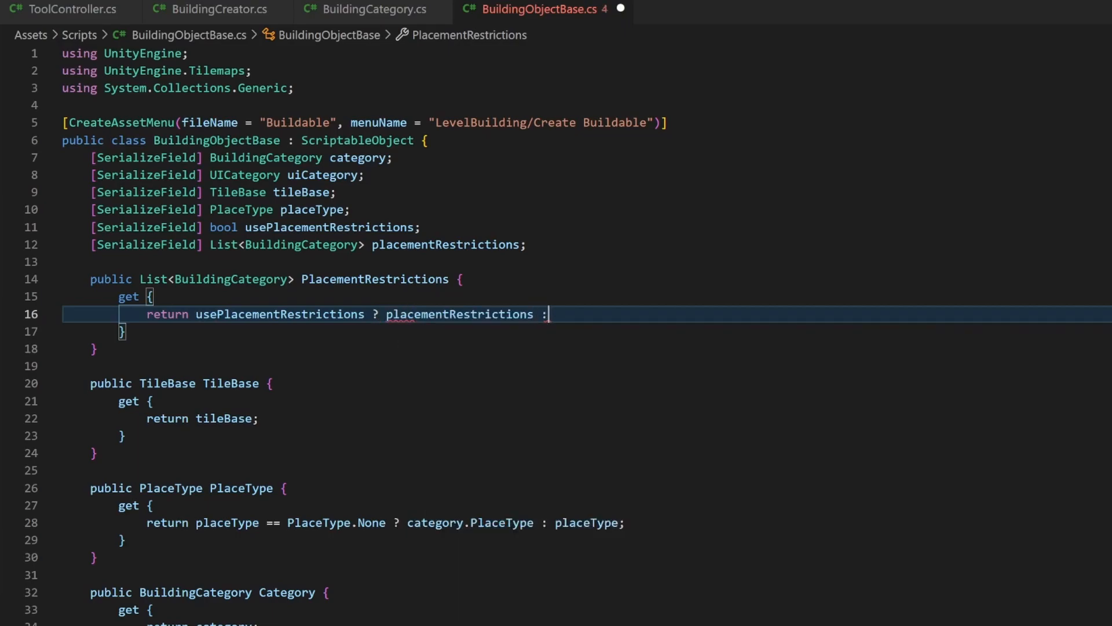
type("category.Pla")
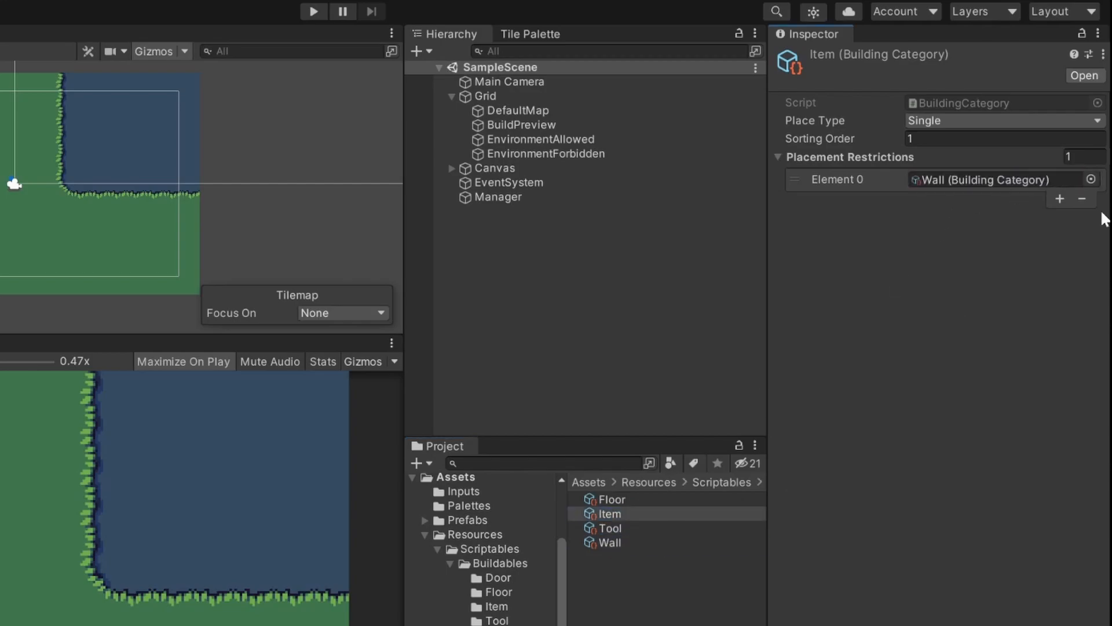
- Add a second restriction entry to the Item category and to the Wall category
left_click(1060, 198)
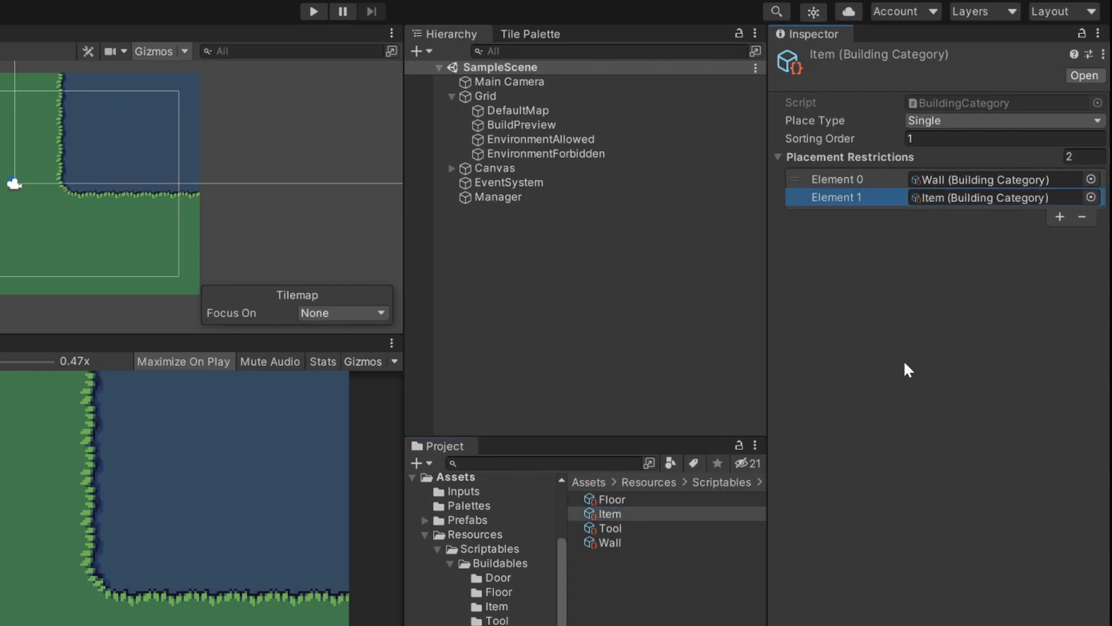
left_click(611, 542)
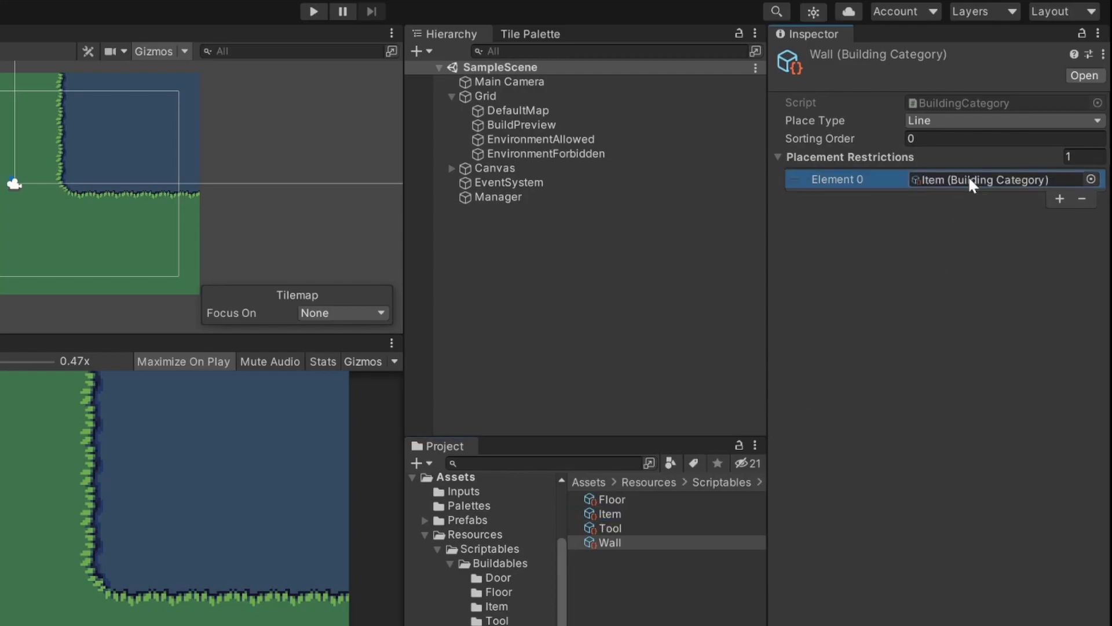
left_click(1060, 198)
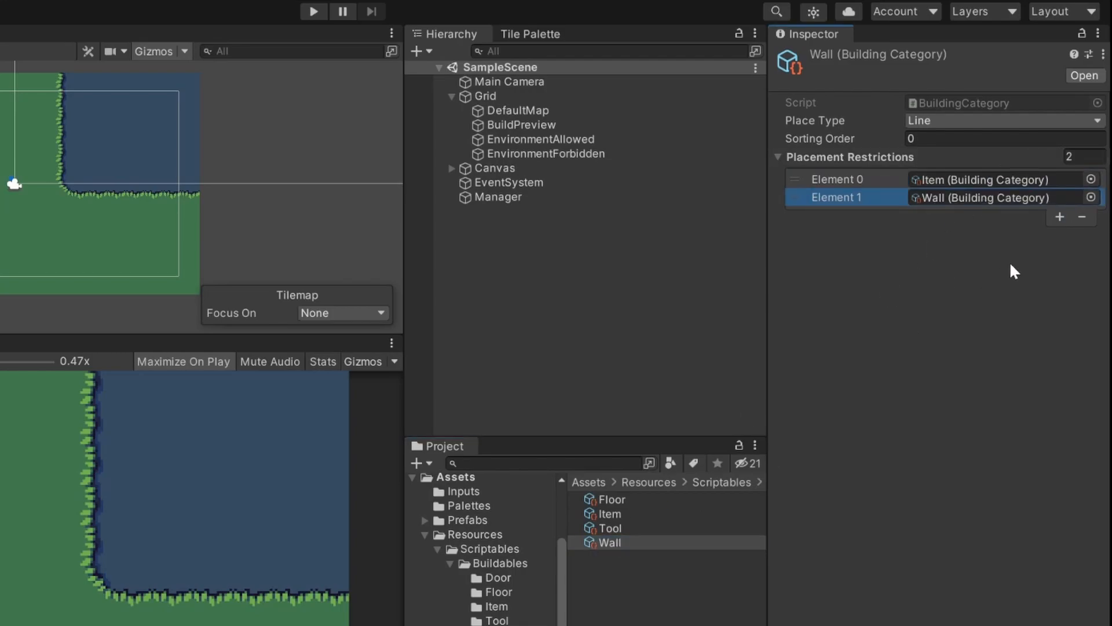
- Enable Use Placement Restrictions on the WoodenDoor buildable and add one empty entry
left_click(498, 577)
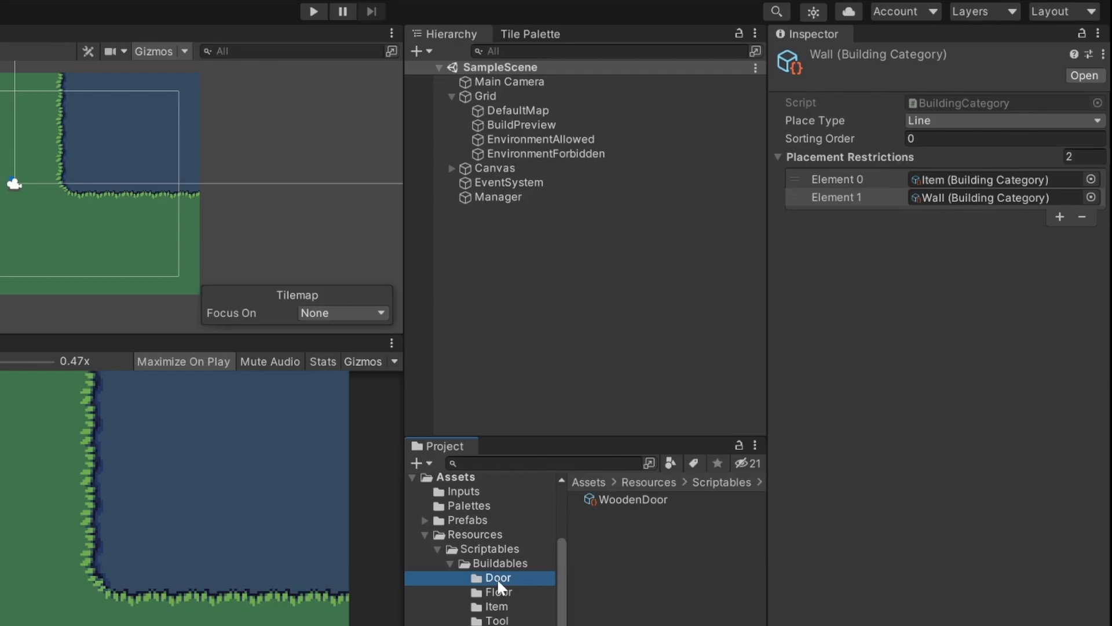
left_click(628, 499)
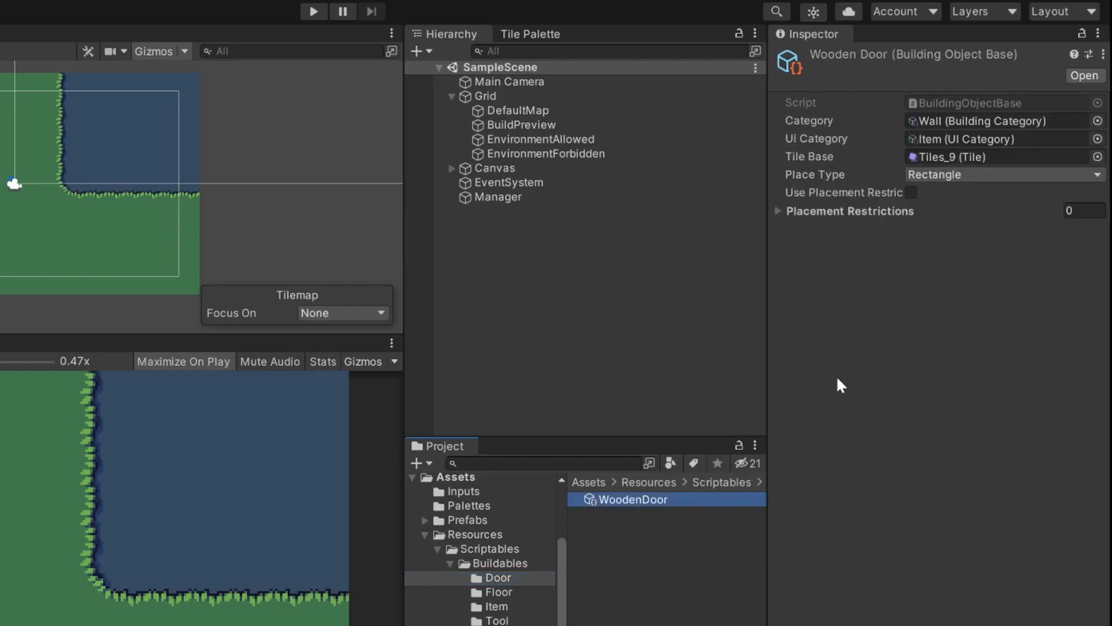
left_click(910, 193)
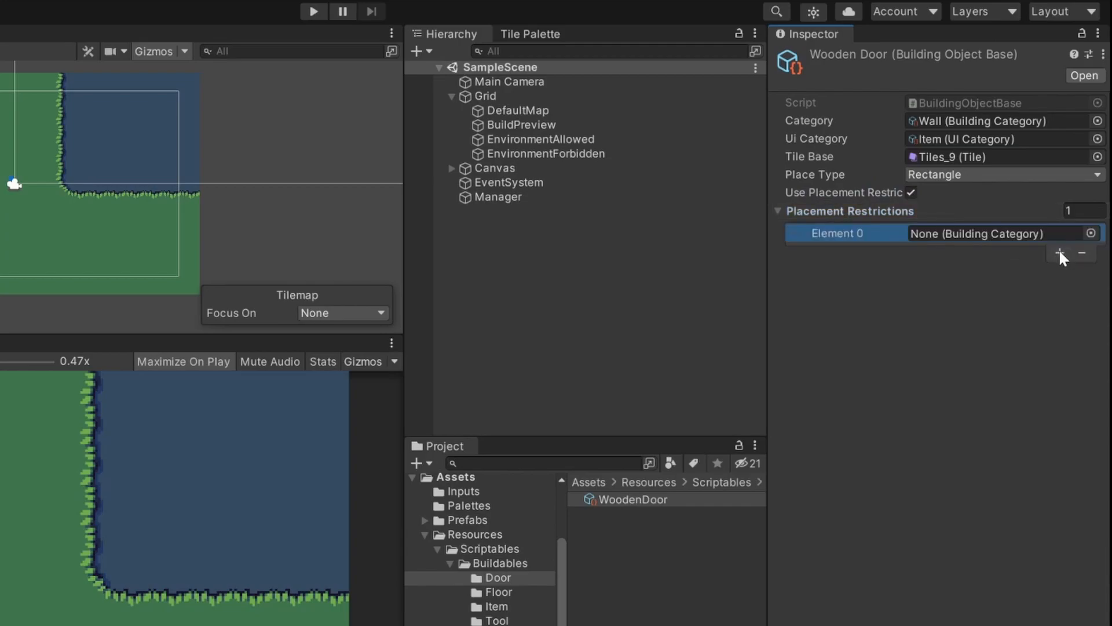
left_click(1093, 232)
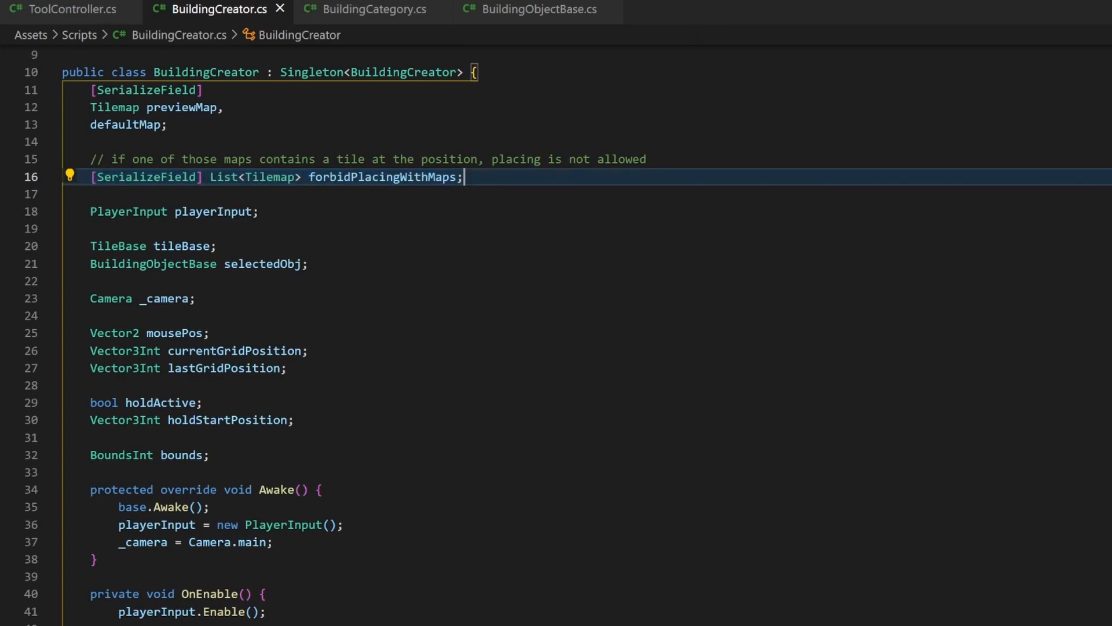
- In IsForbidden, assign selectedObj.PlacementRestrictions to a List<BuildingCategory> restrictedCategories
scroll("down", 3)
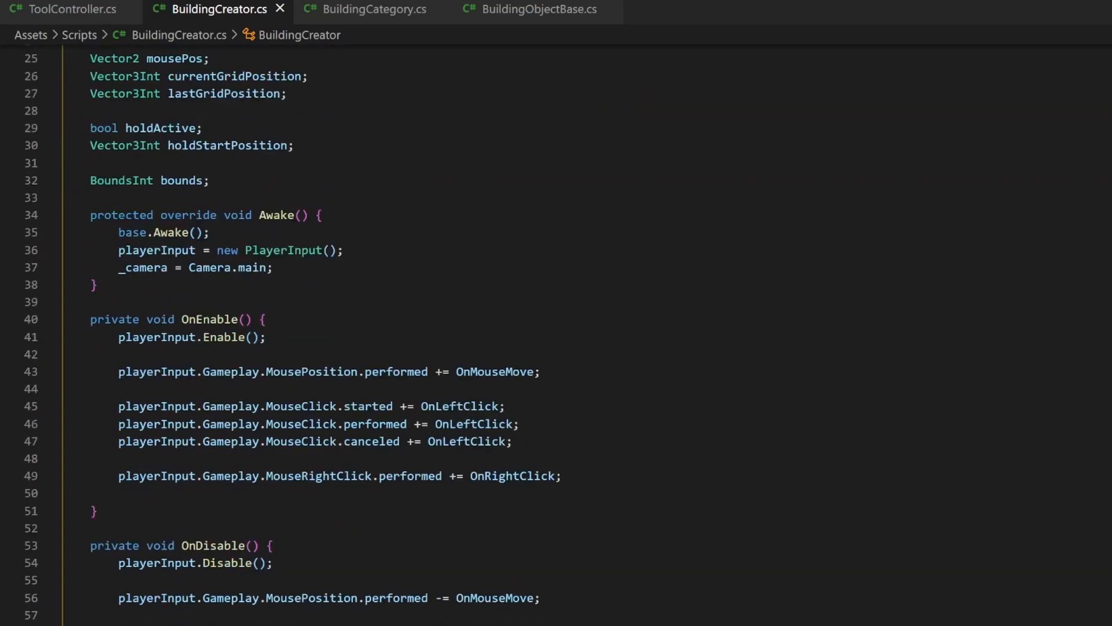
scroll("down", 3)
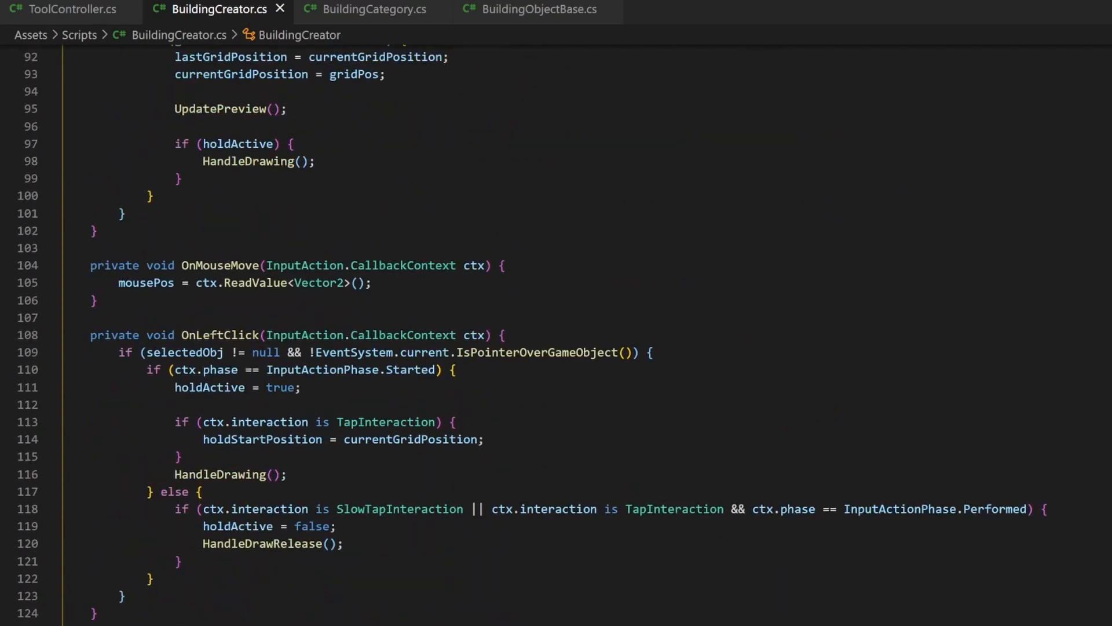
scroll("down", 3)
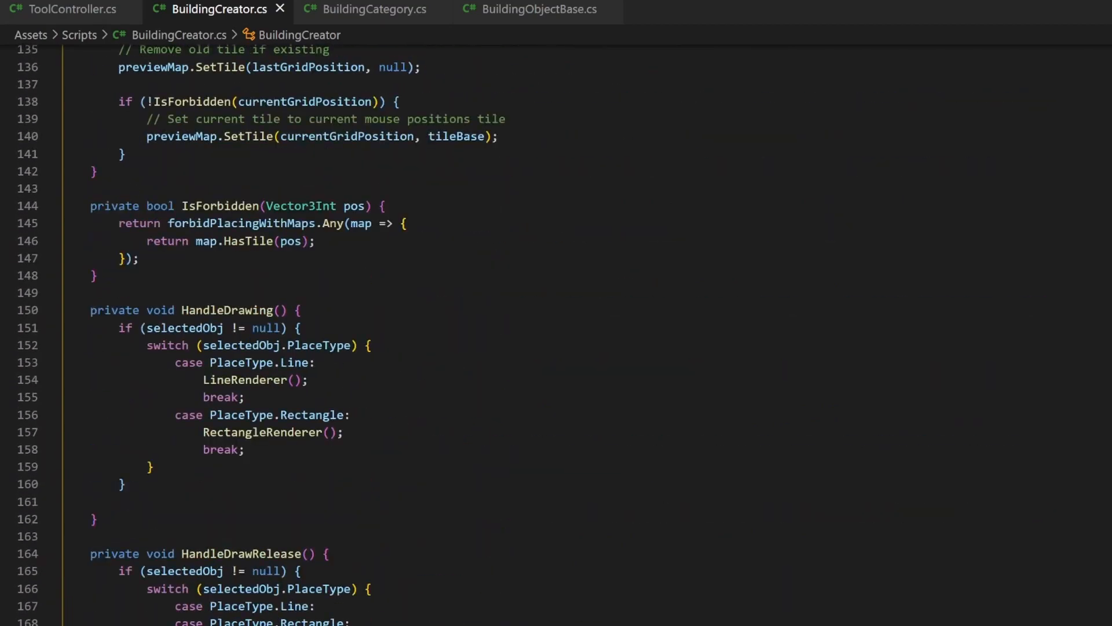
key("Enter")
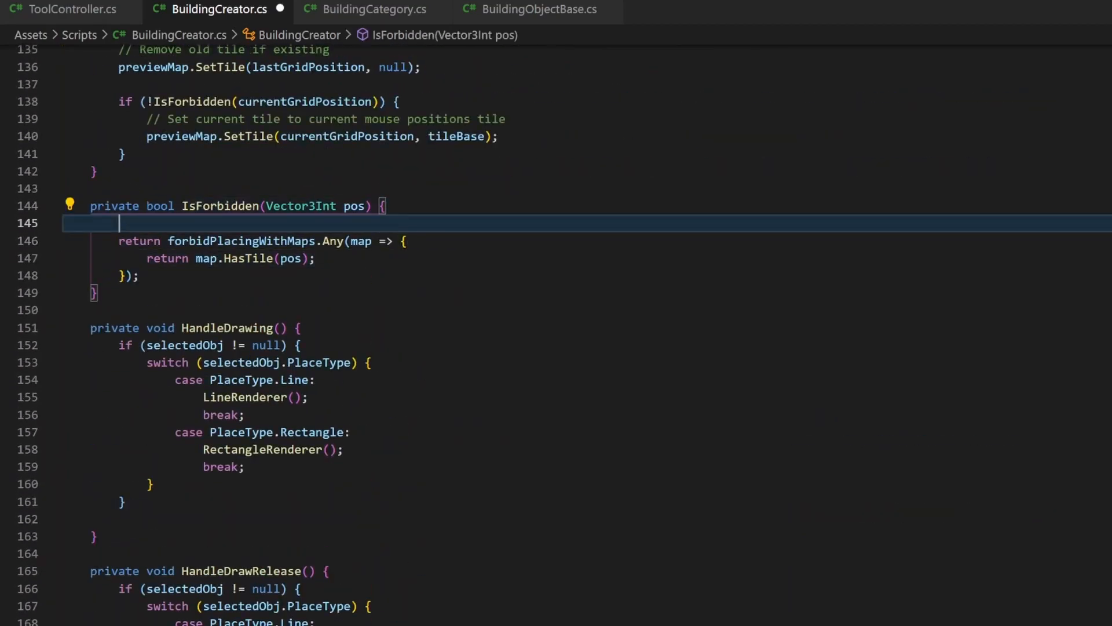
type("List<")
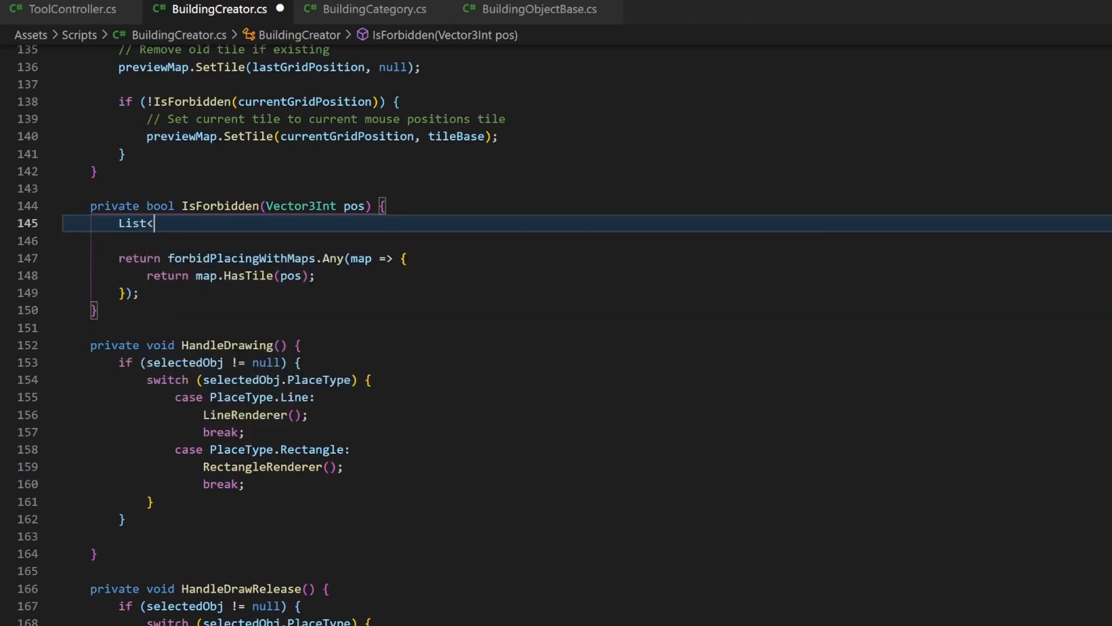
type("BuildingCategory> restrictedCategories = selectedObj")
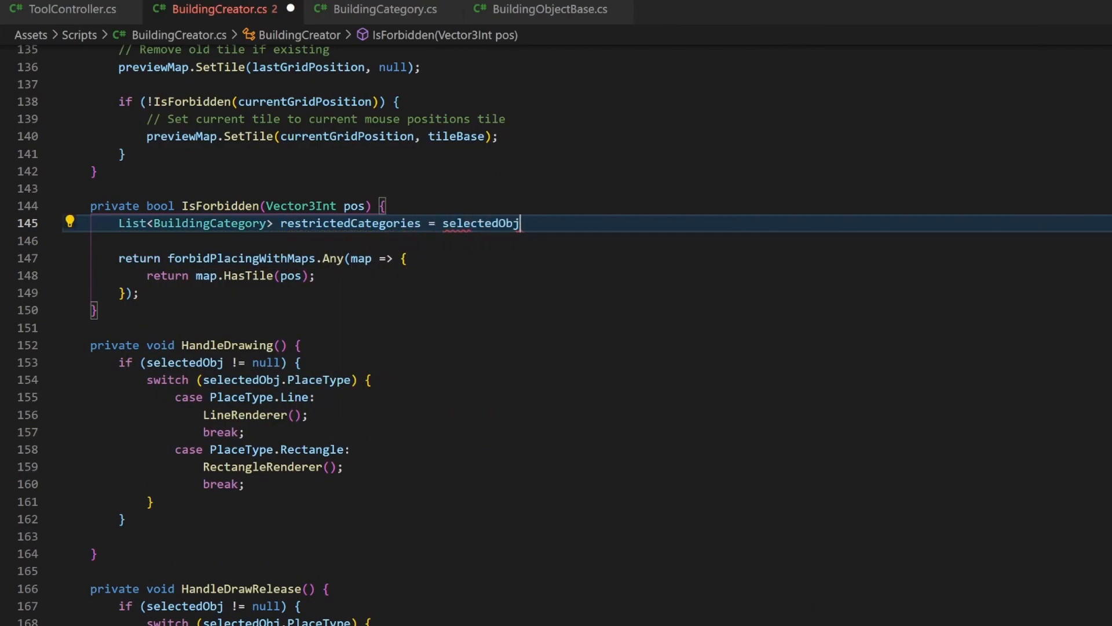
type(".PlacementRestrictions;")
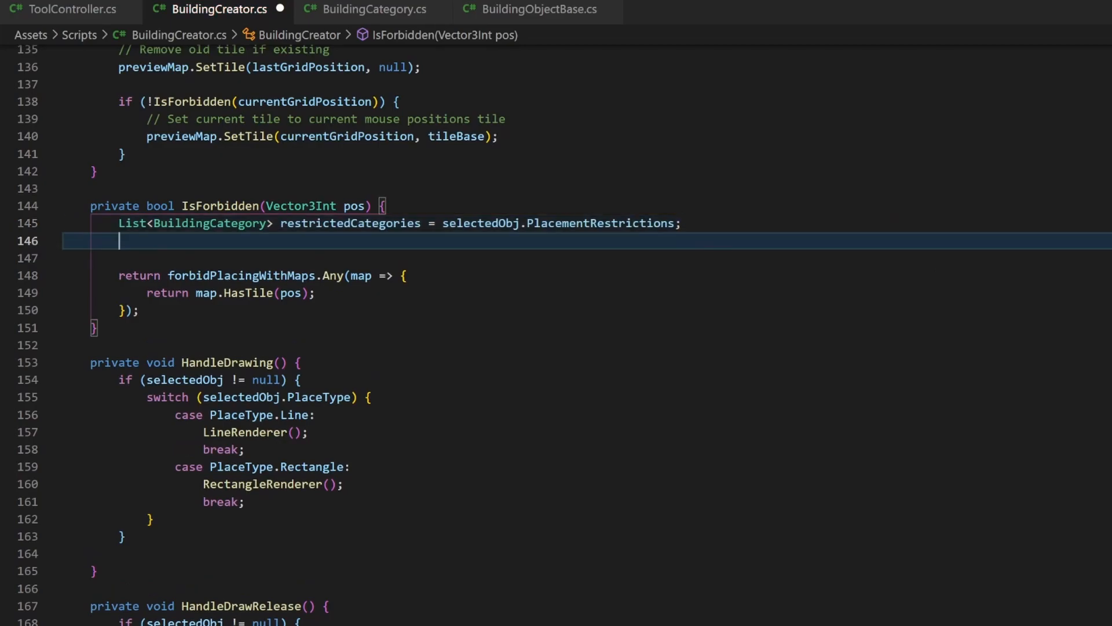
- Build List<Tilemap> restrictedMaps via restrictedCategories.ConvertAll(category => category.Tilemap)
type("List<Tilemap> restrictedMaps = r")
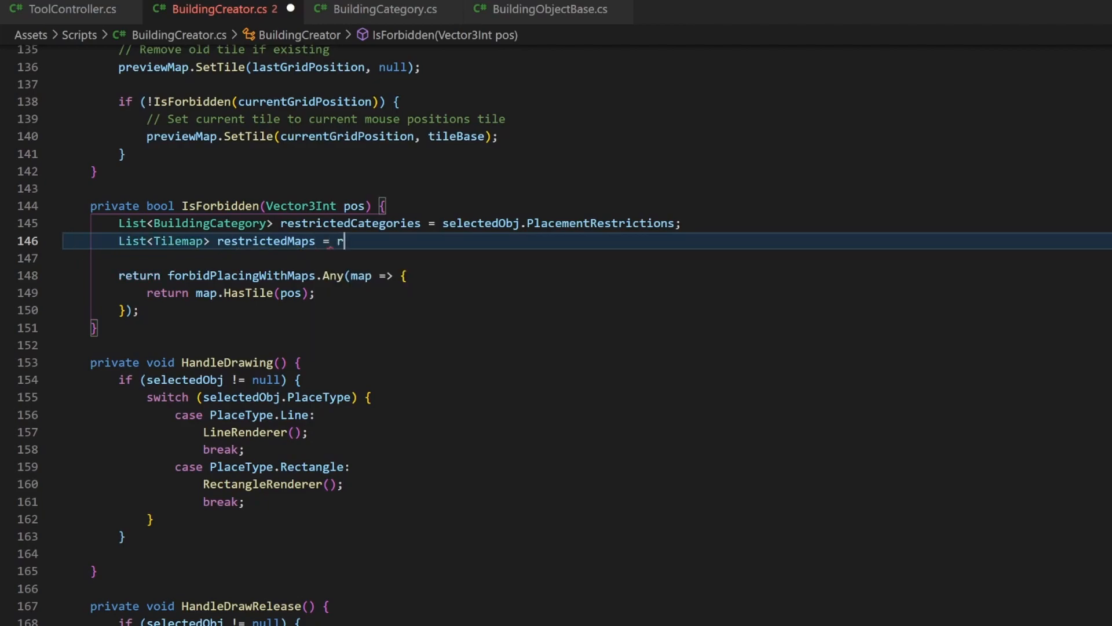
type("estrictedCategories")
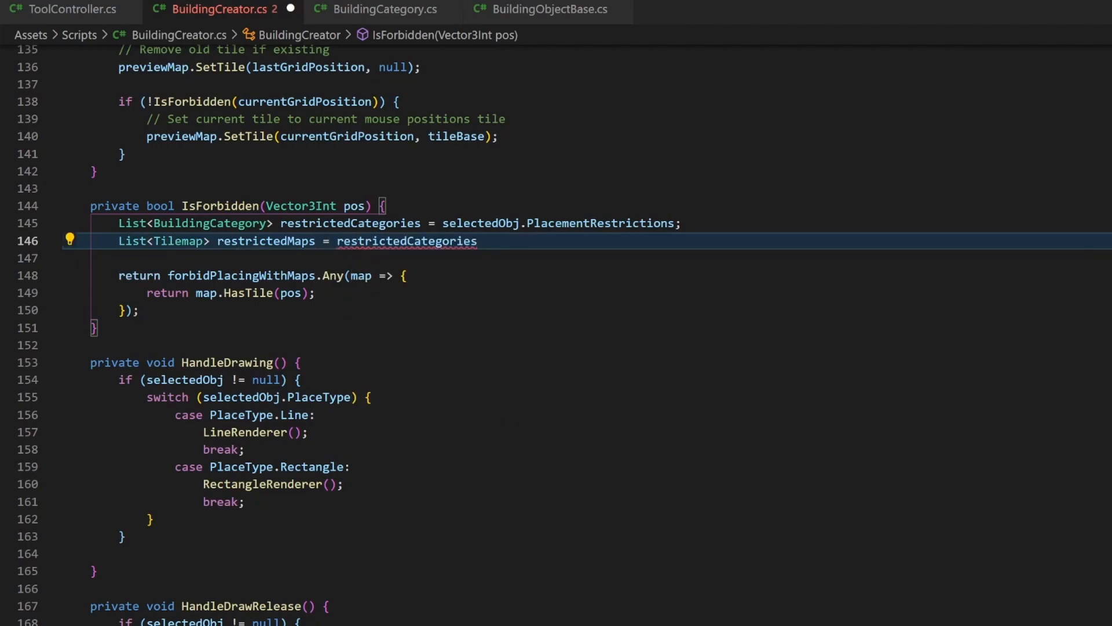
type(".ConvertAll(")
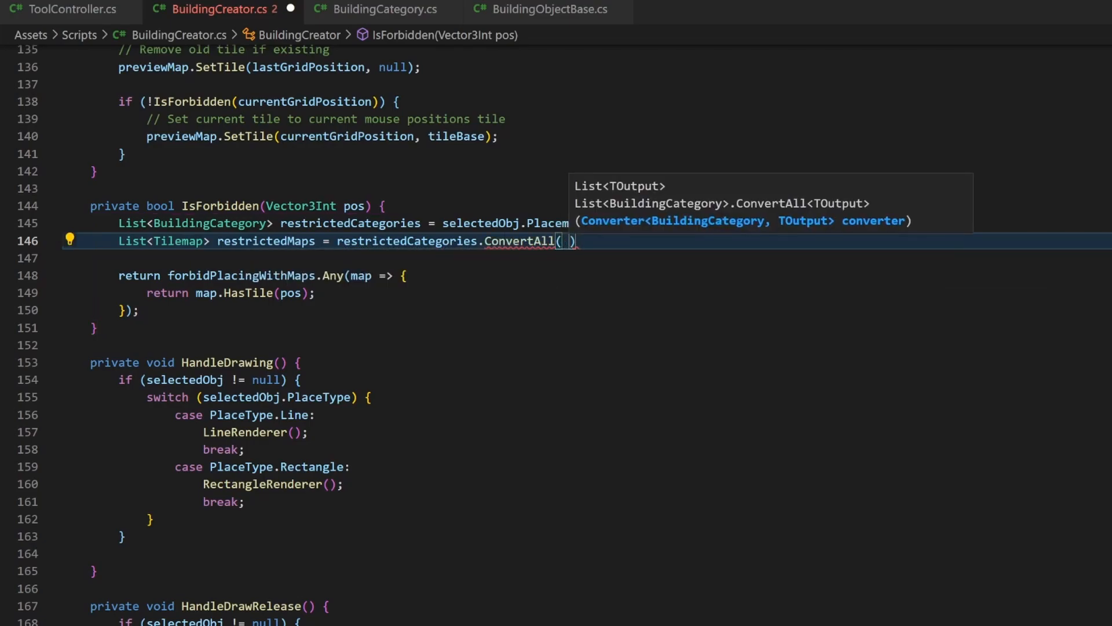
type("category")
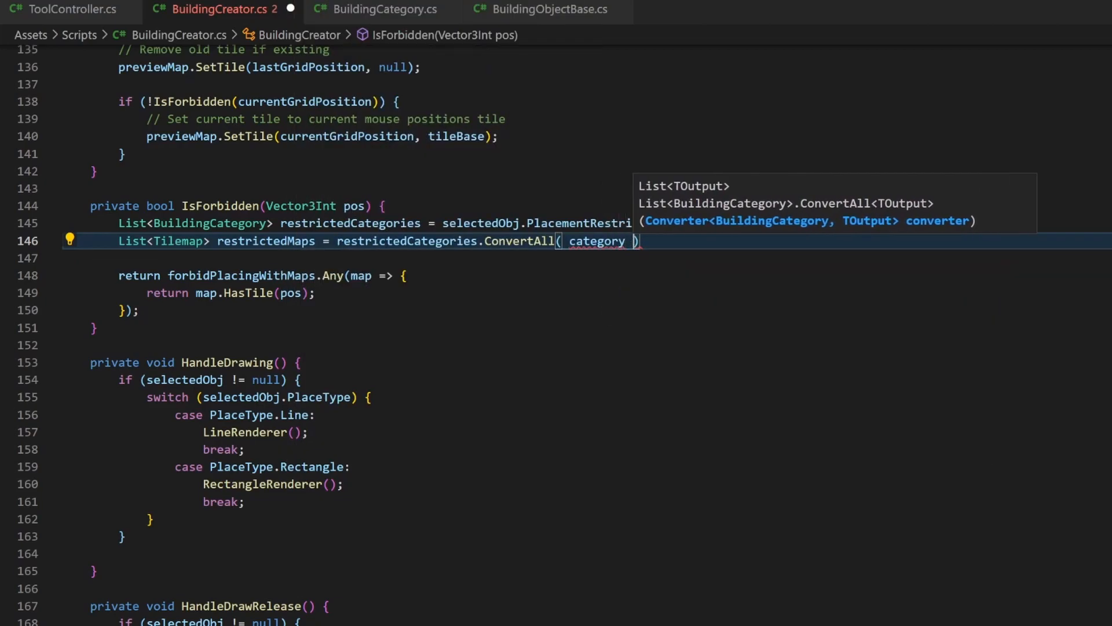
type("=> c")
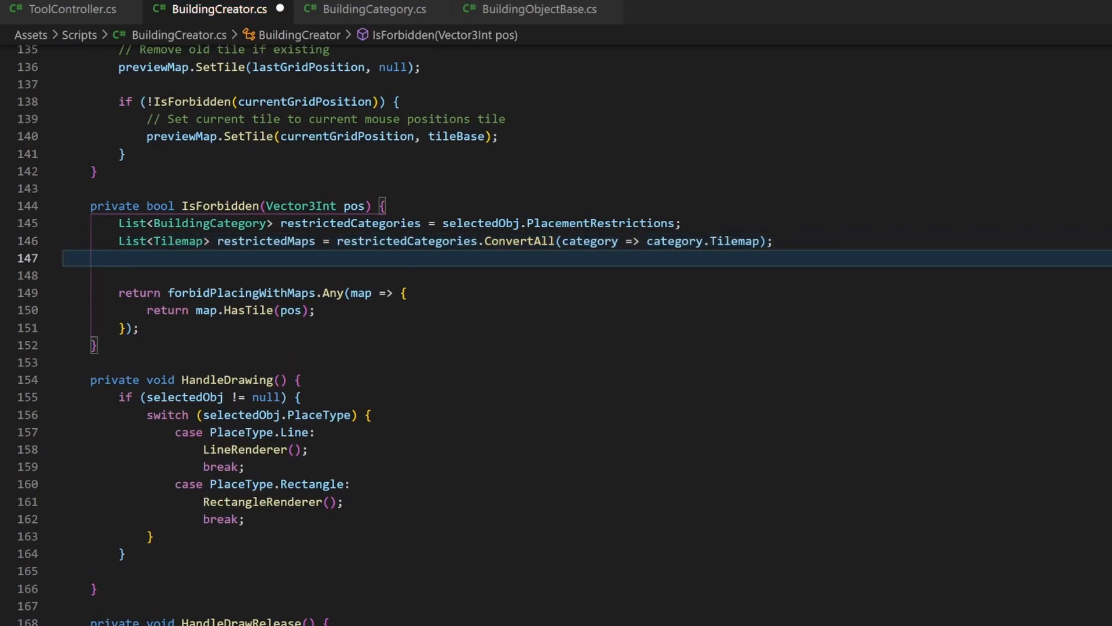
- Create List<Tilemap> allMaps = forbidPlacingWithMaps.Concat(restrictedMaps)
type("List<Tilemap>")
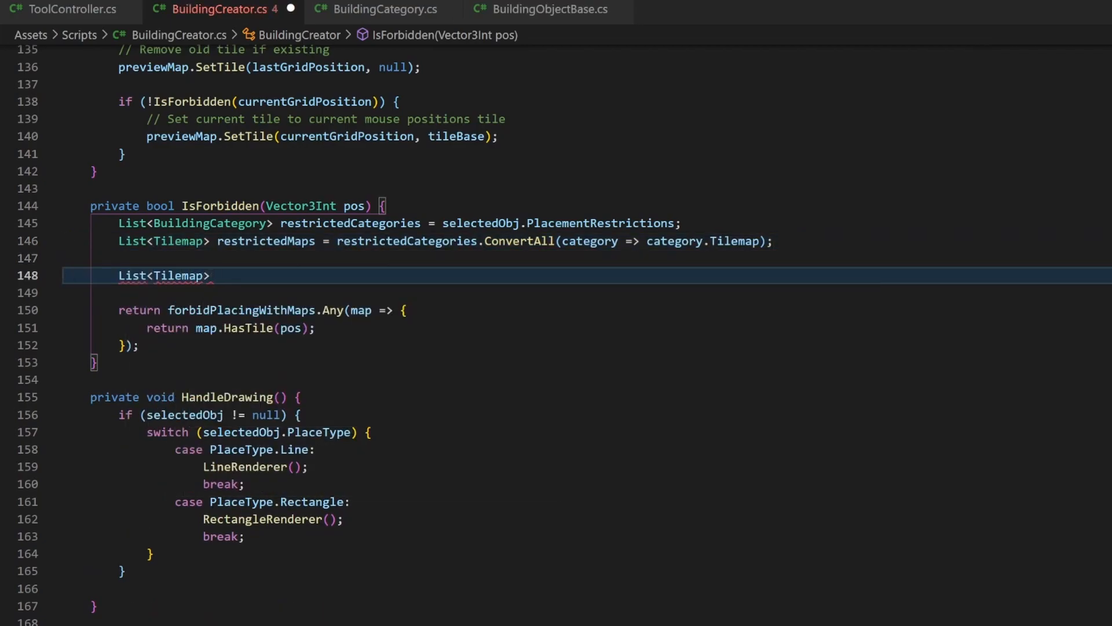
type("allMaps =")
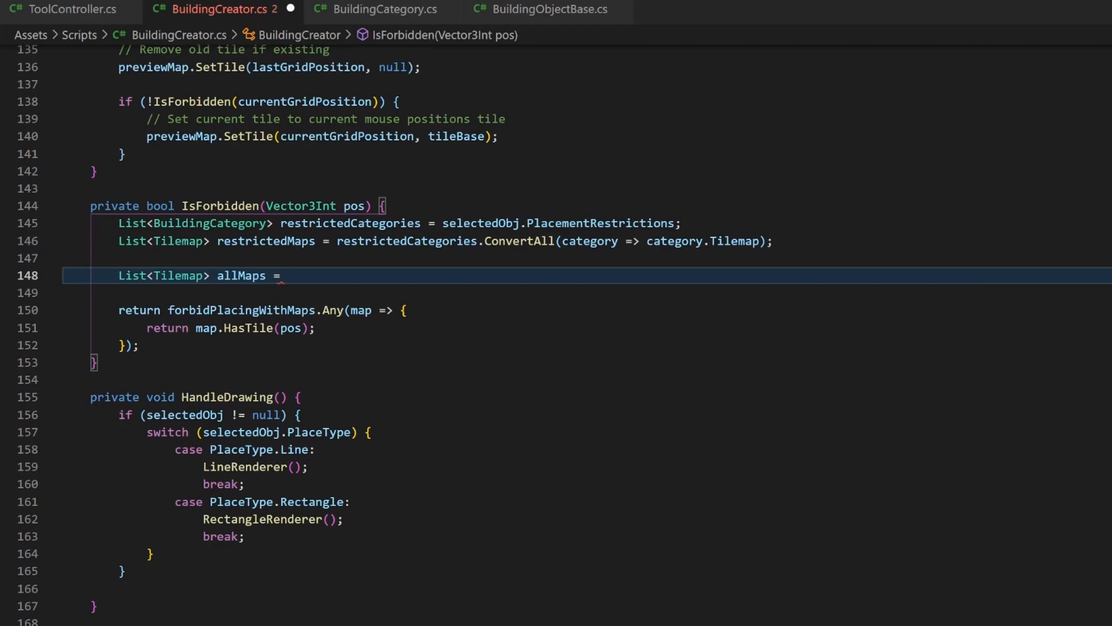
type("forbidPlacingWithMaps")
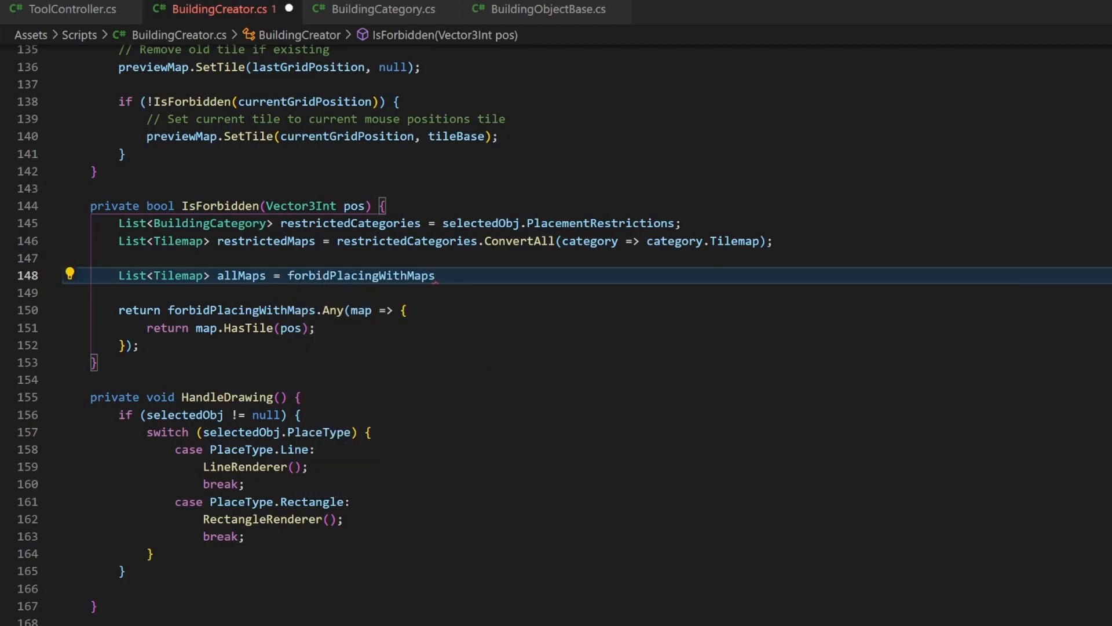
type(".Concat()")
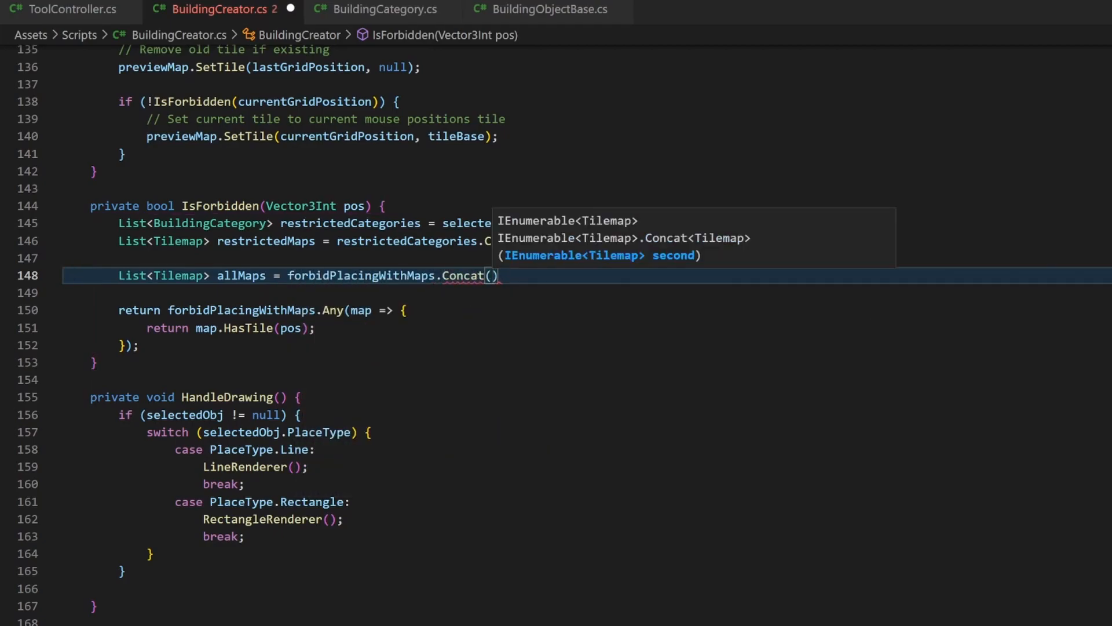
type("restrictedMaps")
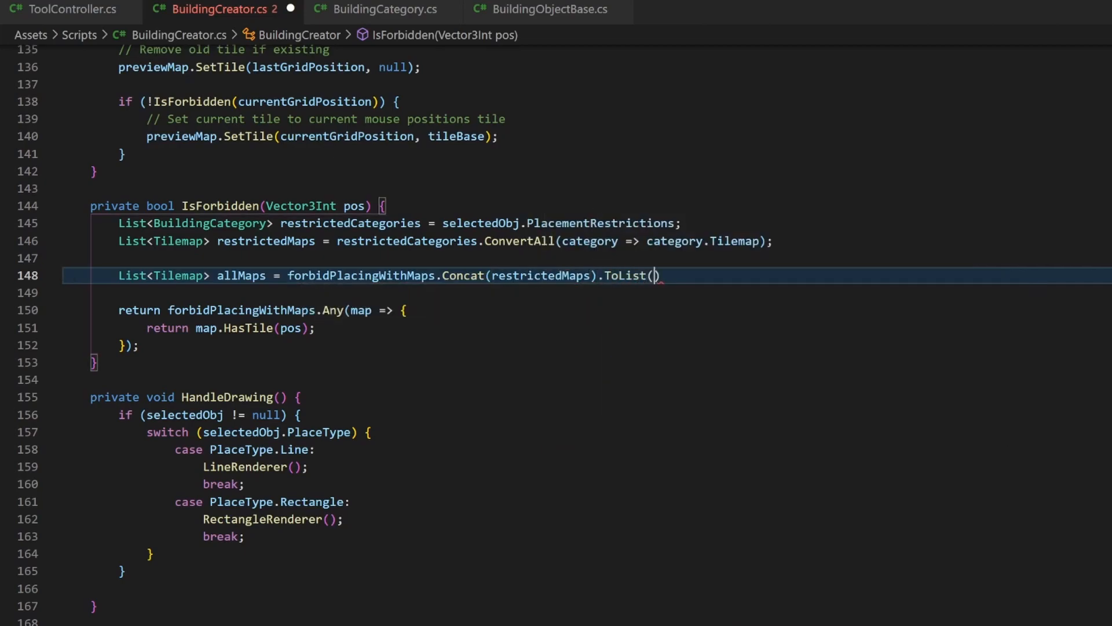
type(";")
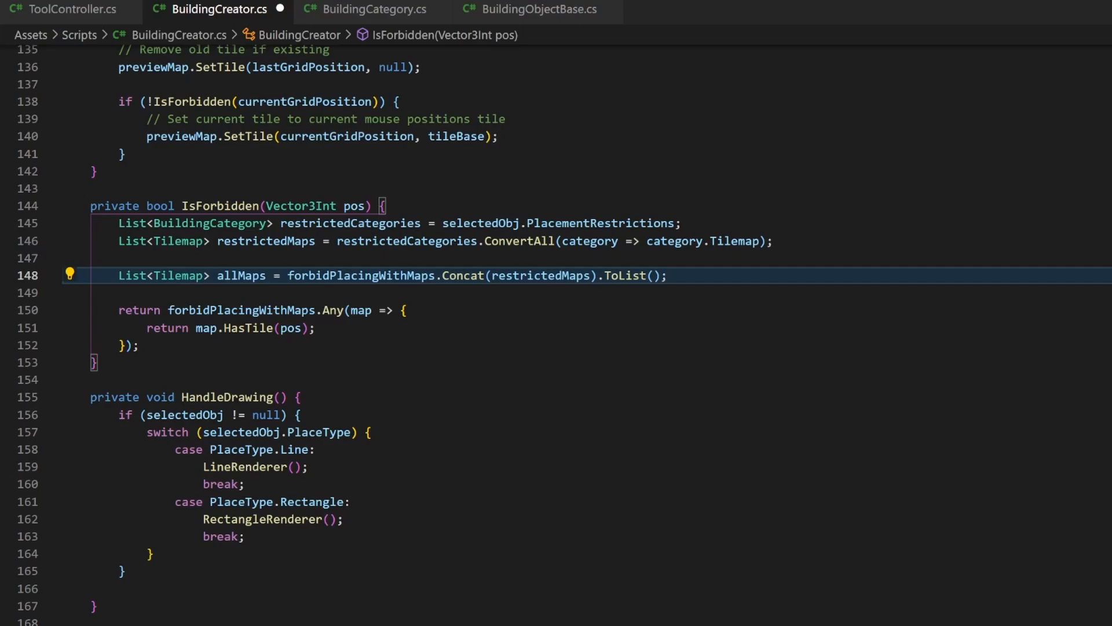
- Replace forbidPlacingWithMaps with allMaps in the IsForbidden return check
double_click(240, 310)
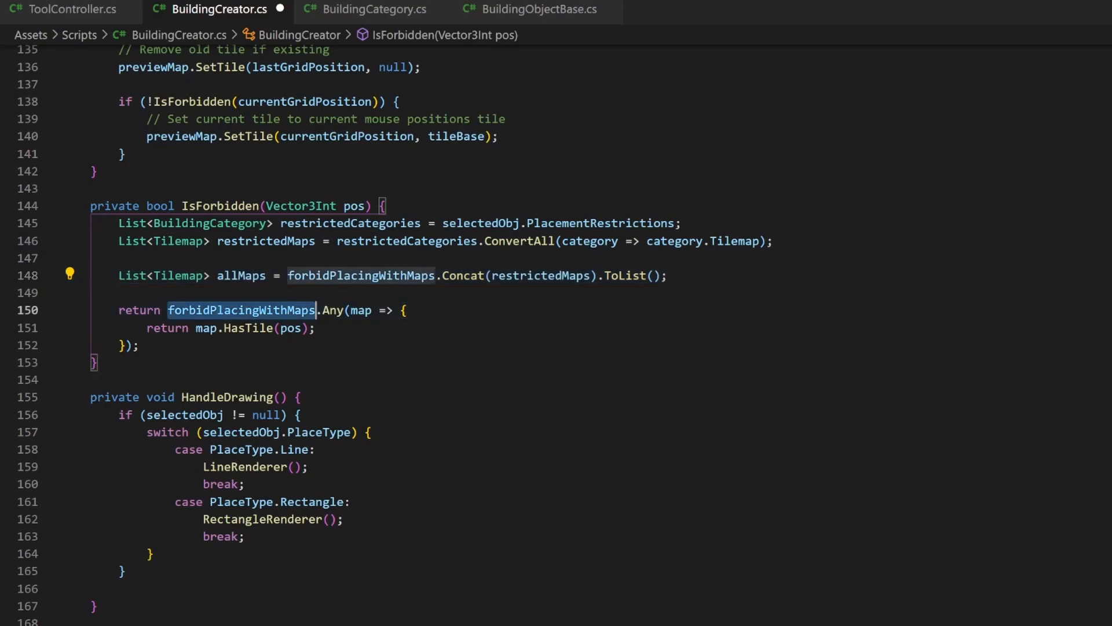
type("allMaps")
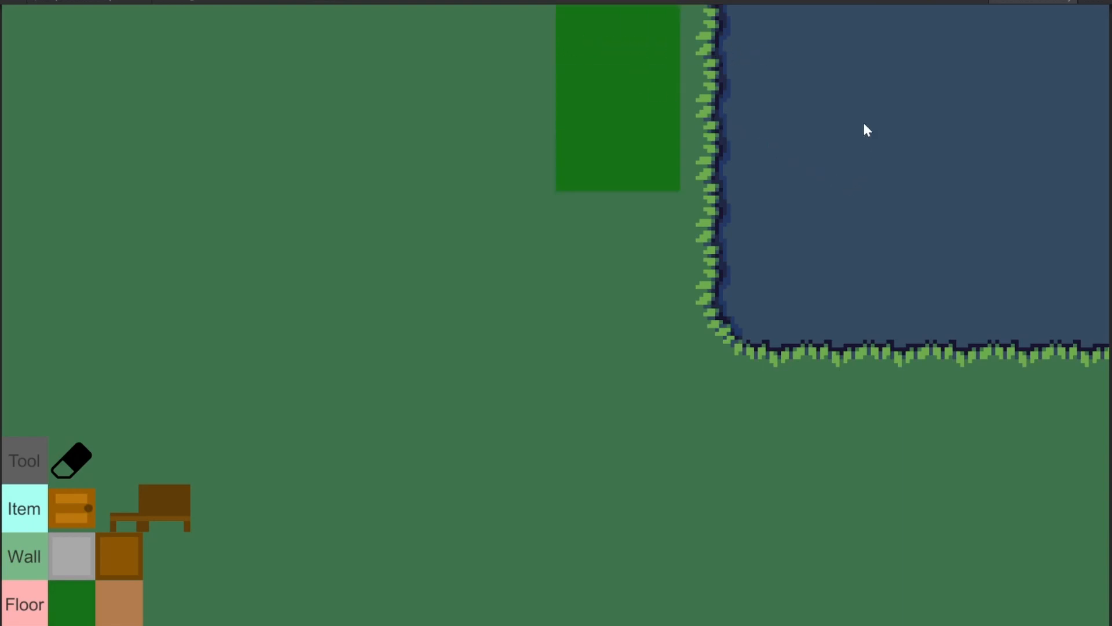
- In the running game build walls and place a table and chair
left_click(213, 222)
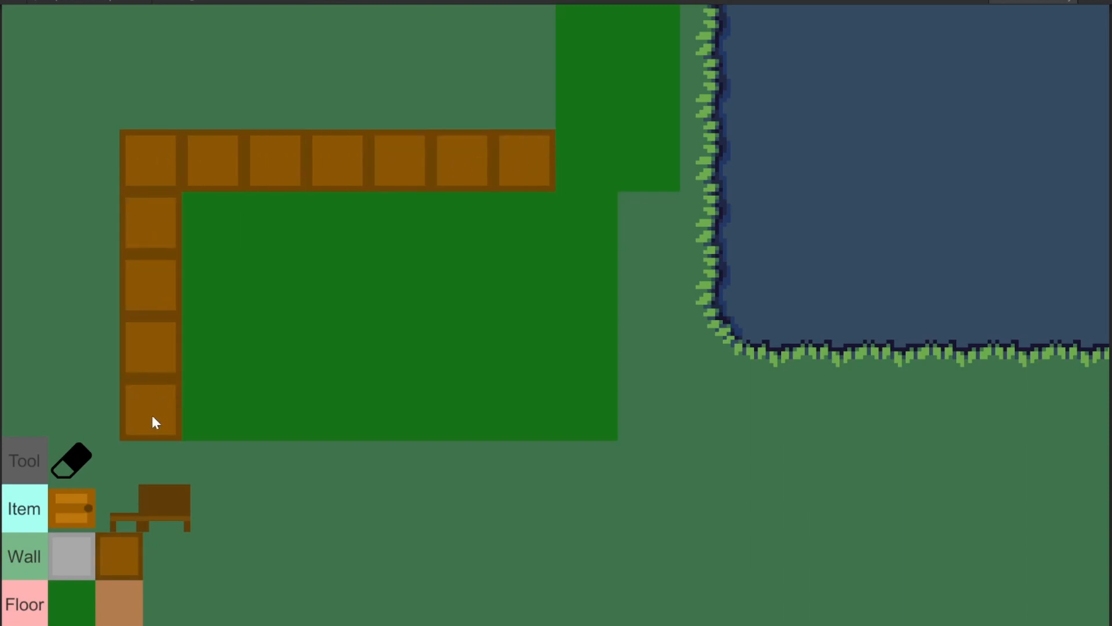
mouse_move(154, 415)
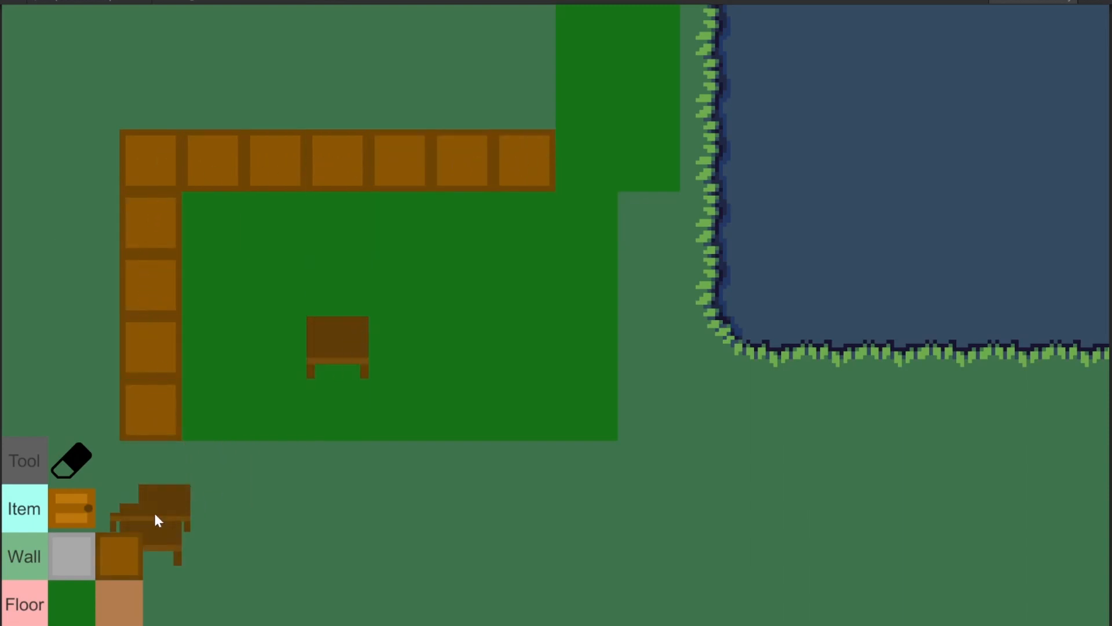
left_click(408, 347)
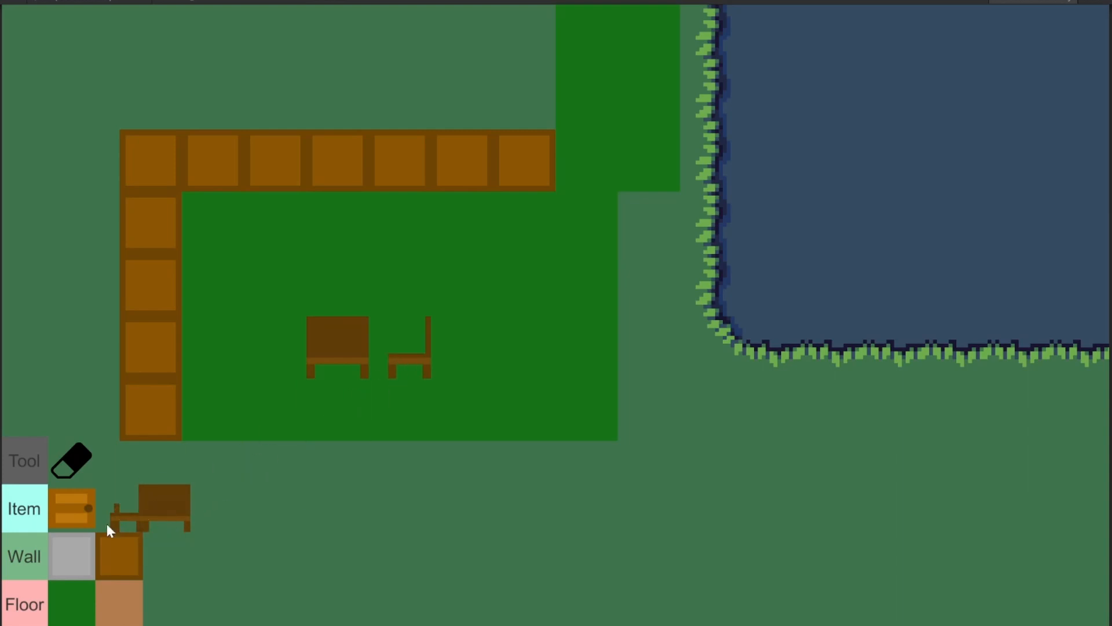
mouse_move(337, 365)
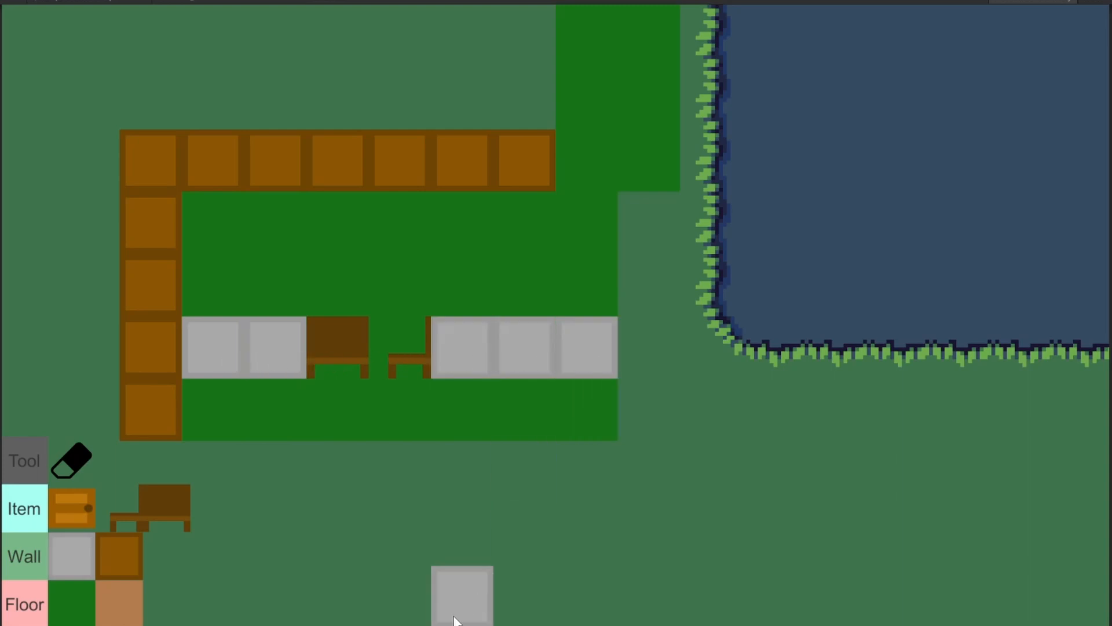
- Select the door item and place doors into existing wall tiles
left_click(337, 224)
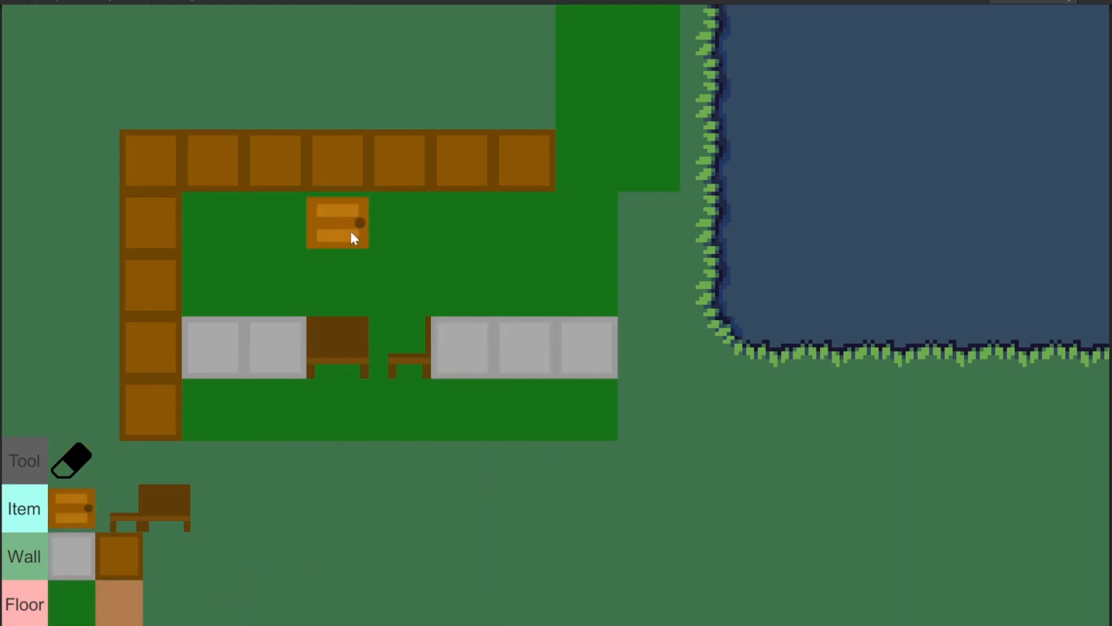
mouse_move(355, 197)
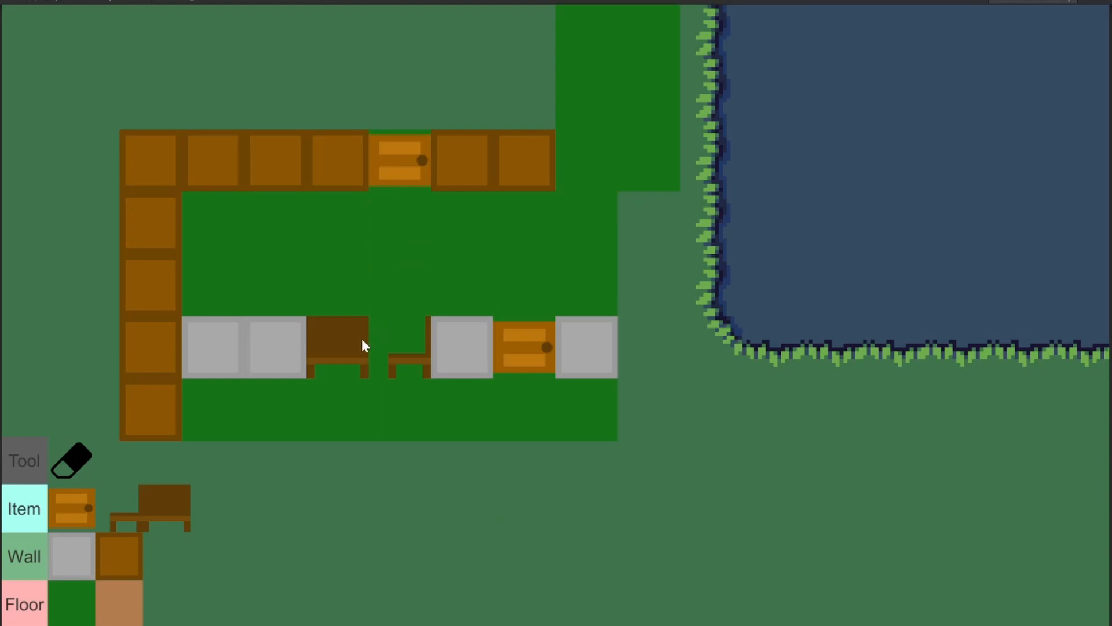
left_click(338, 287)
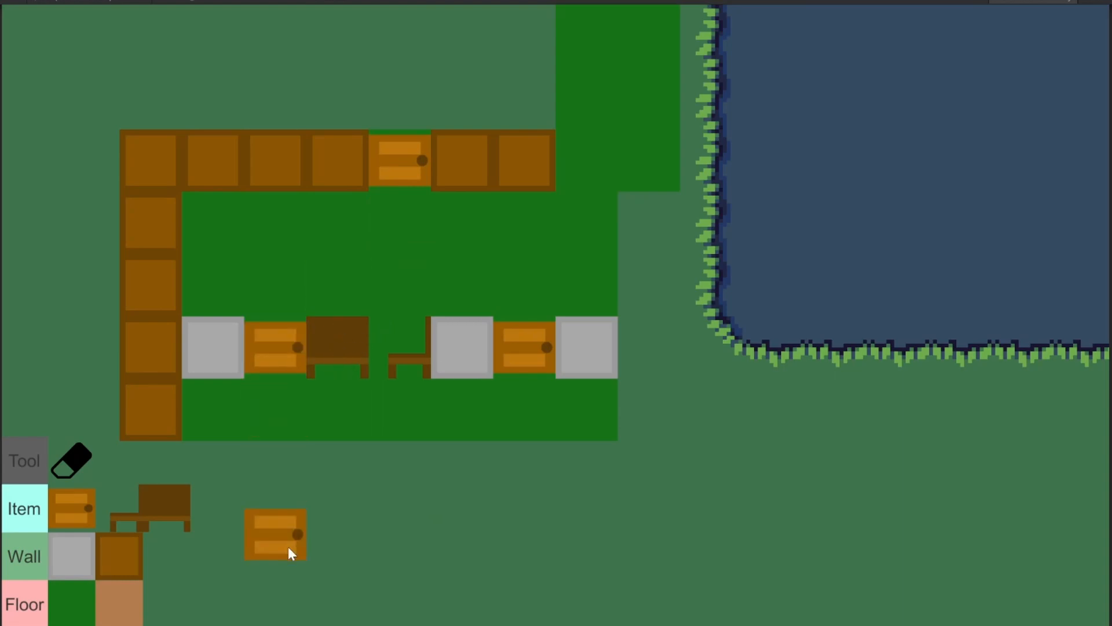
left_click(275, 533)
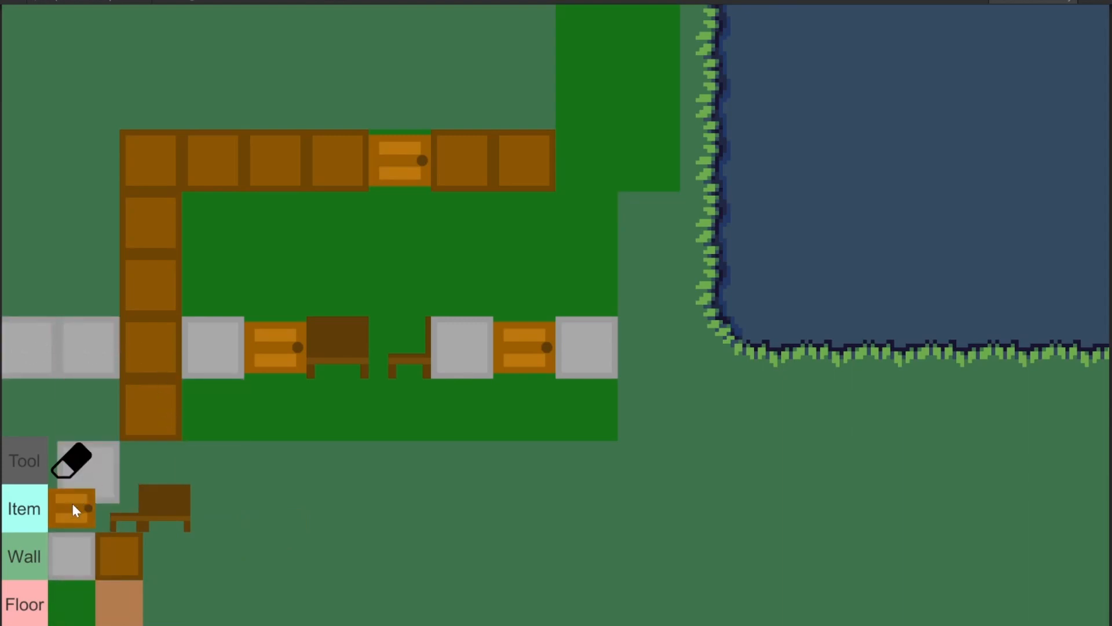
- Place green floor tiles on the brown floor to complete a smiley face
left_click(85, 348)
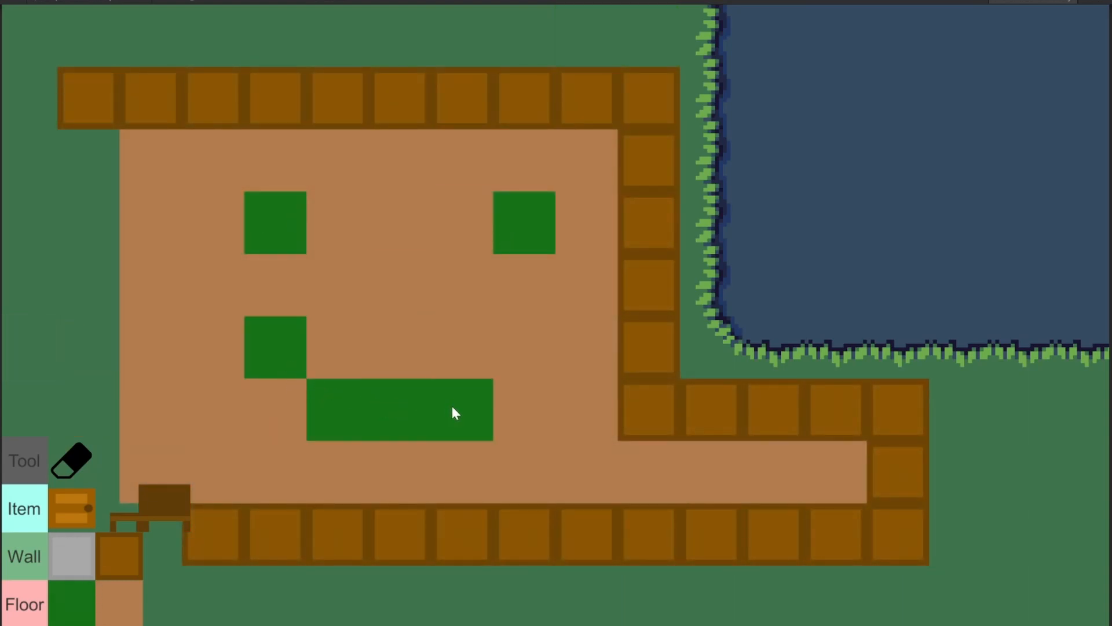
left_click(525, 348)
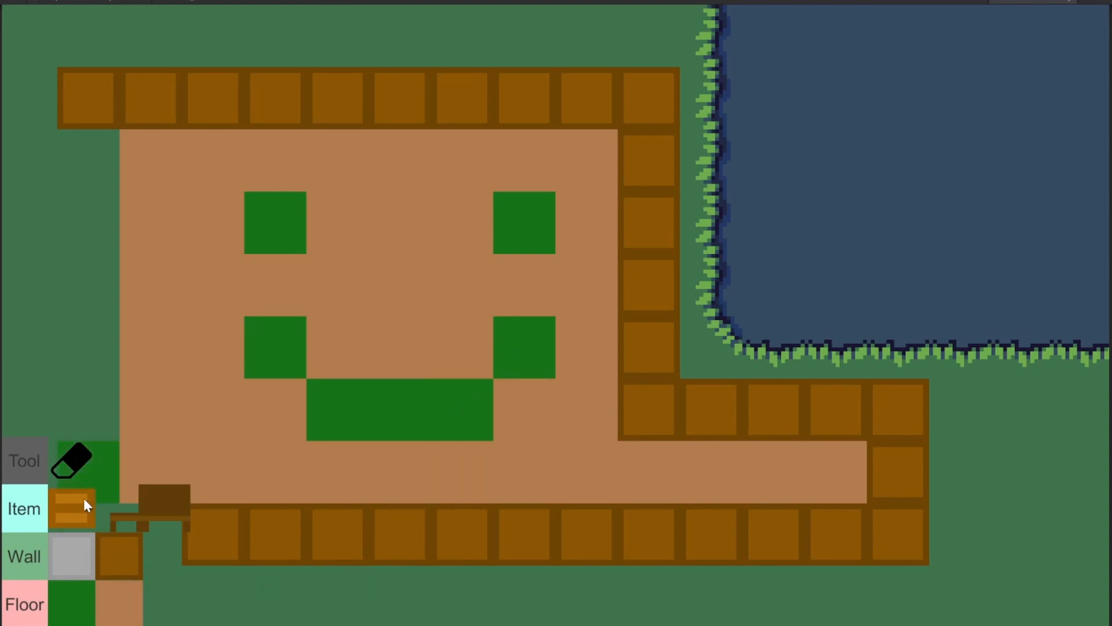